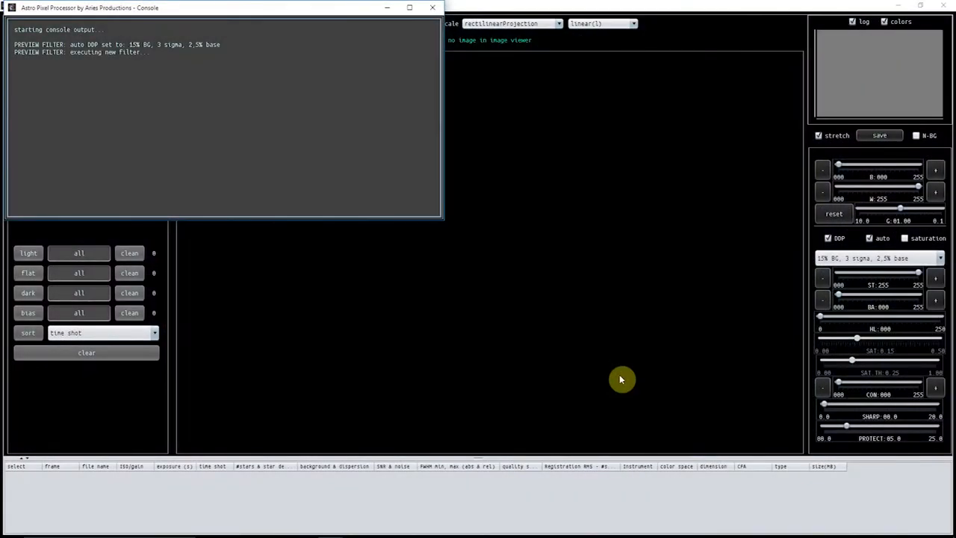
mouse_move(314, 90)
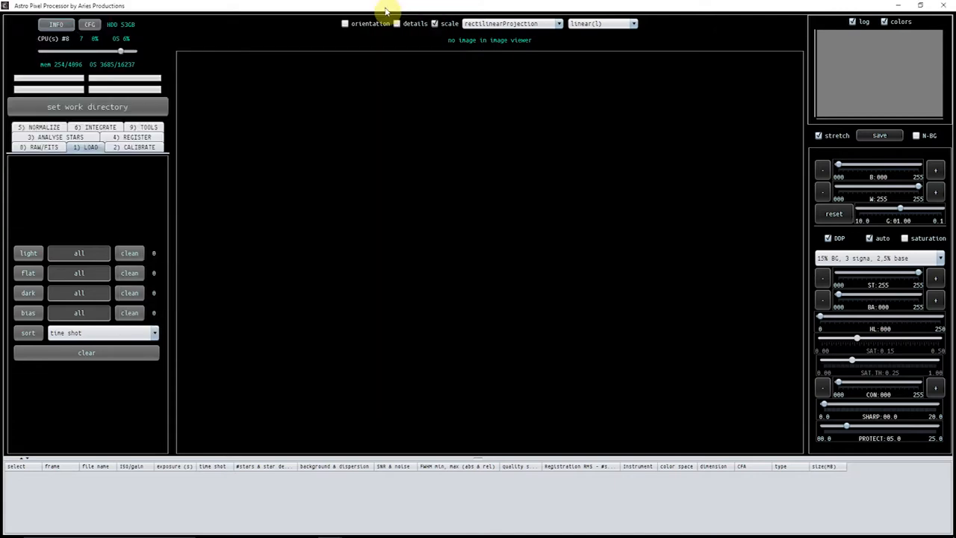
mouse_move(364, 526)
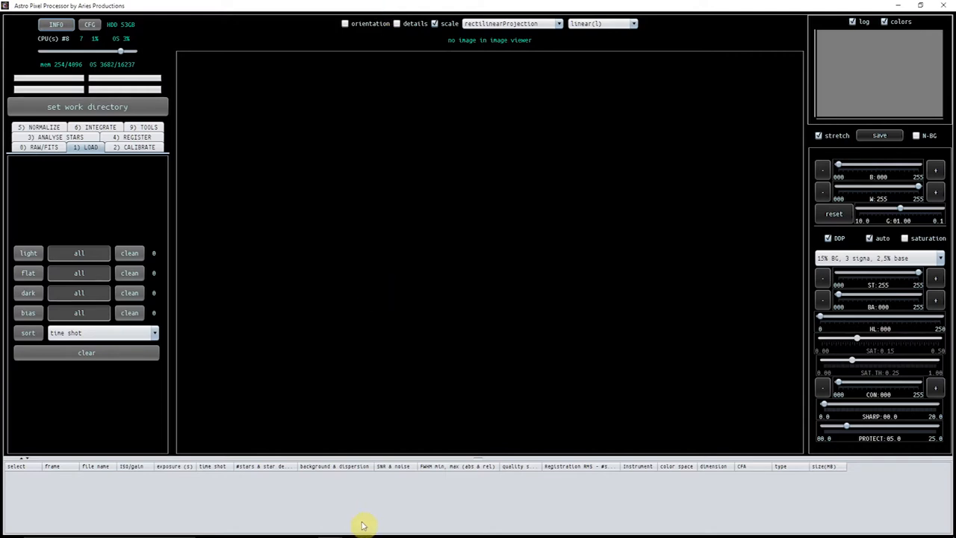
mouse_move(329, 528)
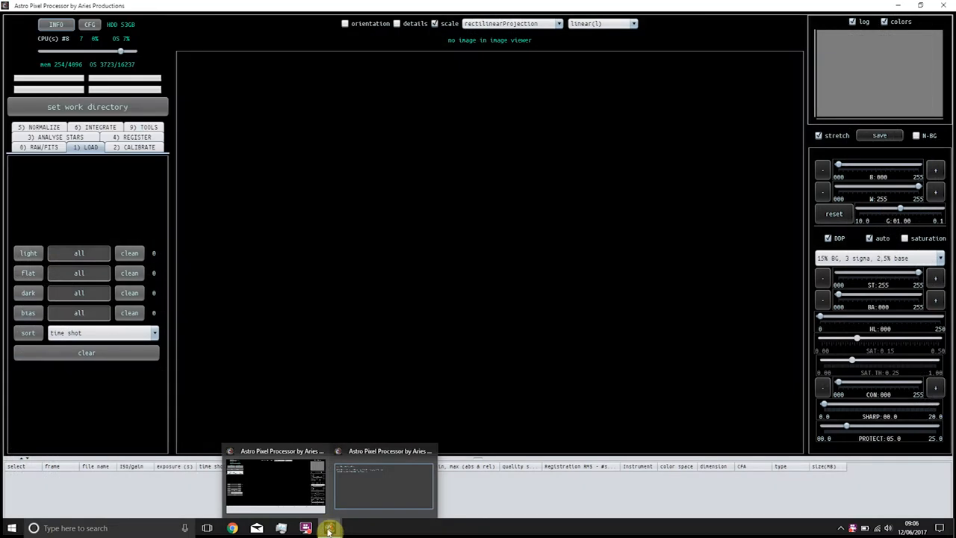
mouse_move(308, 297)
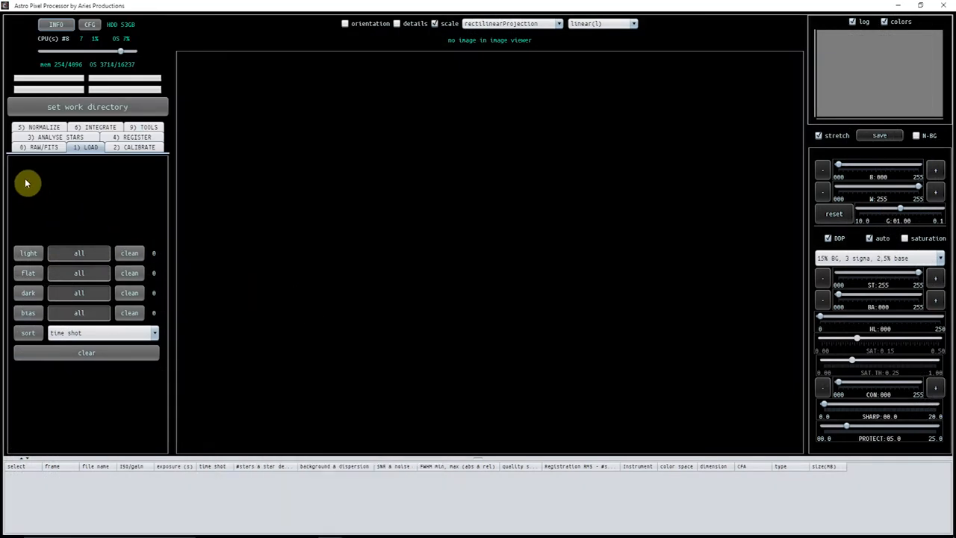
mouse_move(152, 69)
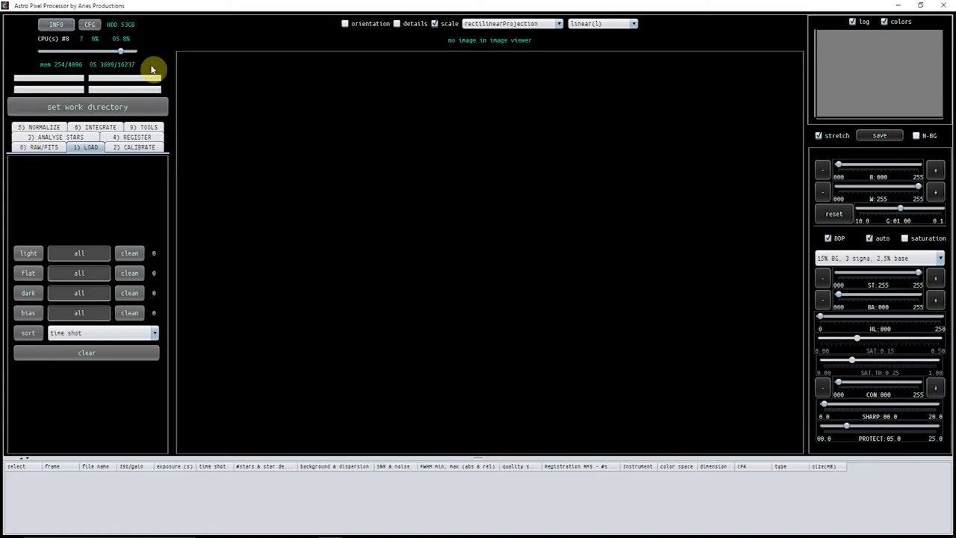
mouse_move(160, 201)
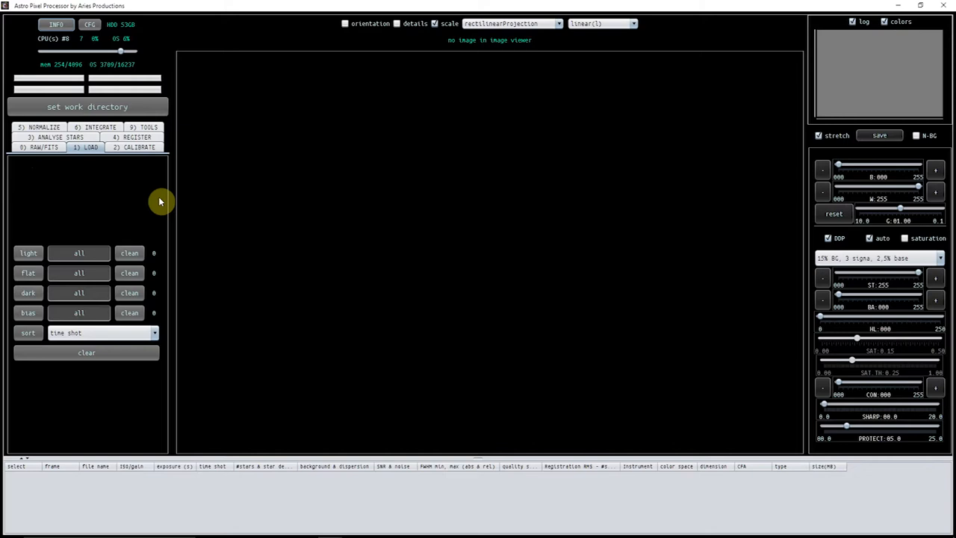
mouse_move(513, 200)
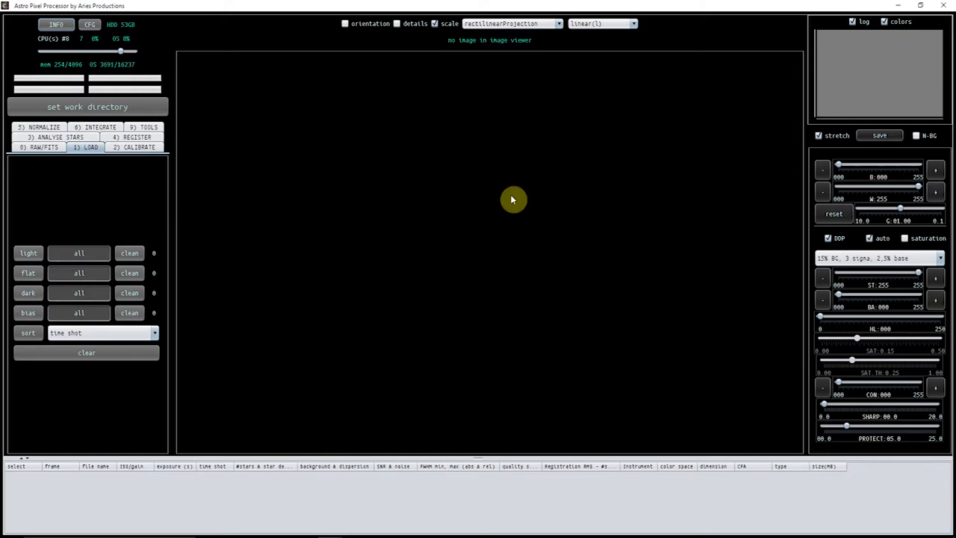
mouse_move(854, 157)
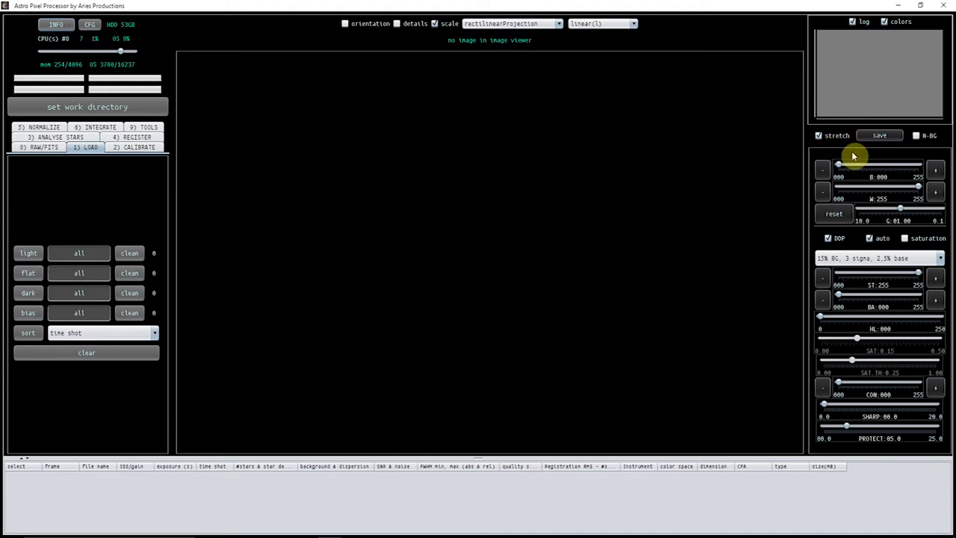
mouse_move(860, 152)
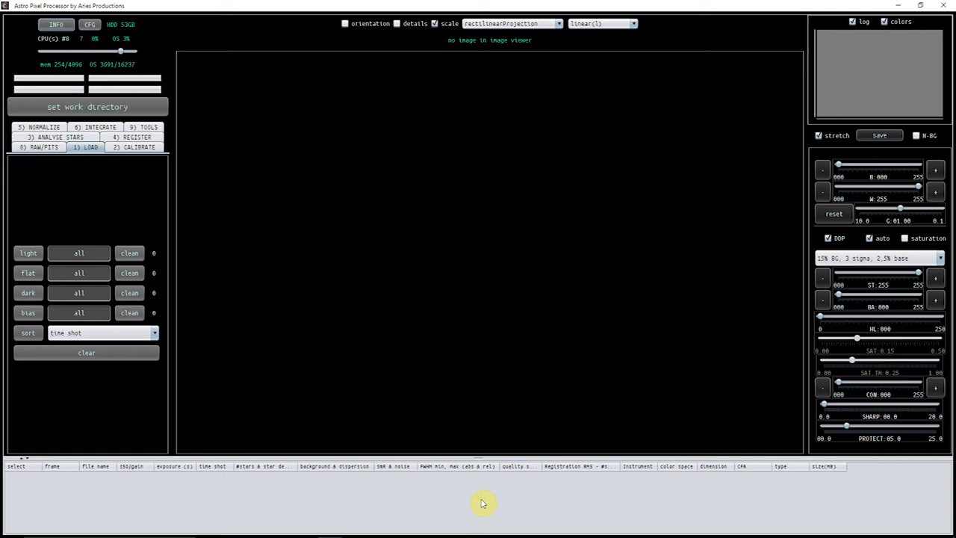
mouse_move(57, 236)
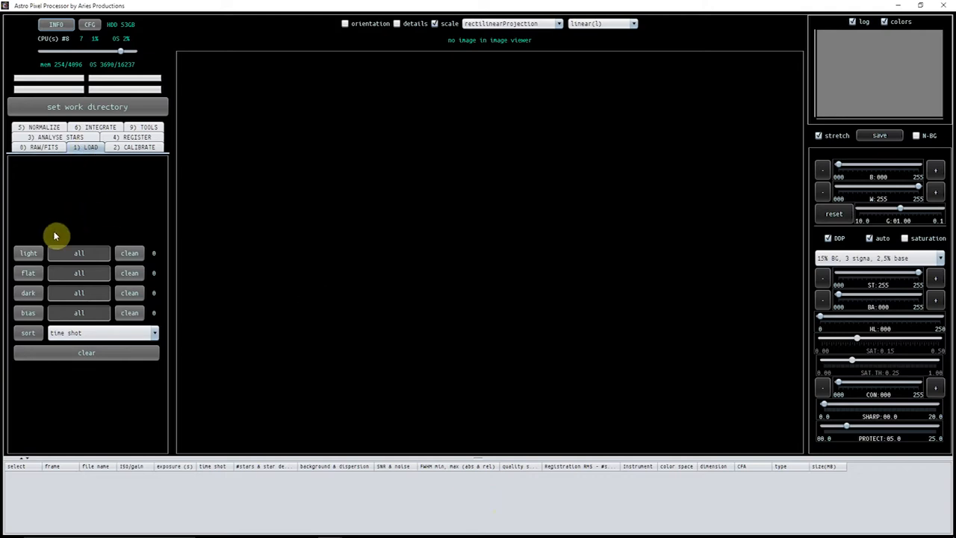
Step: Acknowledge the work-directory notice and browse up into Astro pics > M13 > Green
left_click(87, 106)
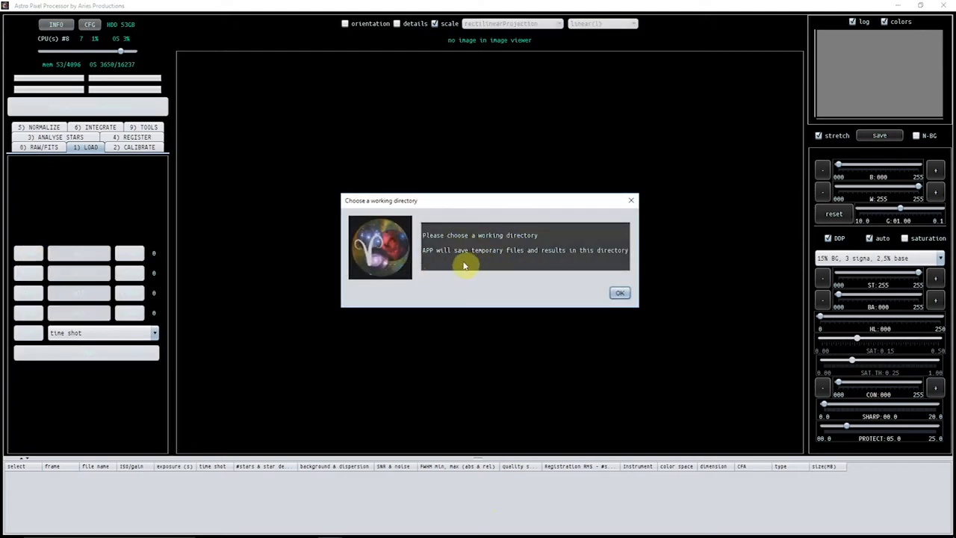
mouse_move(594, 281)
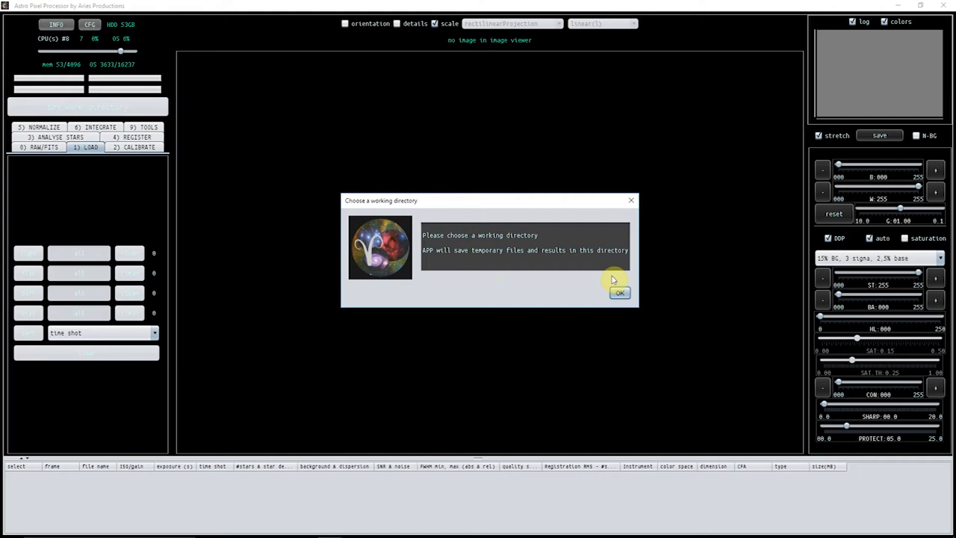
left_click(620, 291)
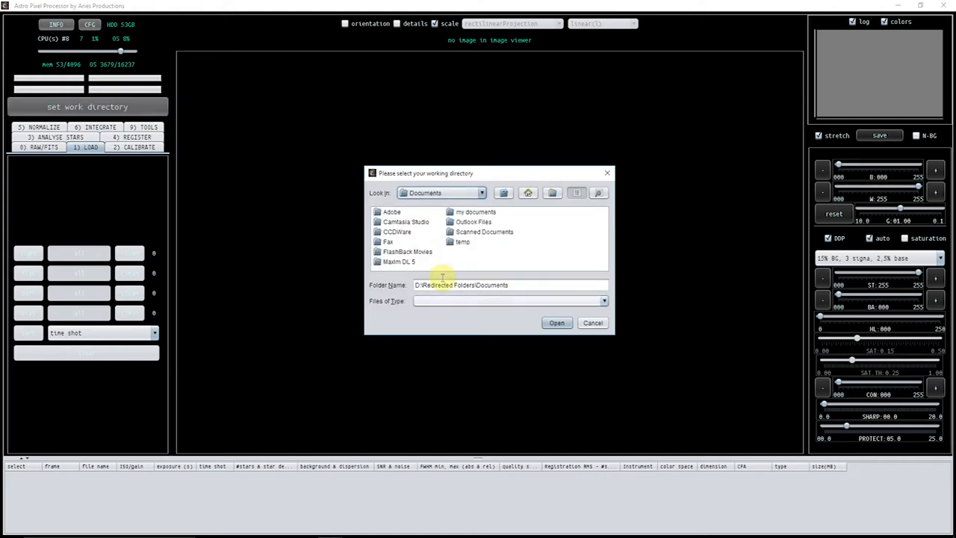
left_click(503, 193)
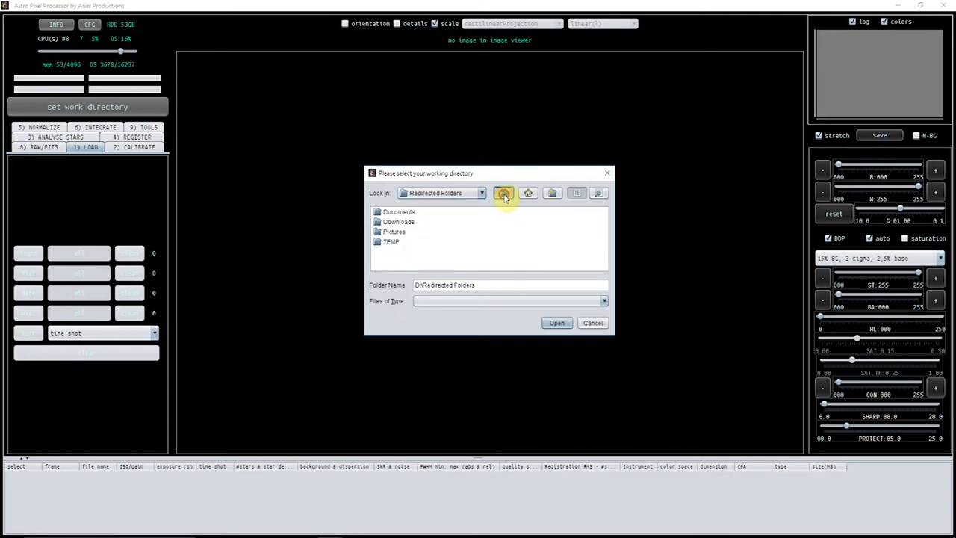
left_click(503, 193)
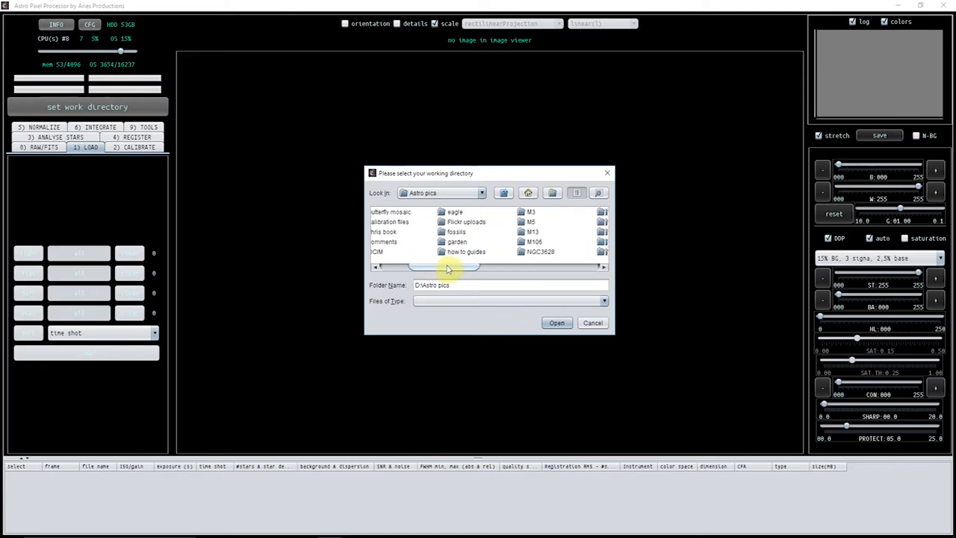
double_click(531, 232)
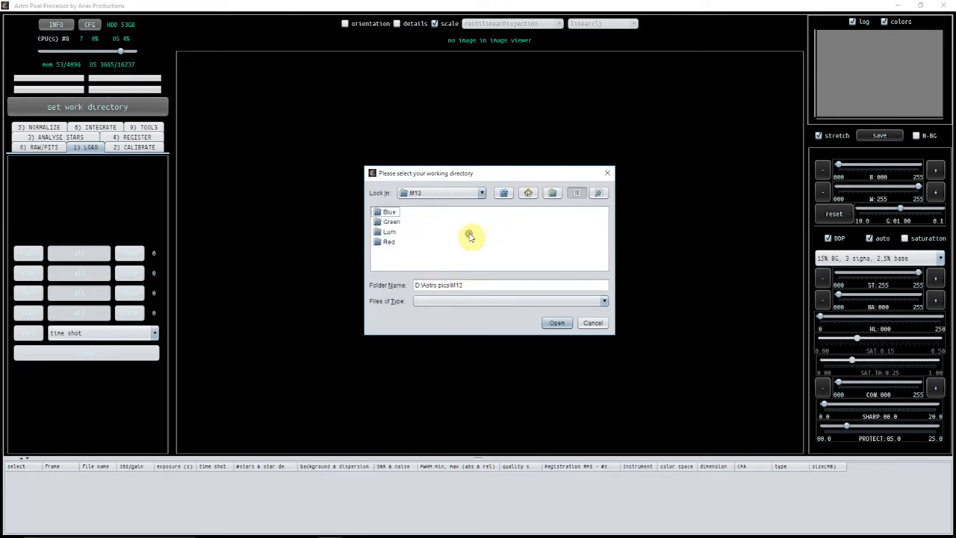
double_click(391, 221)
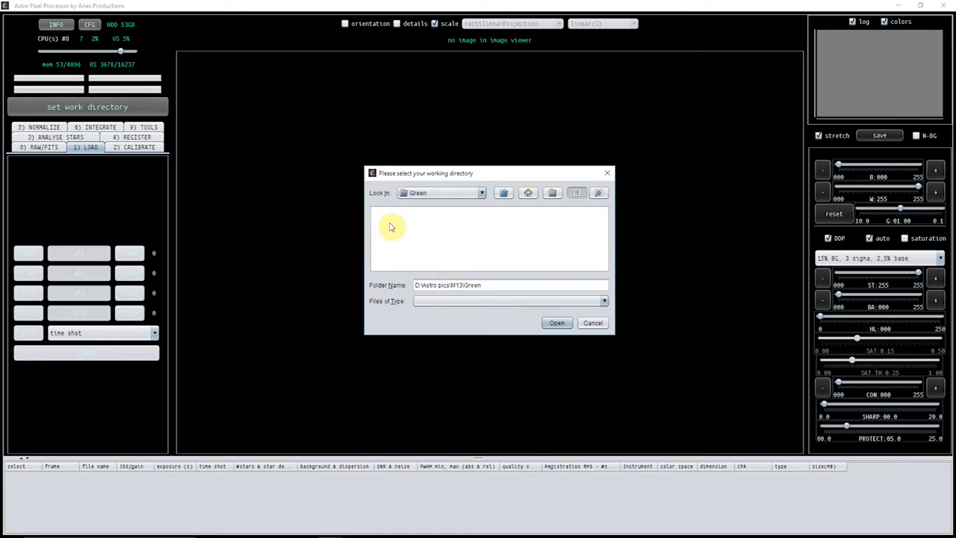
Step: Make Green the working directory, load two green light frames and display the first
left_click(555, 322)
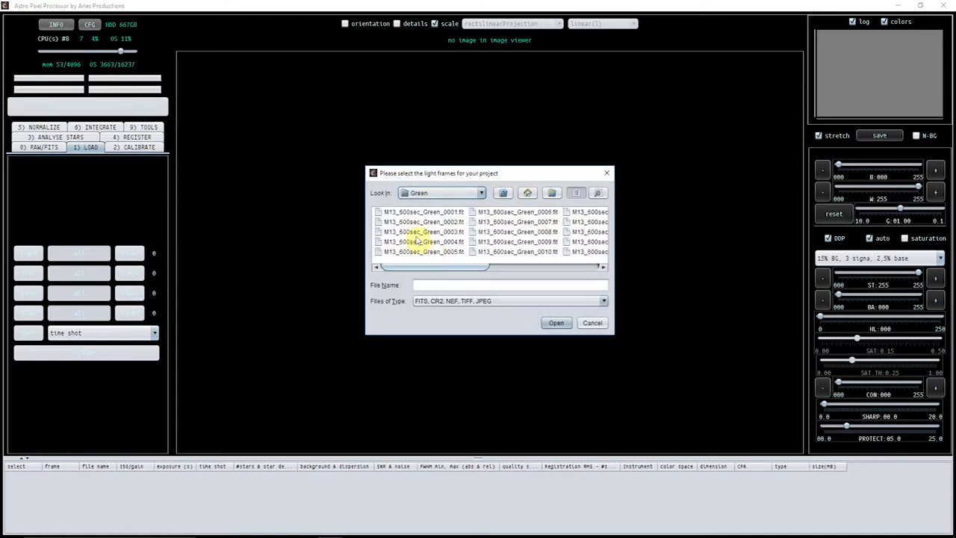
left_click(421, 221)
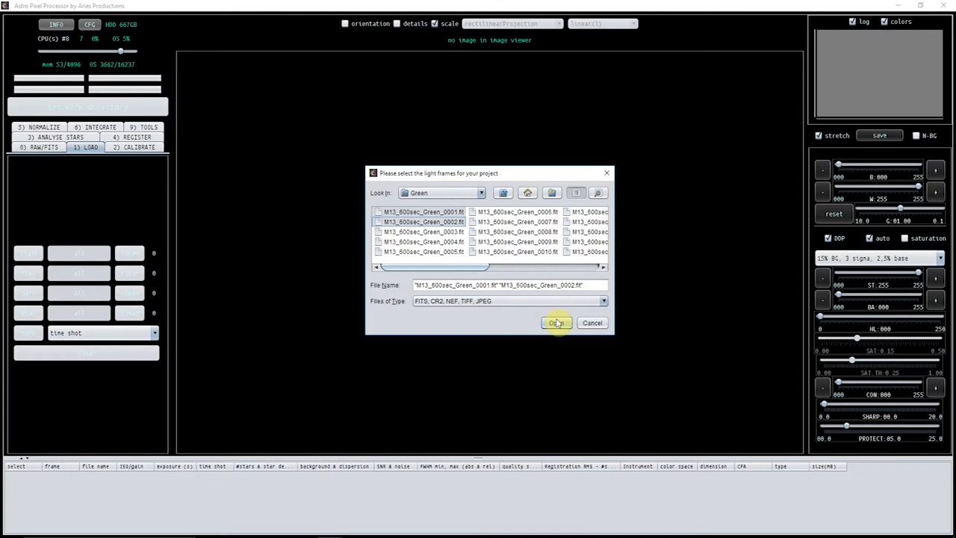
left_click(555, 323)
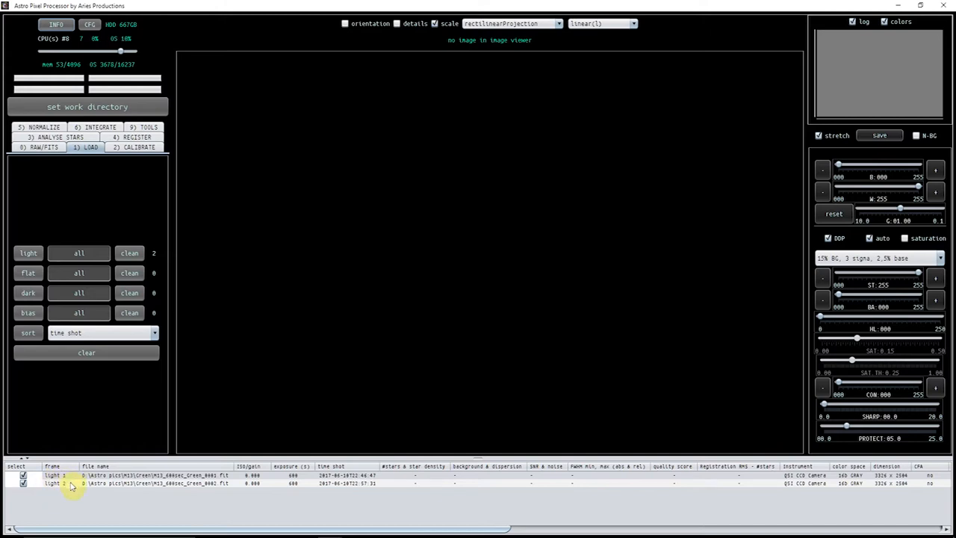
left_click(72, 475)
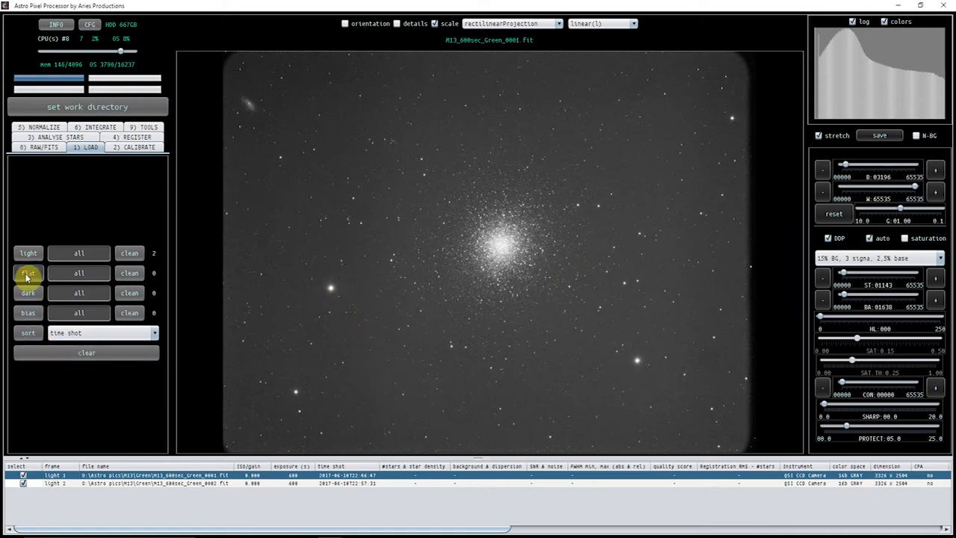
Step: Add the master bias, luminance master flat and bad pixel map from the M13 folder and review the list
left_click(28, 271)
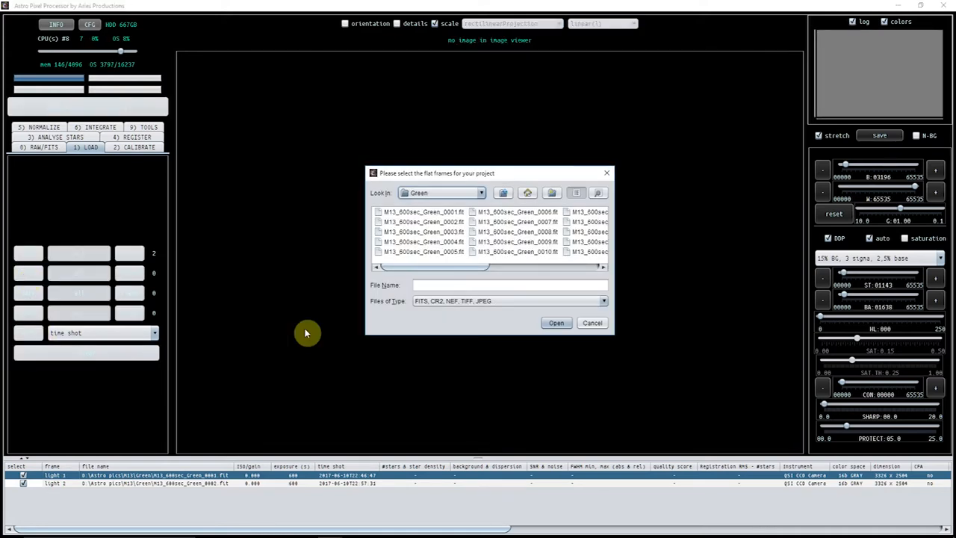
left_click(503, 192)
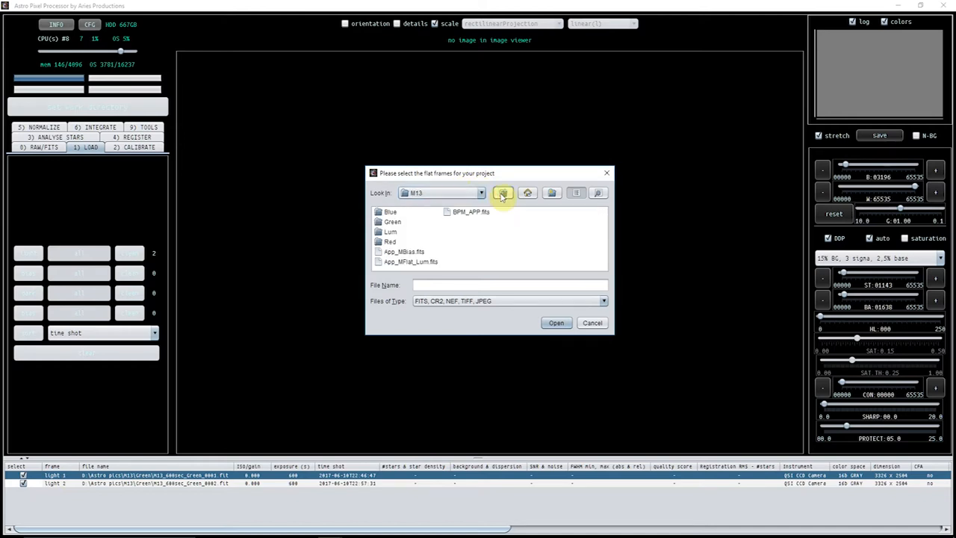
mouse_move(417, 245)
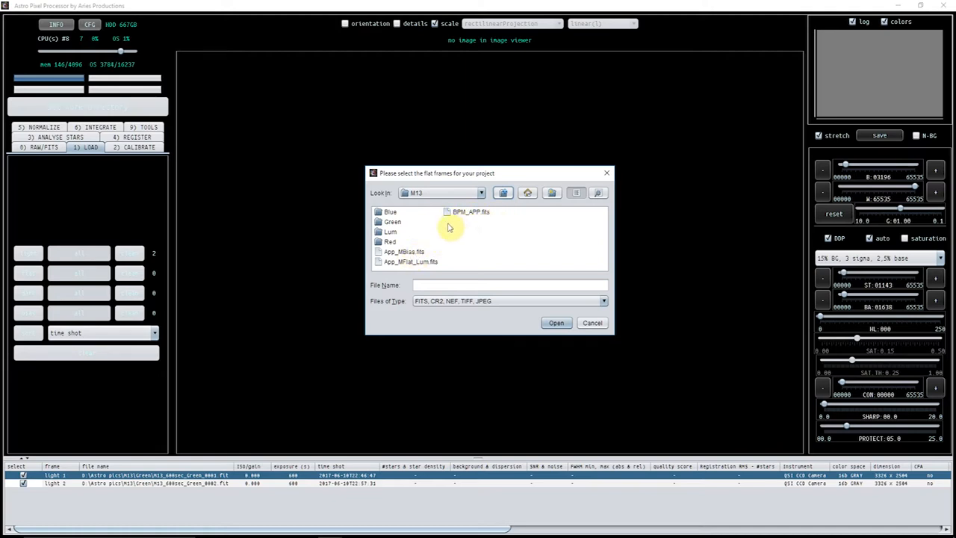
mouse_move(405, 257)
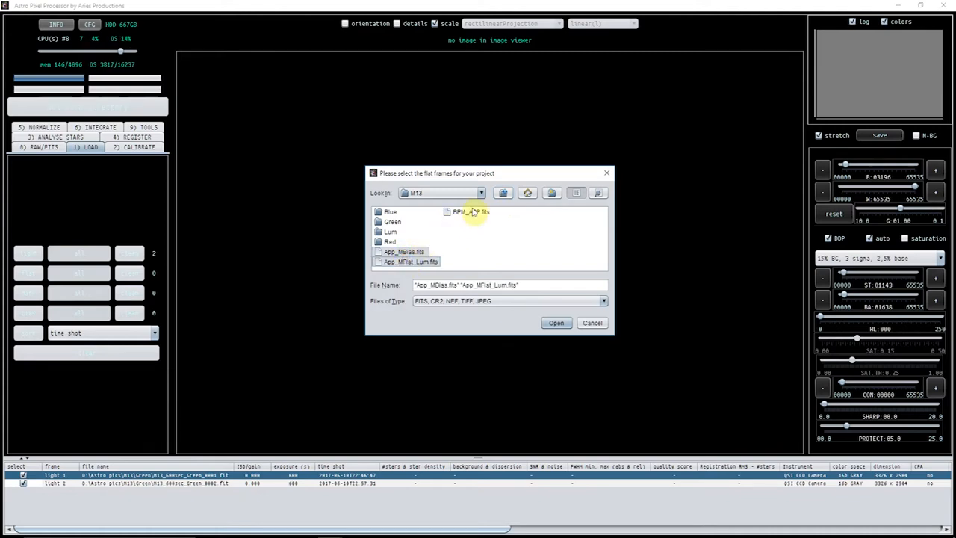
left_click(556, 322)
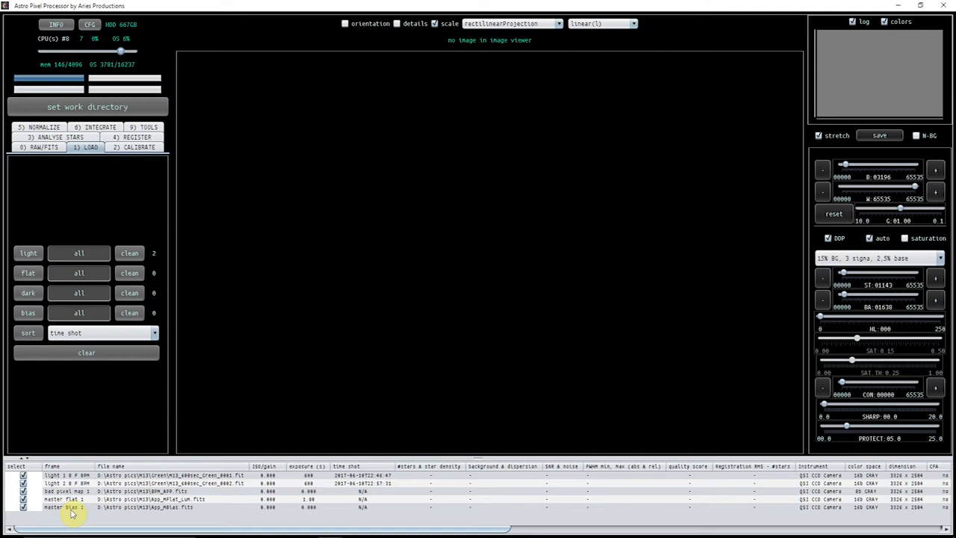
left_click(52, 474)
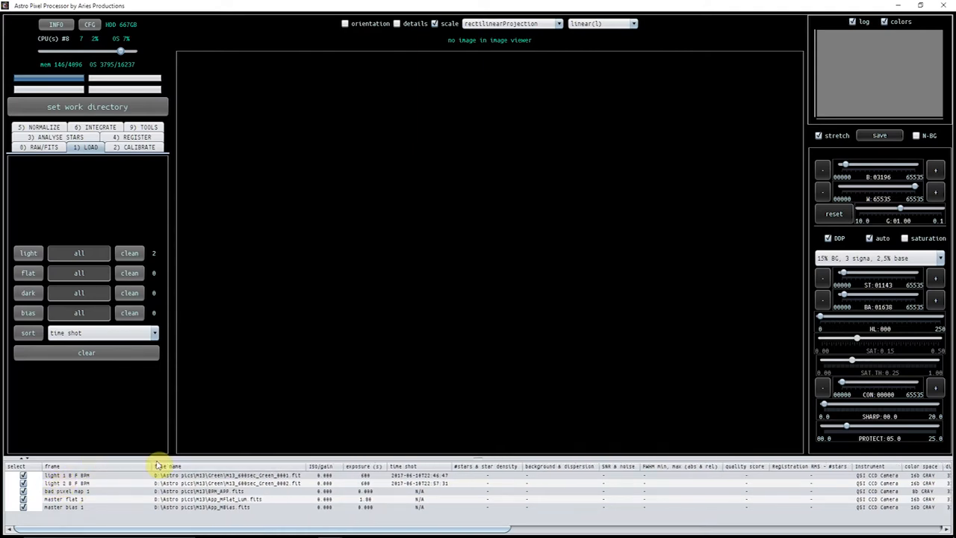
left_click(170, 466)
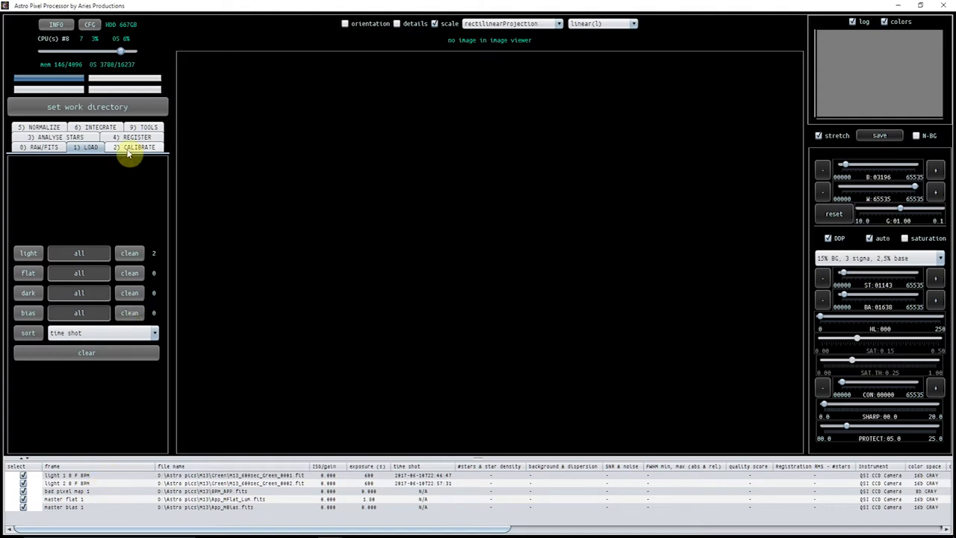
Step: Review the Calibrate settings for master bias, dark, flat and bad pixel map
left_click(138, 148)
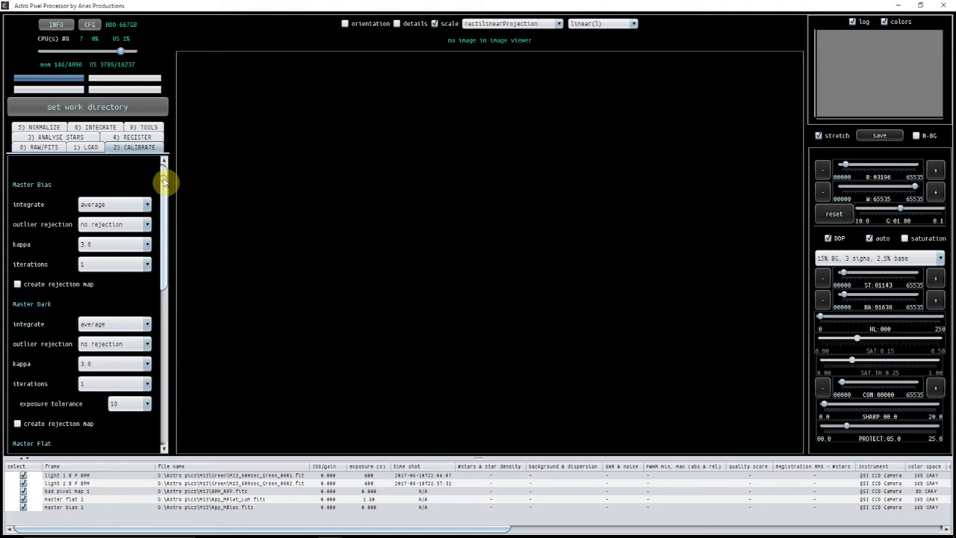
scroll("down", 3)
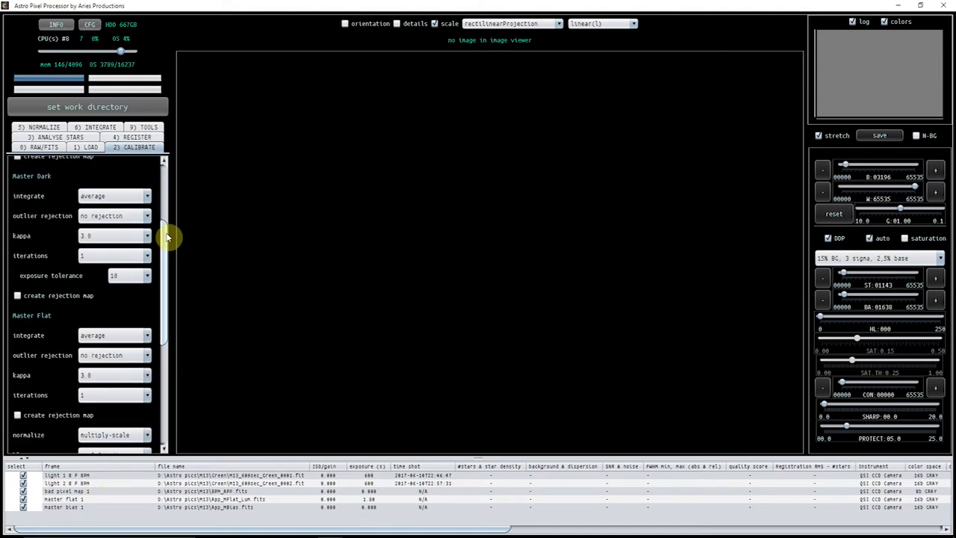
scroll("down", 3)
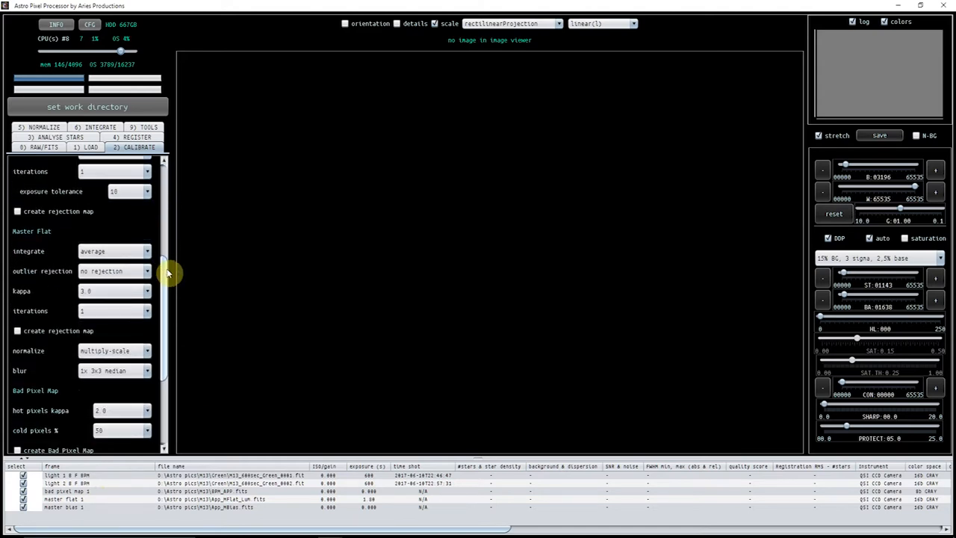
scroll("up", 3)
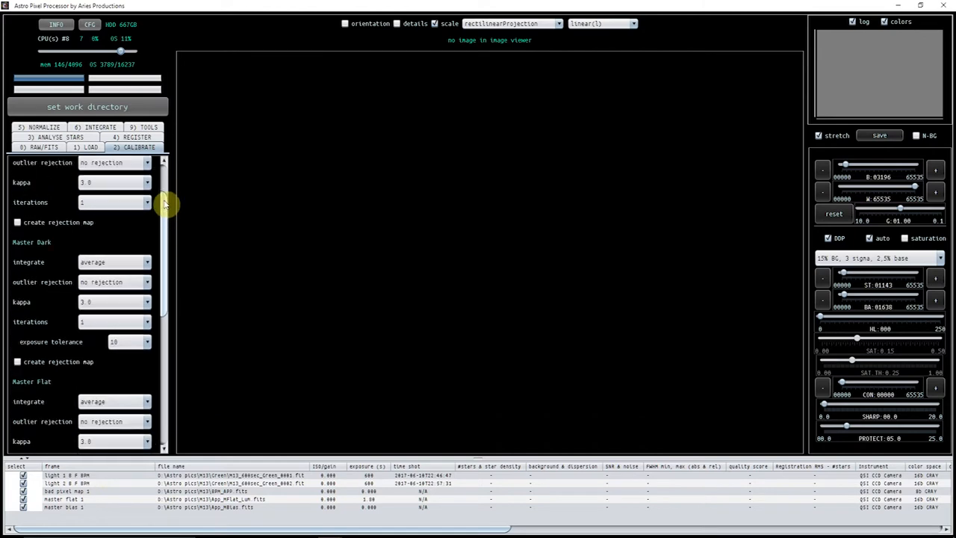
scroll("up", 3)
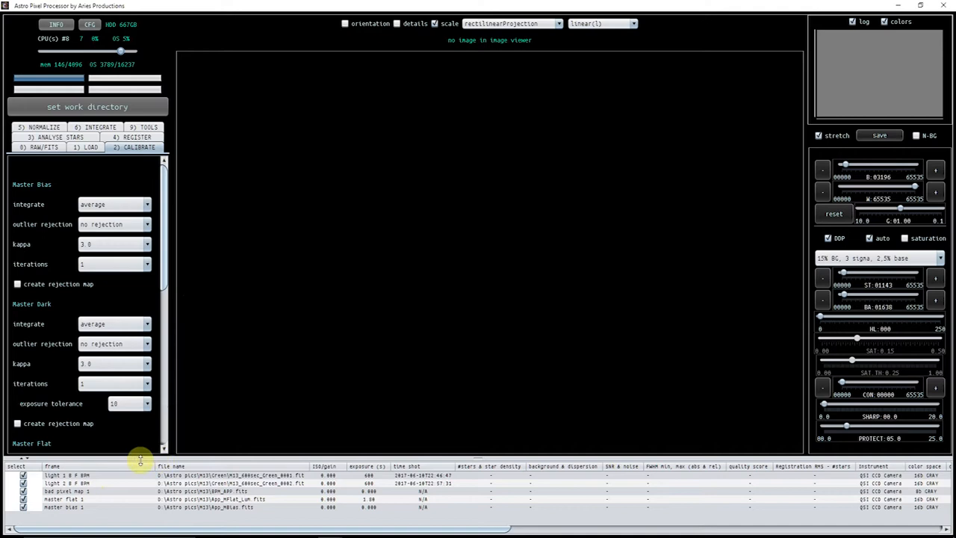
Step: Show the first M13 green light frame in the image viewer
left_click(67, 475)
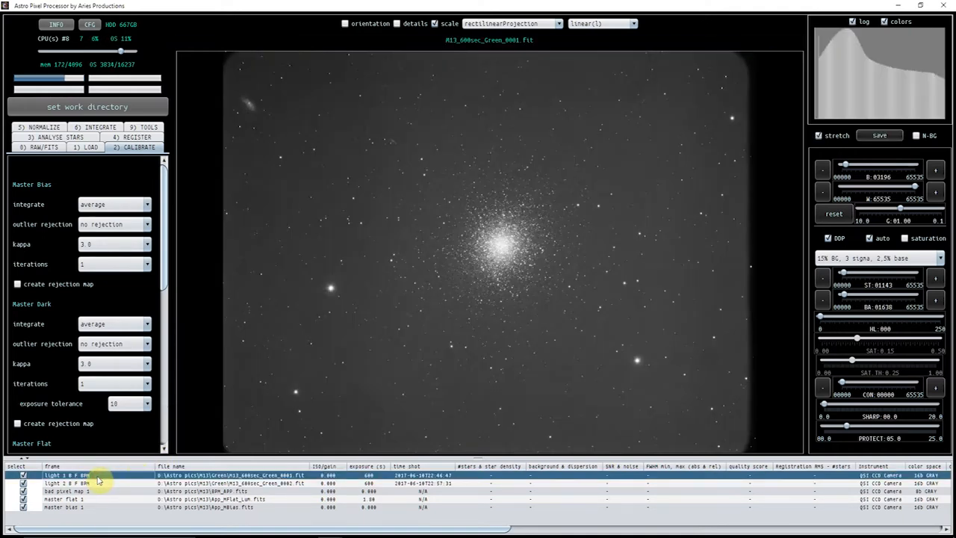
mouse_move(780, 203)
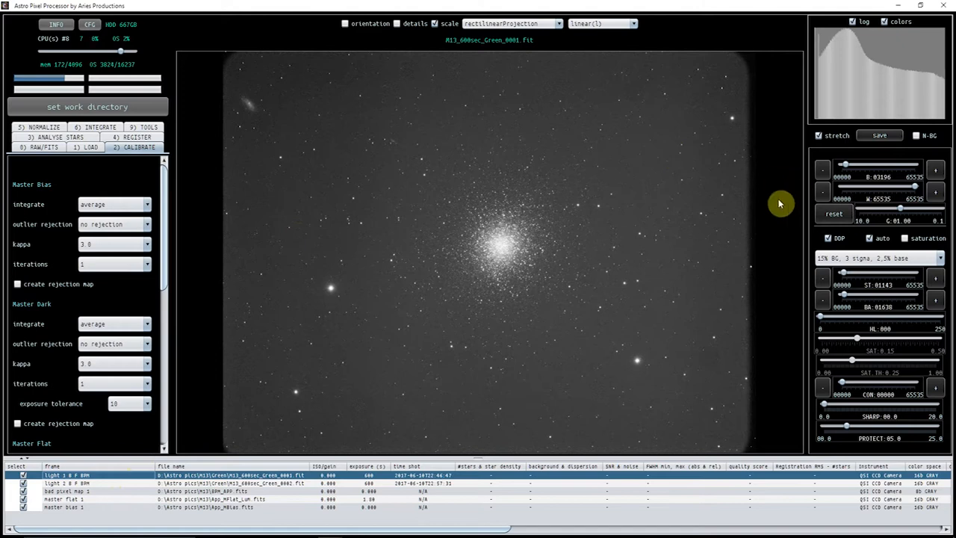
mouse_move(781, 221)
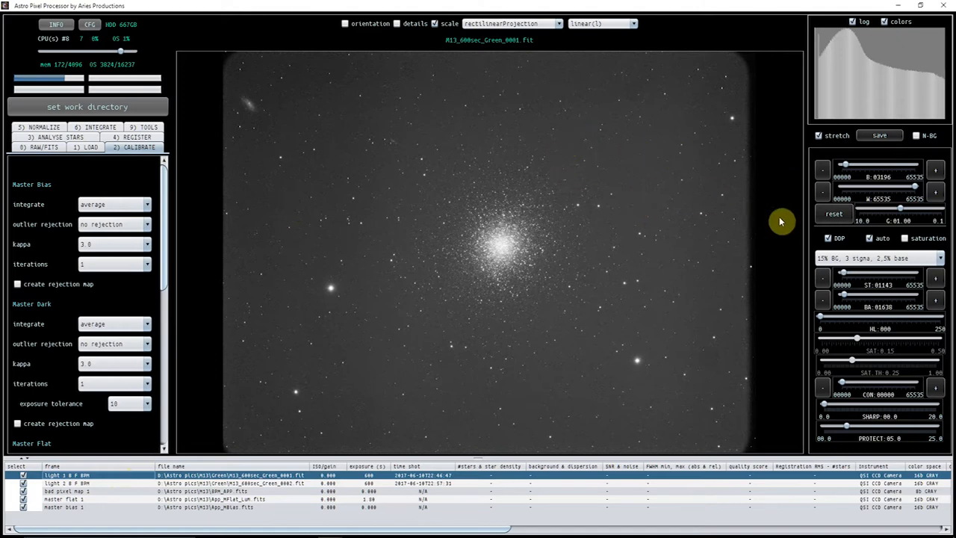
mouse_move(740, 118)
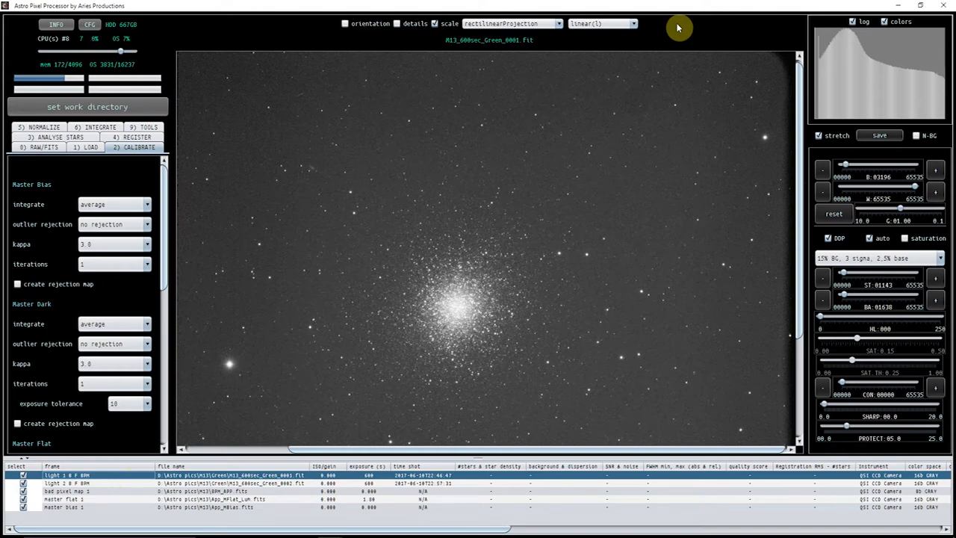
mouse_move(669, 90)
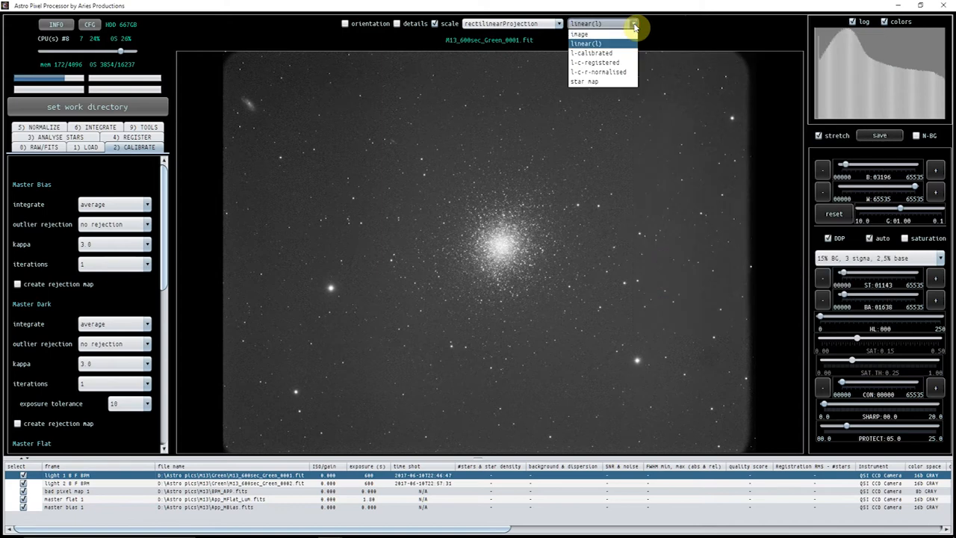
mouse_move(592, 54)
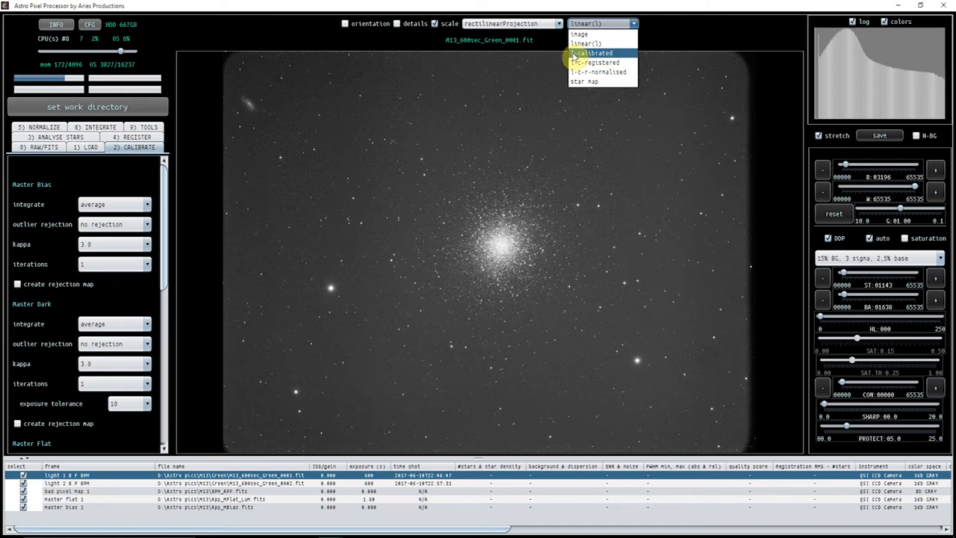
left_click(594, 53)
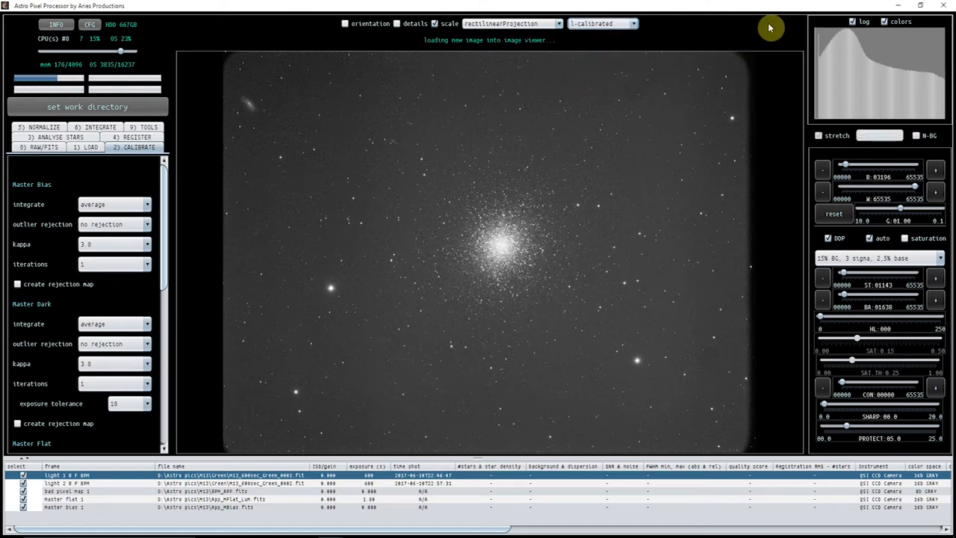
left_click(818, 135)
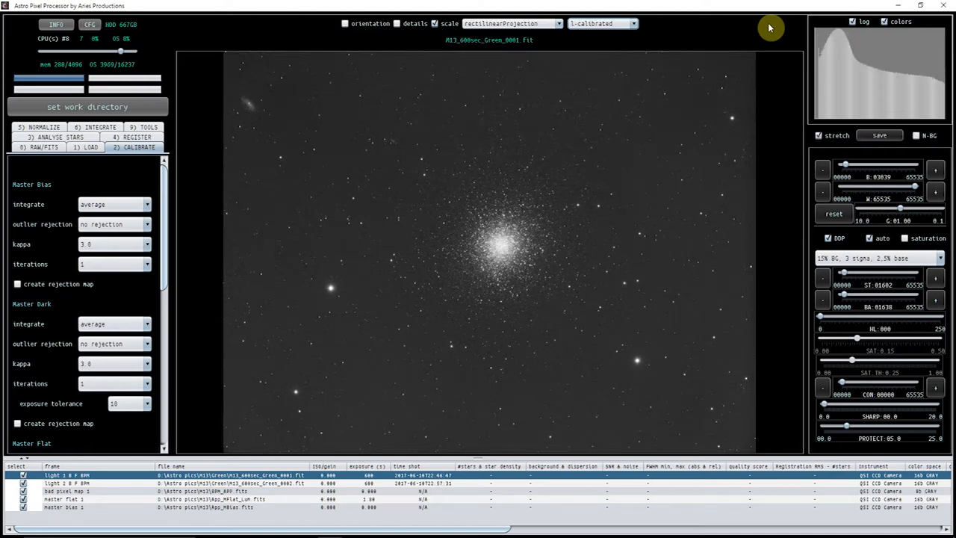
mouse_move(774, 191)
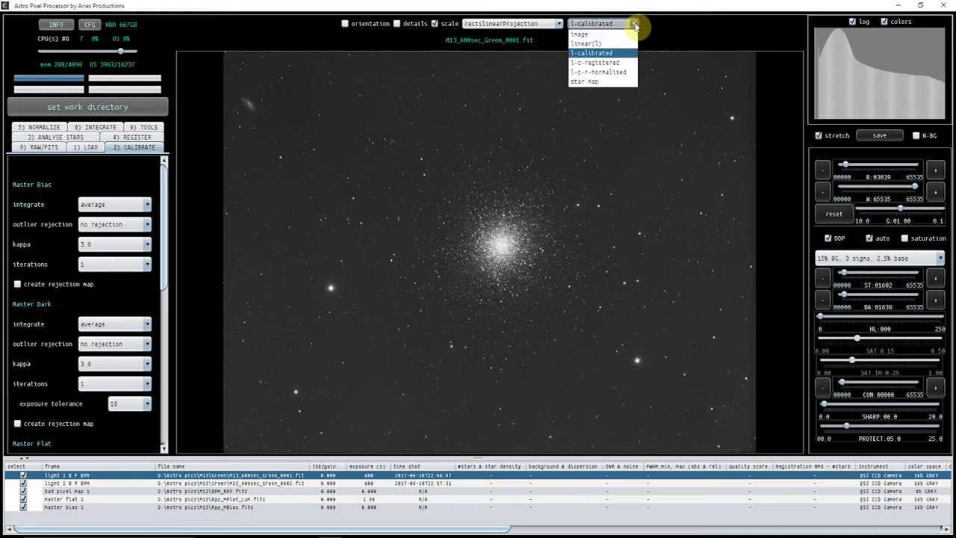
left_click(579, 35)
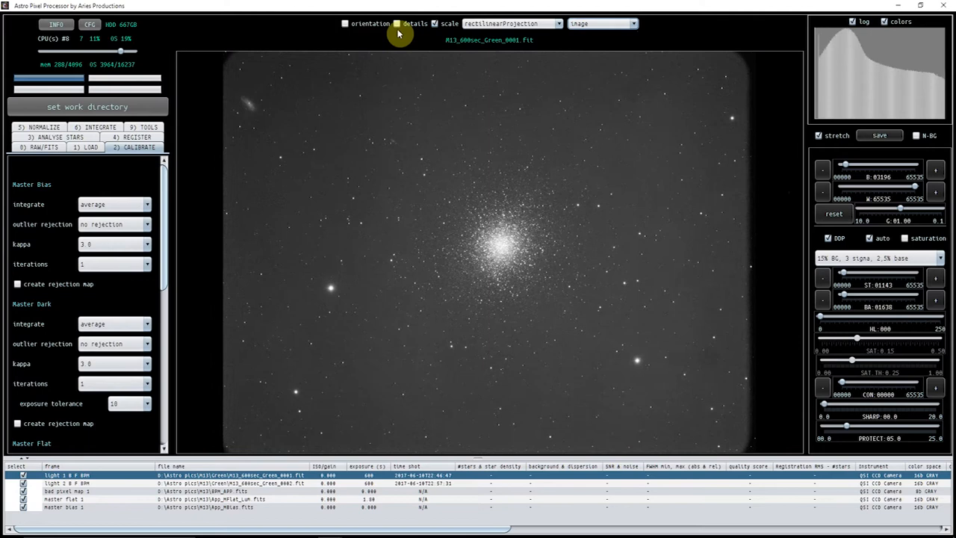
left_click(397, 23)
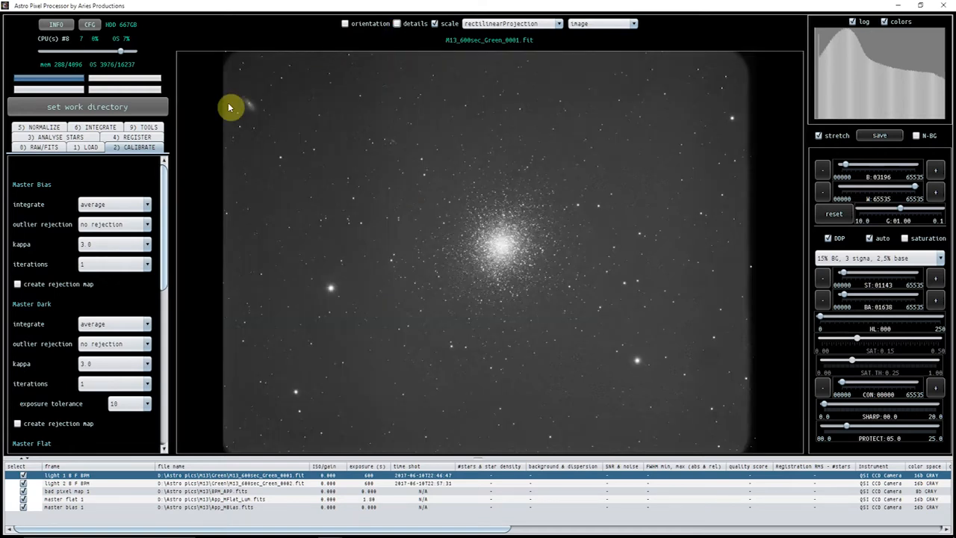
Step: Run Analyse Stars so both light frames get star counts, FWHM and quality scores
left_click(57, 137)
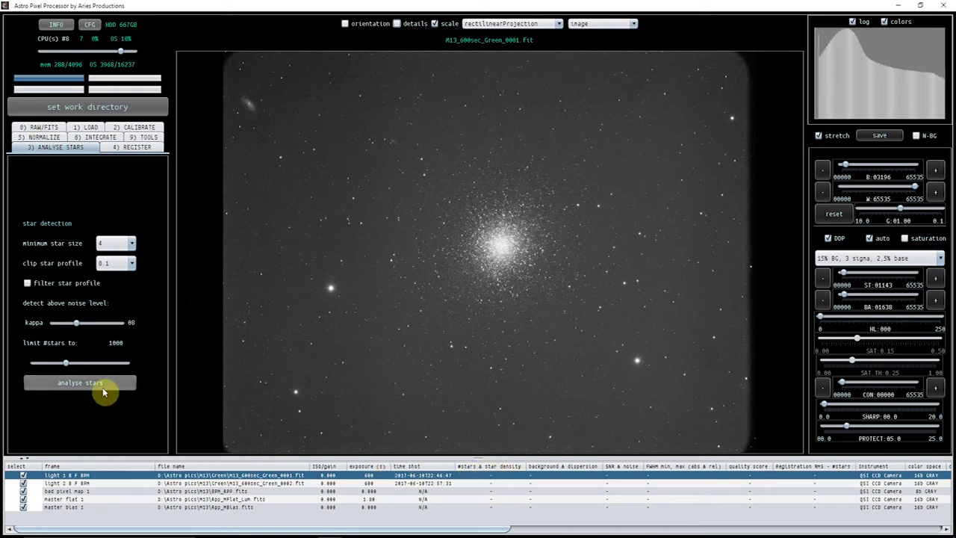
left_click(80, 383)
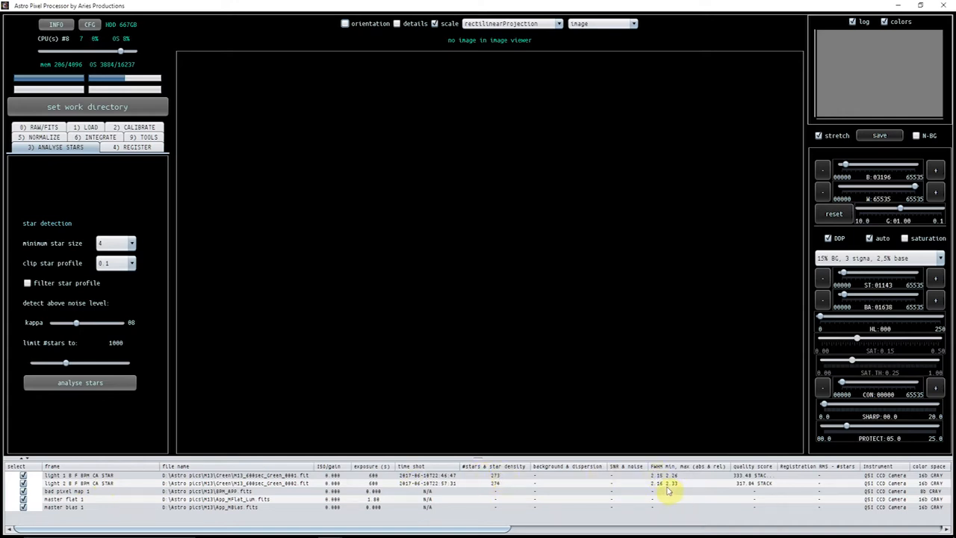
mouse_move(354, 436)
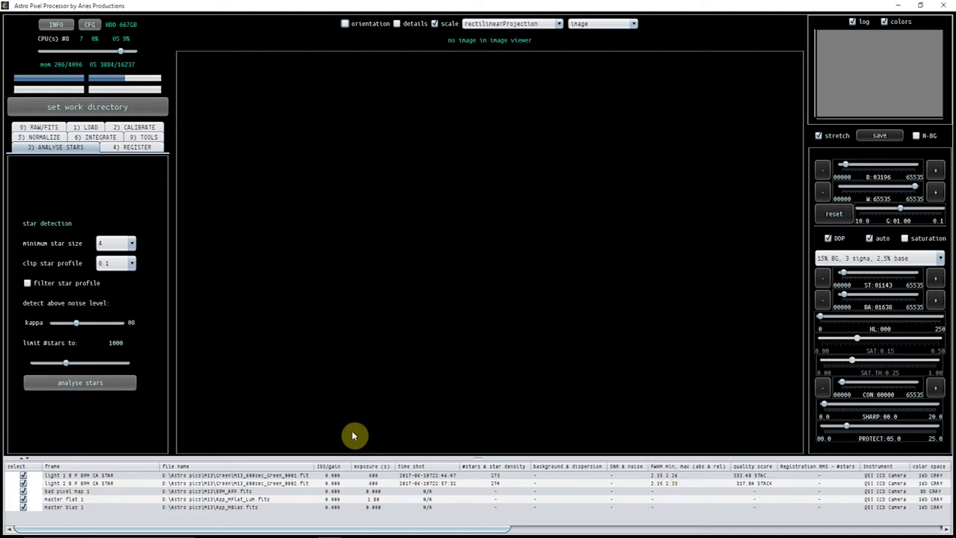
mouse_move(179, 249)
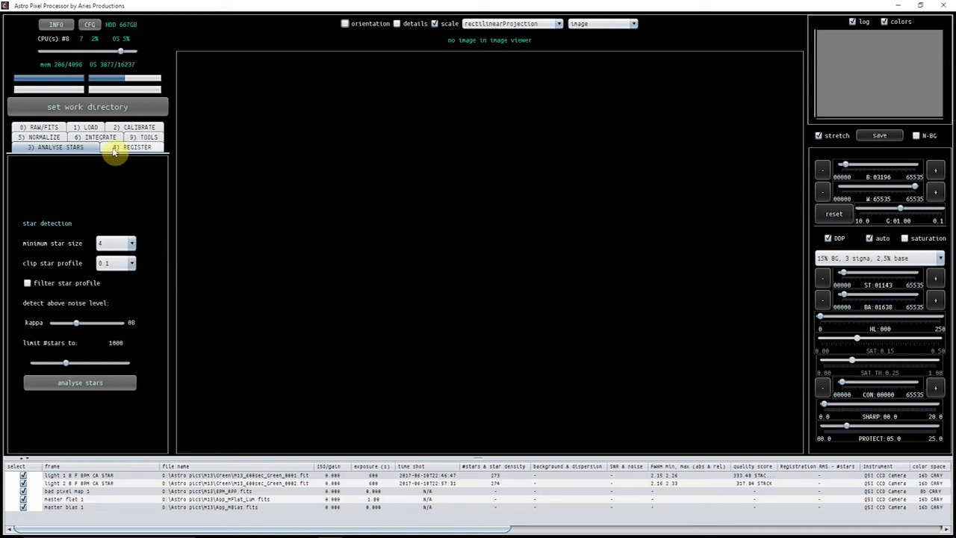
Step: Start registration of the two green light frames and wait for RMS results
left_click(134, 148)
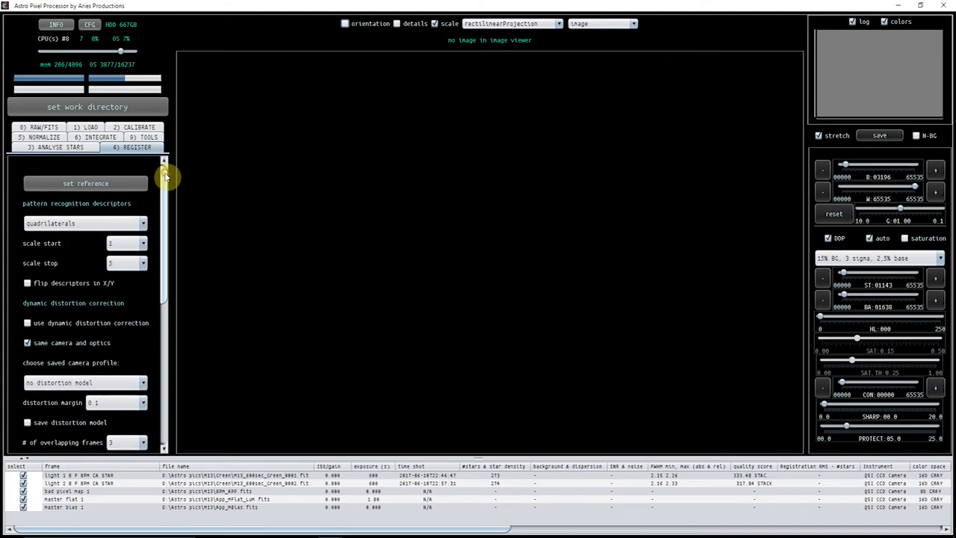
scroll("down", 3)
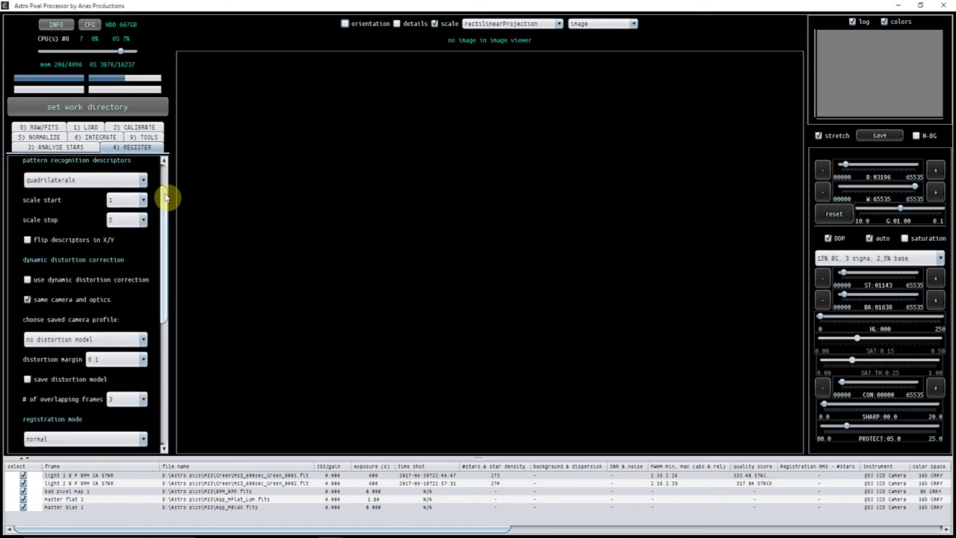
scroll("down", 3)
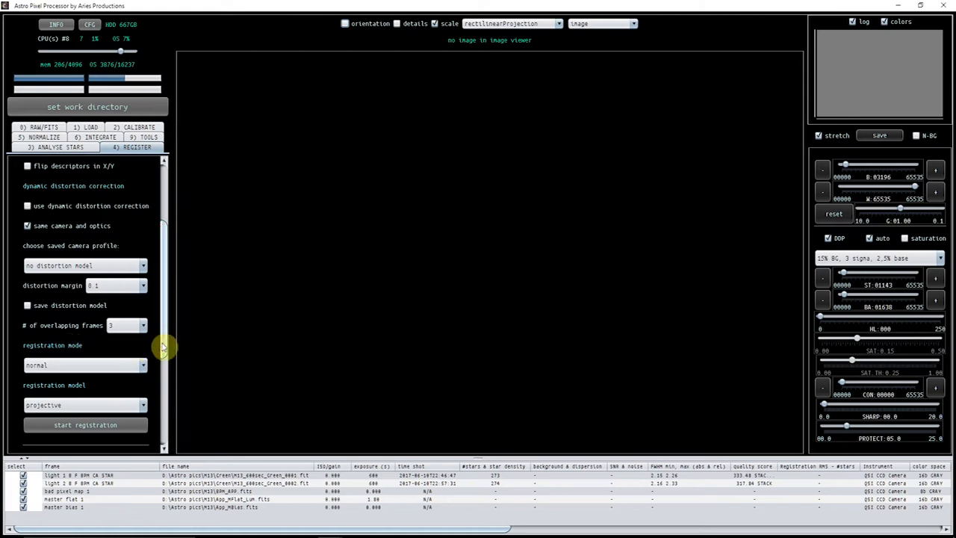
left_click(142, 364)
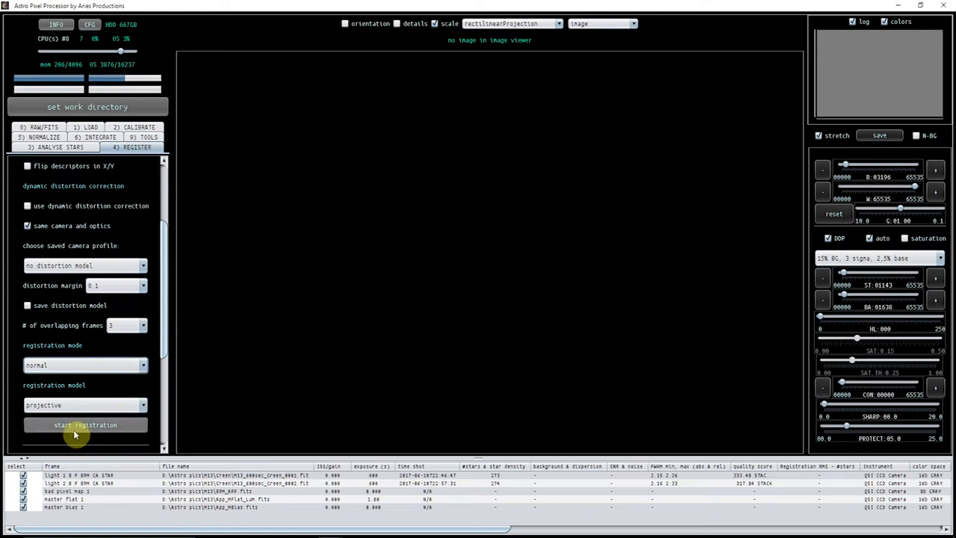
left_click(85, 424)
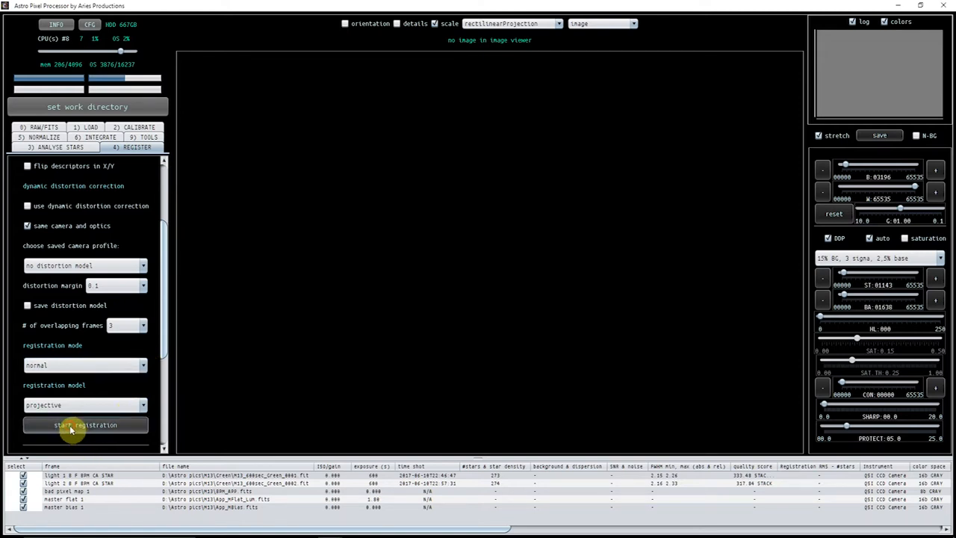
left_click(85, 424)
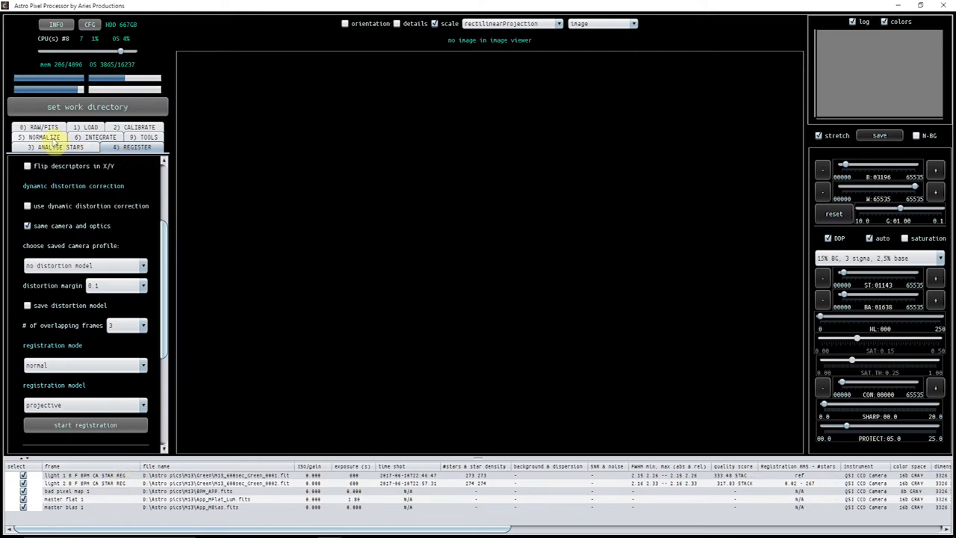
Step: Normalize the registered lights with neutralize background kept enabled
left_click(42, 137)
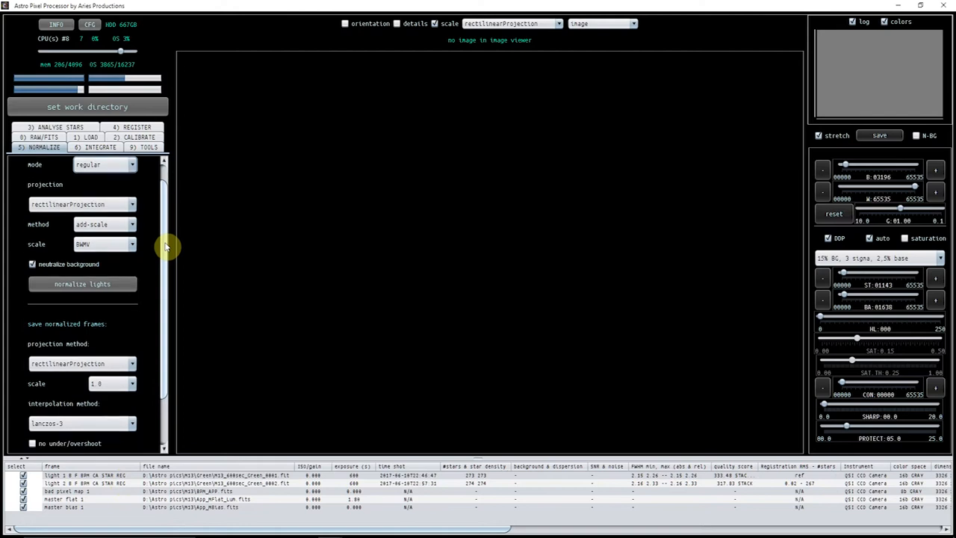
scroll("down", 3)
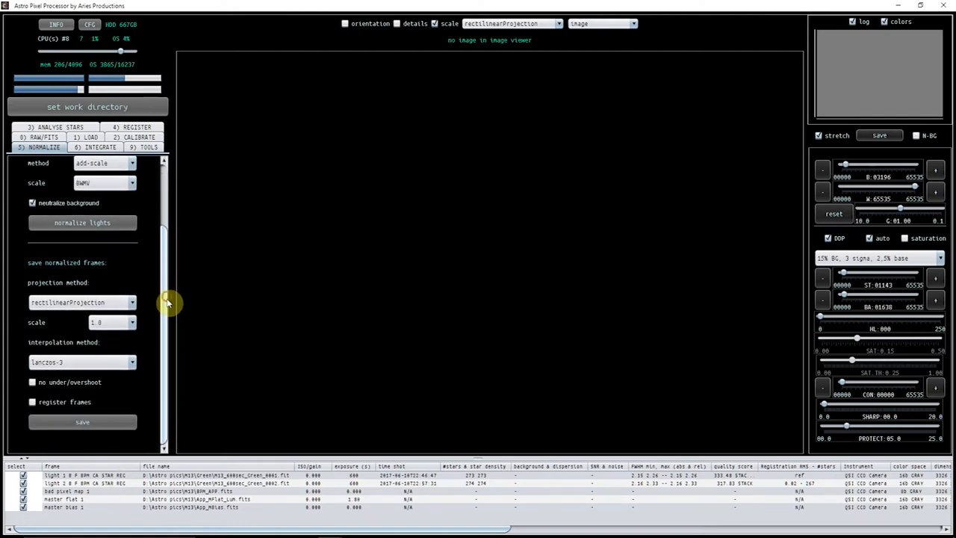
mouse_move(82, 223)
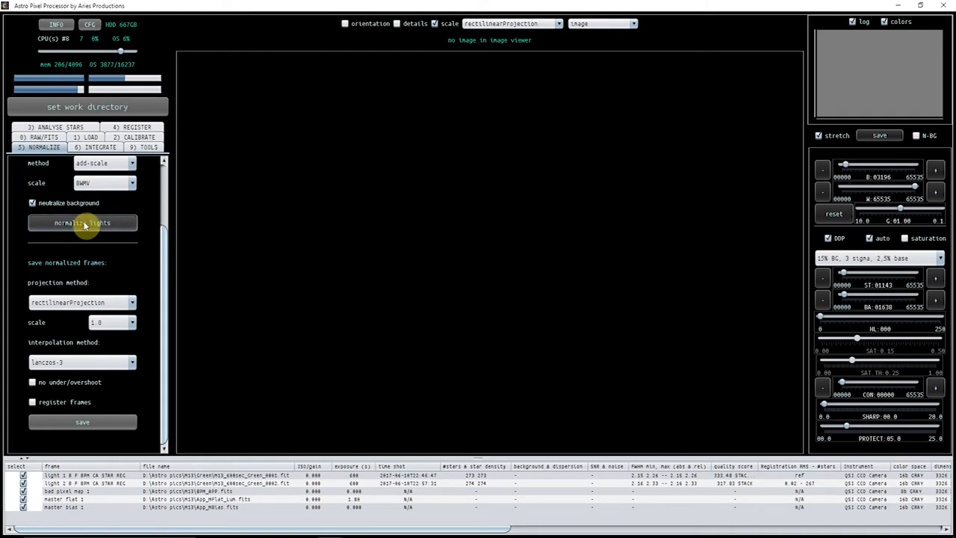
left_click(82, 223)
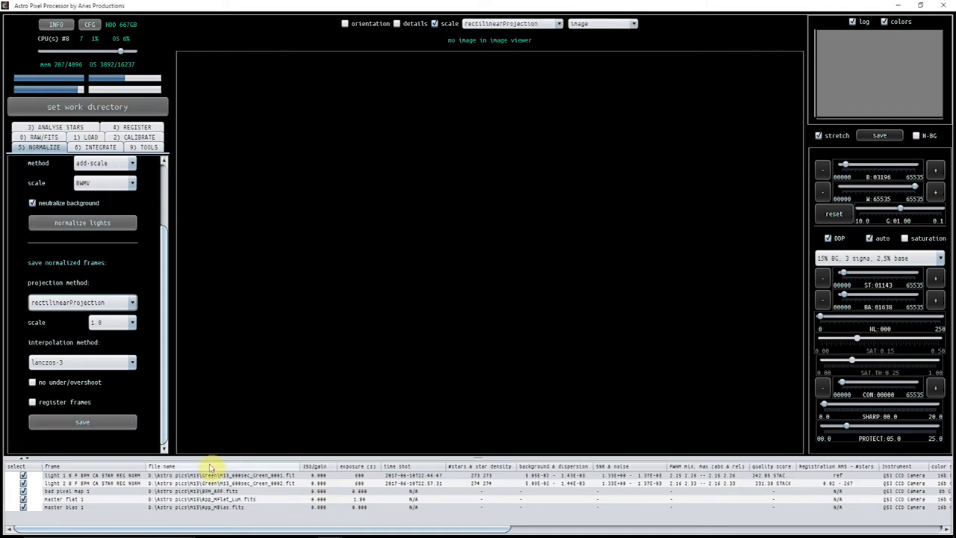
mouse_move(161, 380)
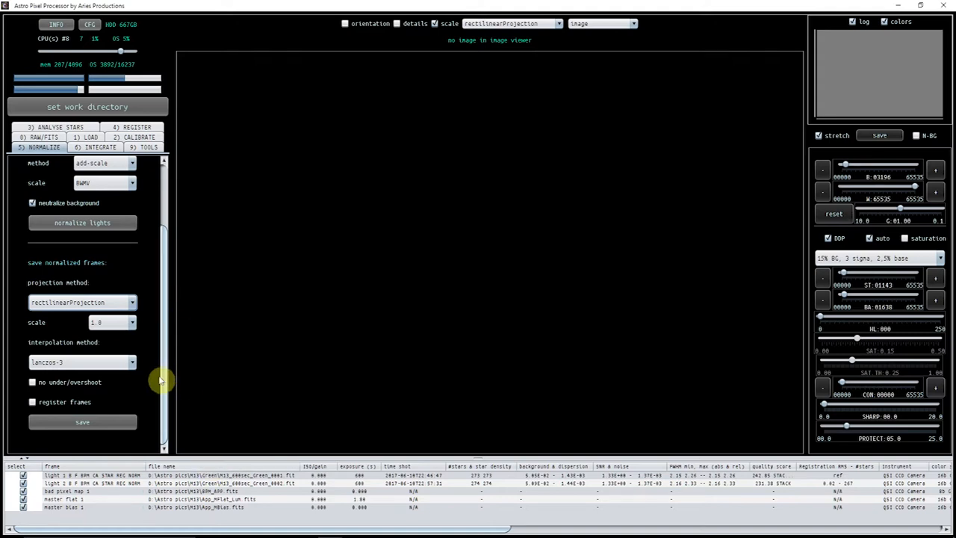
mouse_move(172, 206)
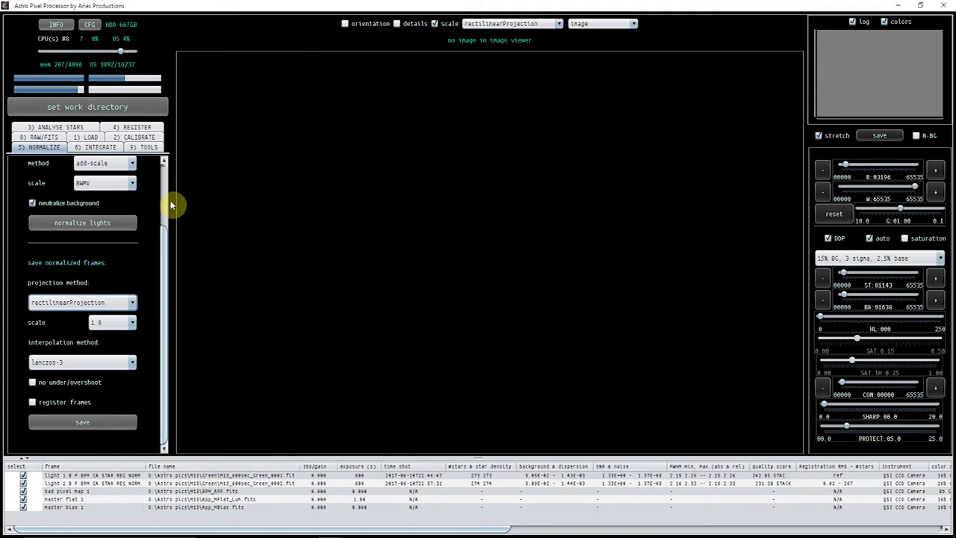
Step: Keep reference as the composition mode in the Integrate settings
left_click(97, 146)
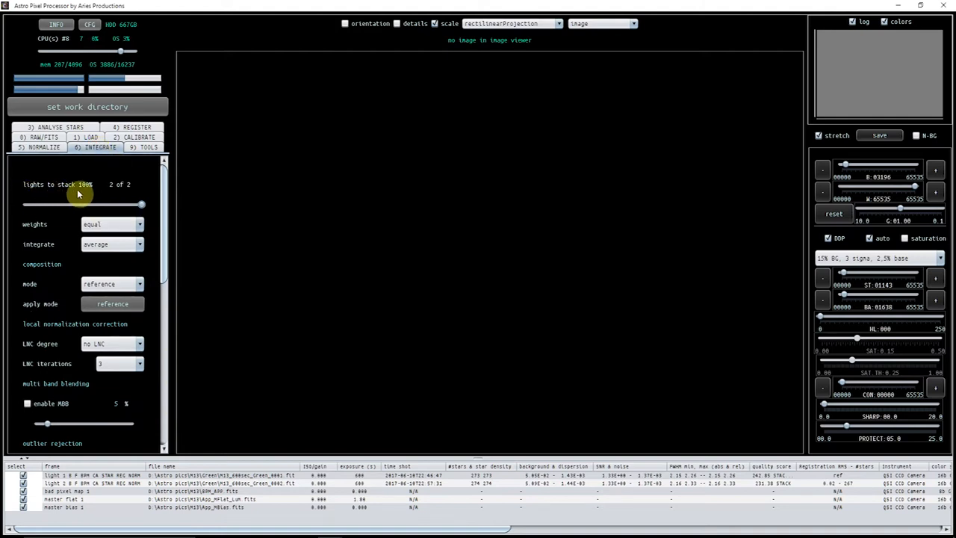
mouse_move(120, 193)
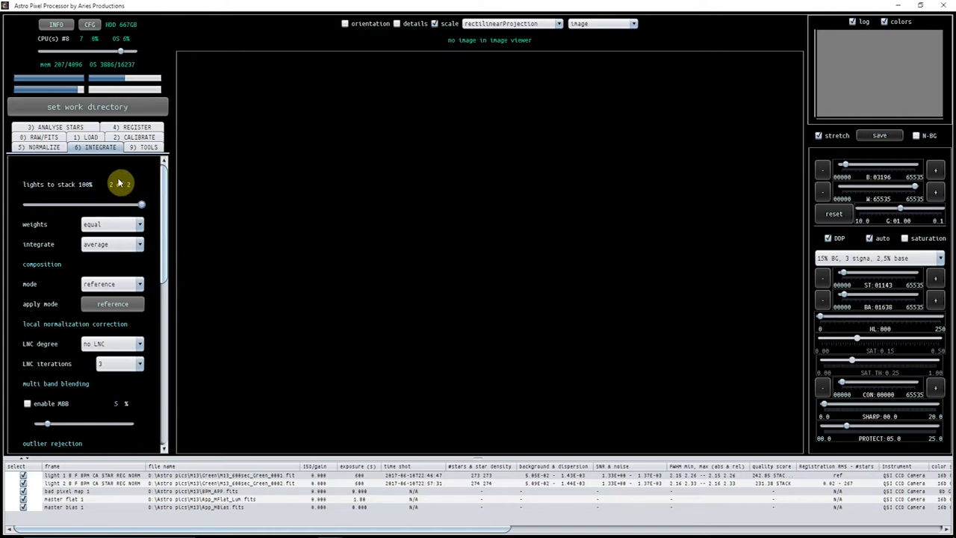
mouse_move(134, 192)
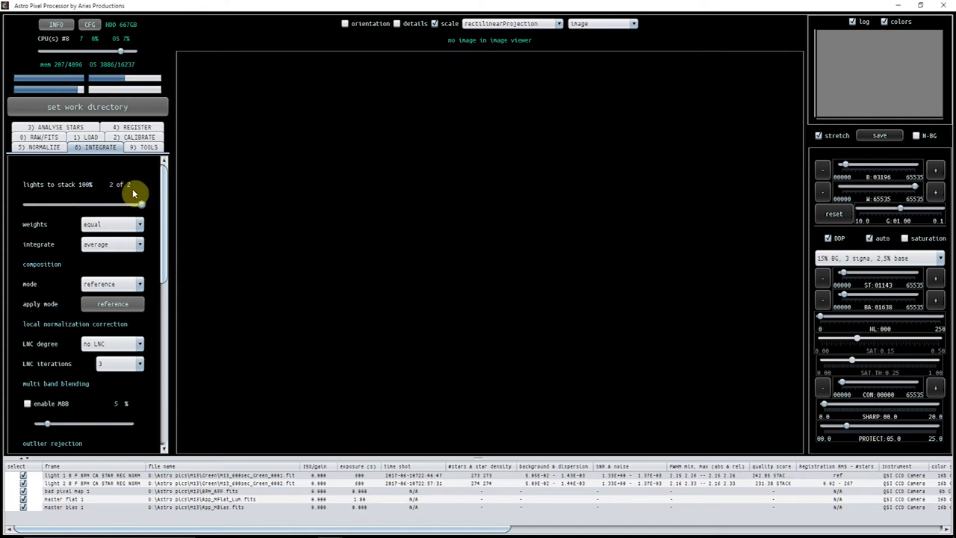
scroll("down", 3)
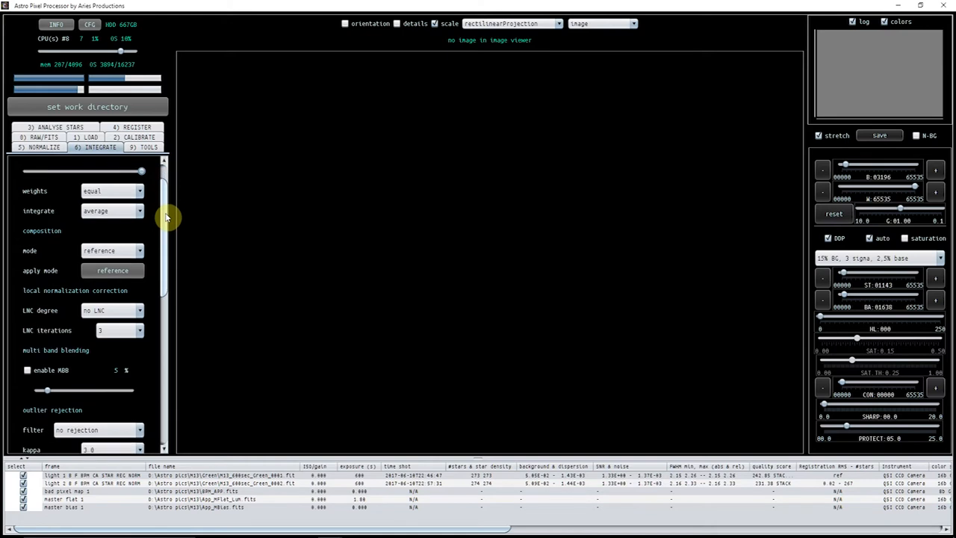
scroll("down", 3)
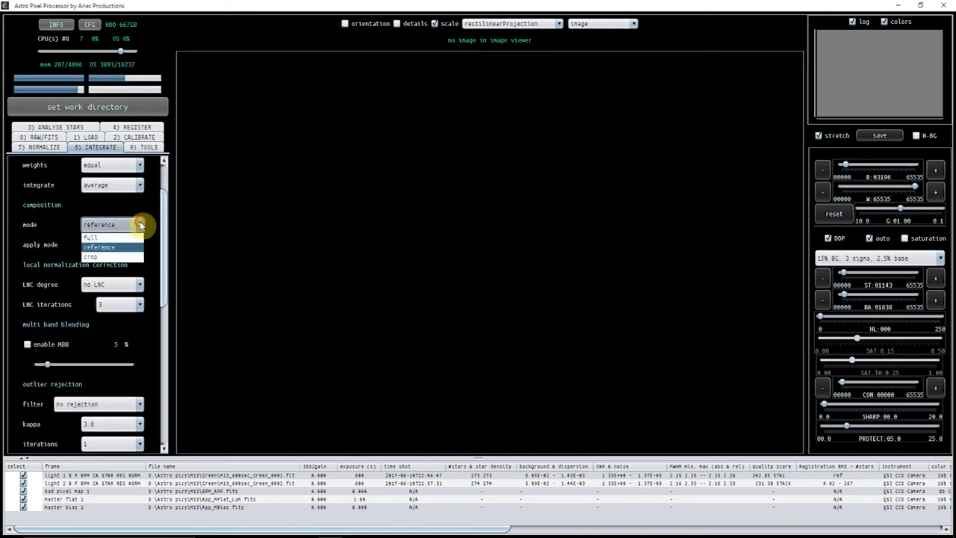
mouse_move(101, 237)
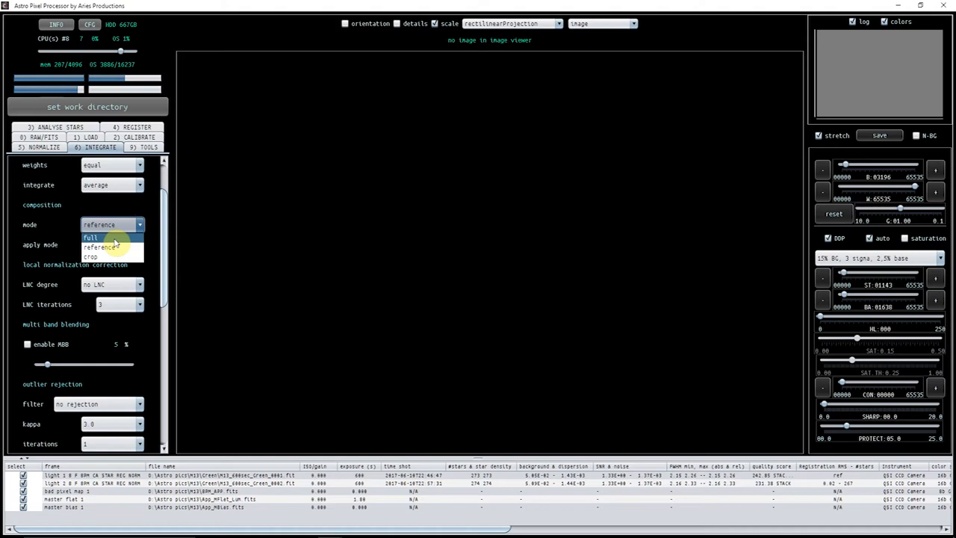
left_click(99, 245)
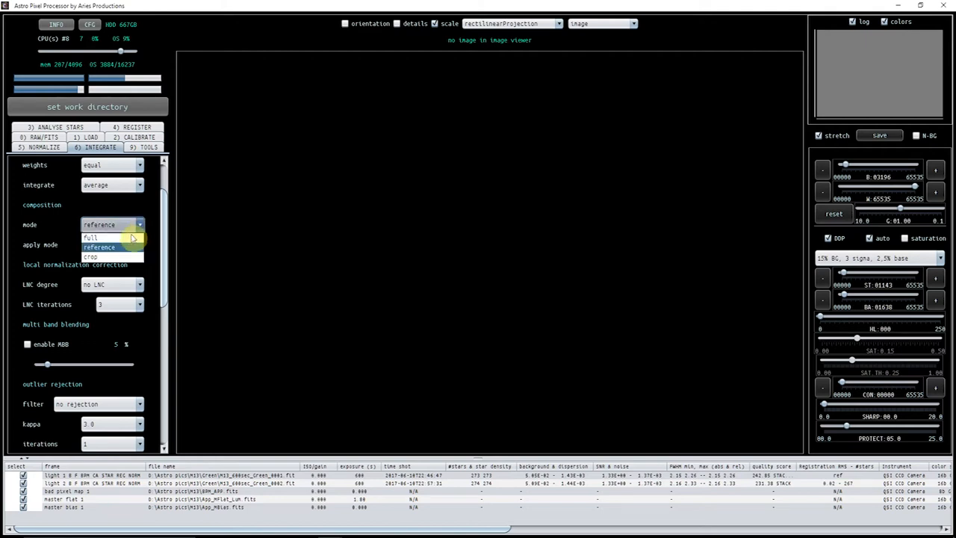
left_click(98, 246)
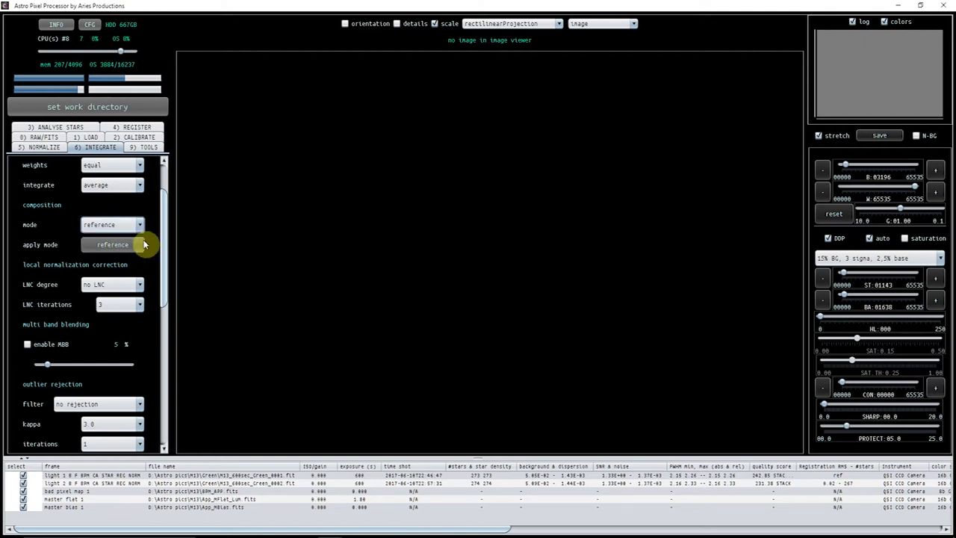
Step: Integrate the two normalized frames into a single M13 green stack
scroll("down", 3)
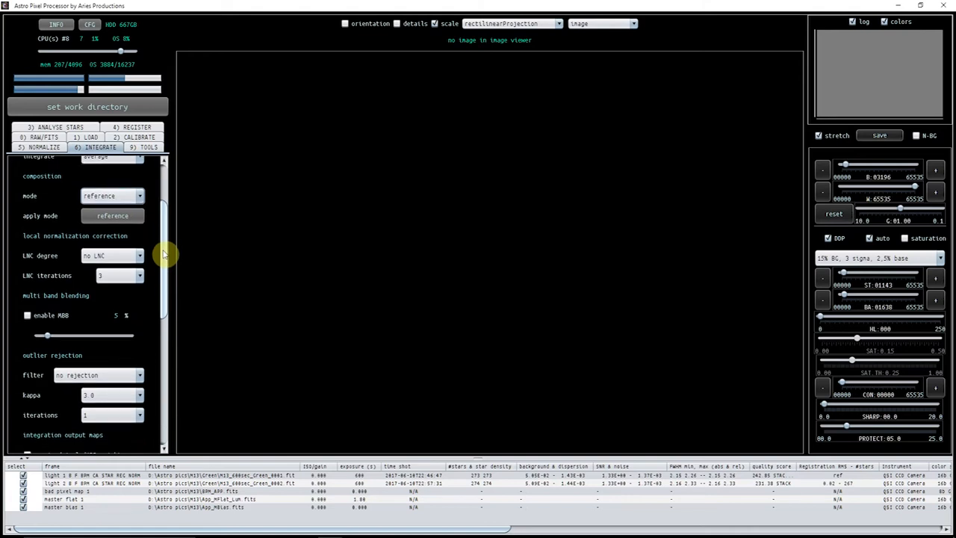
scroll("down", 3)
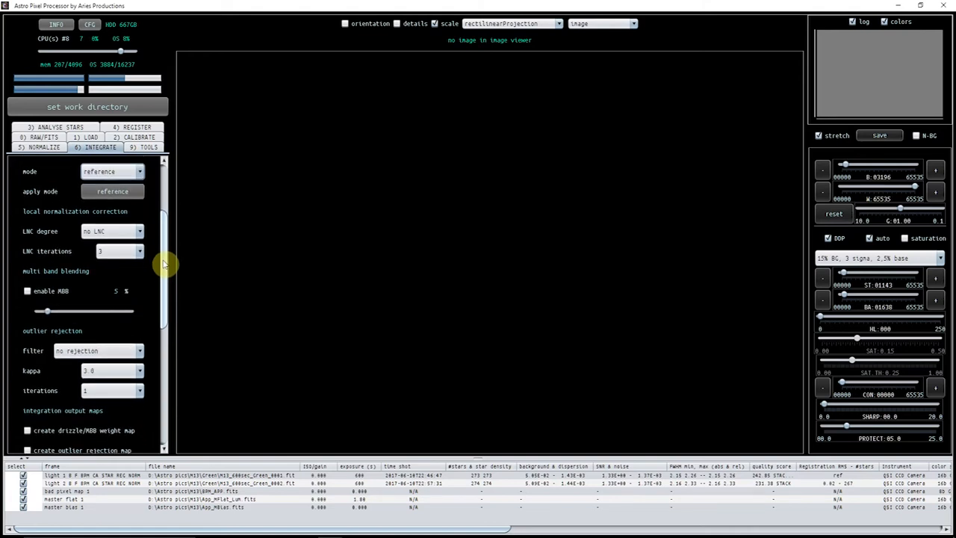
scroll("down", 3)
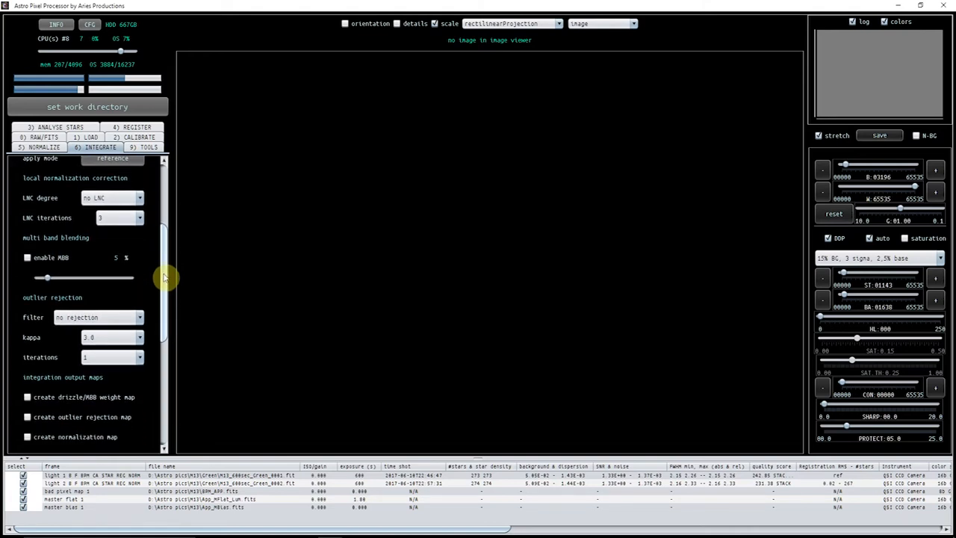
scroll("down", 3)
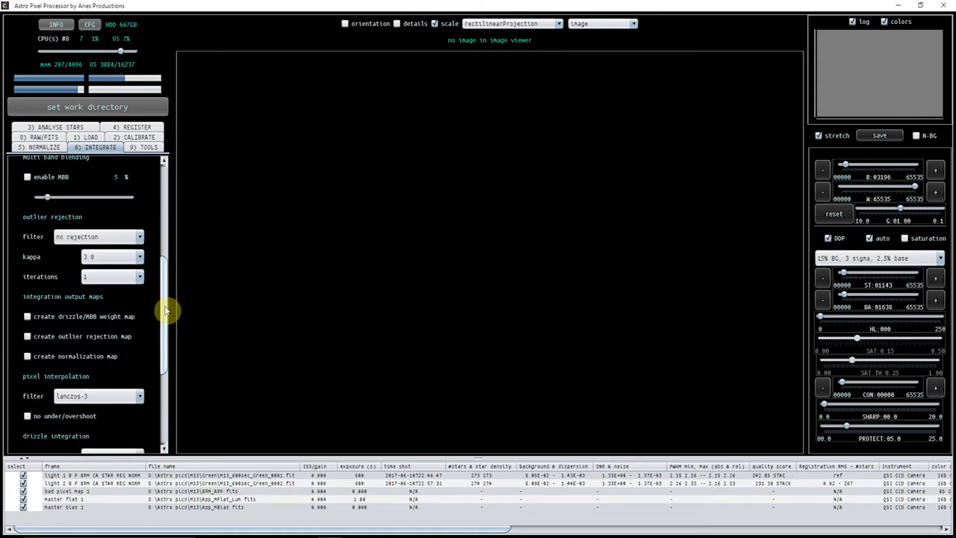
scroll("down", 3)
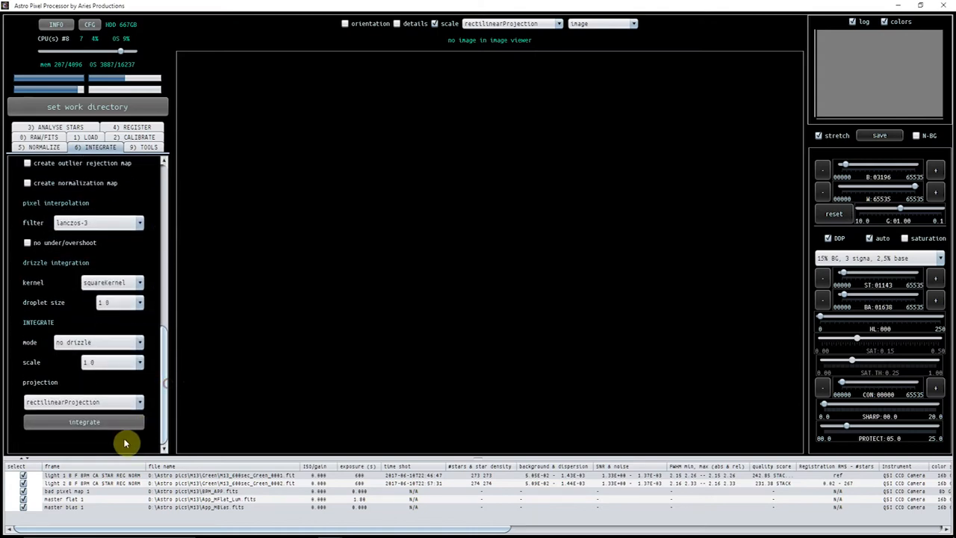
left_click(83, 421)
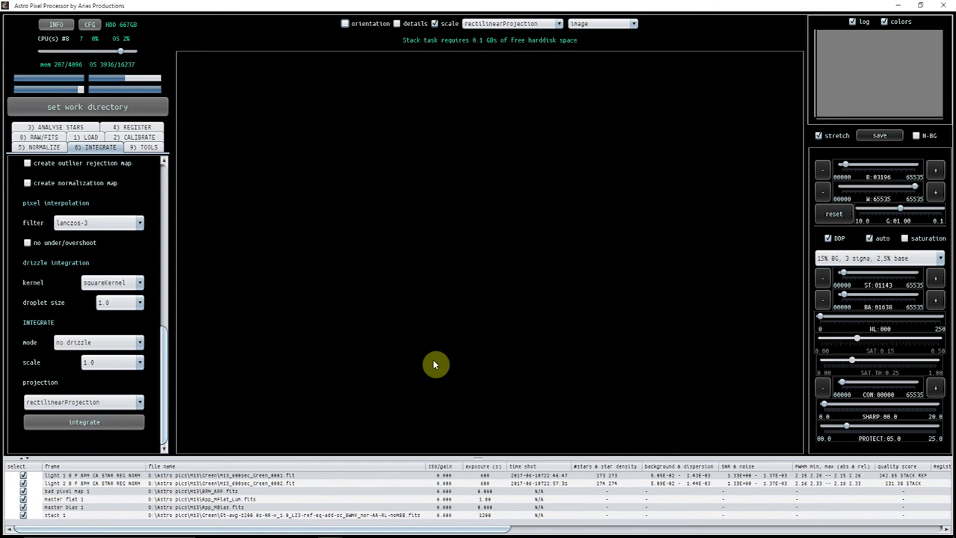
Step: View the new stack and briefly show its FITS header details before hiding them
left_click(57, 515)
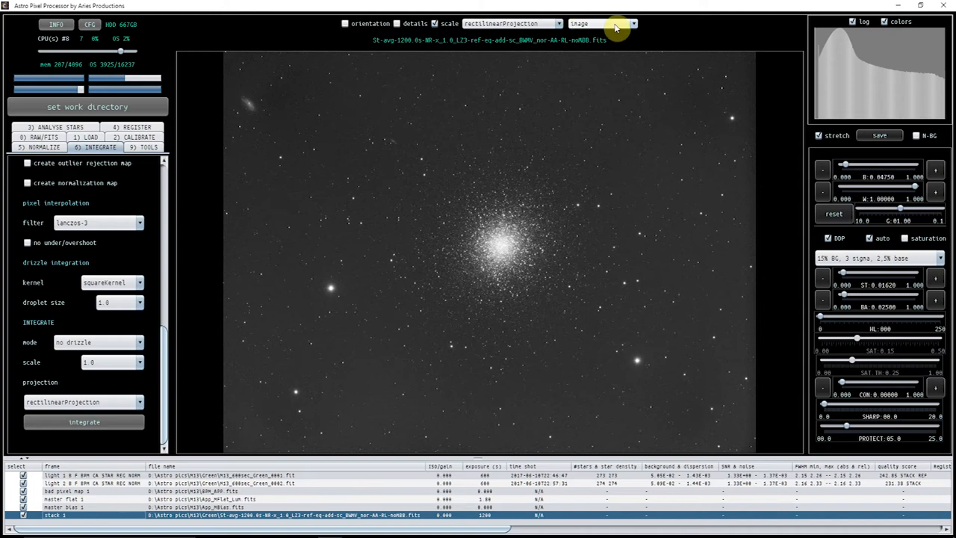
left_click(397, 24)
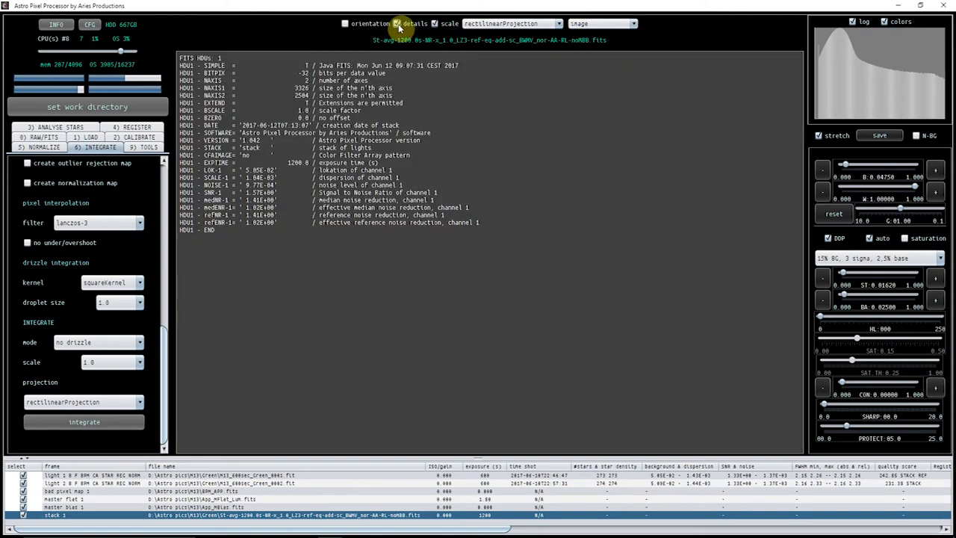
left_click(397, 24)
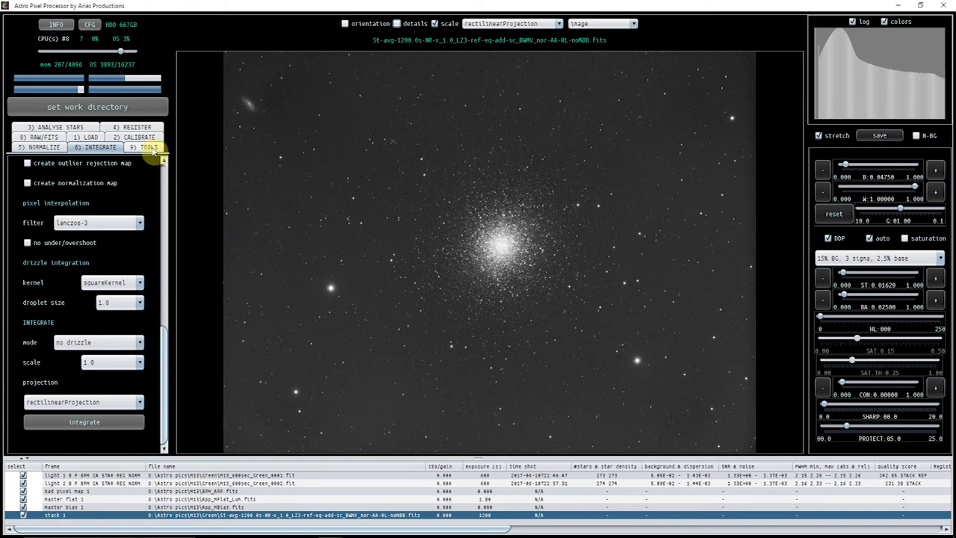
Step: Start Batch Modify from Tools on M13_600sec_Green_0001.fit in the Green folder
left_click(146, 147)
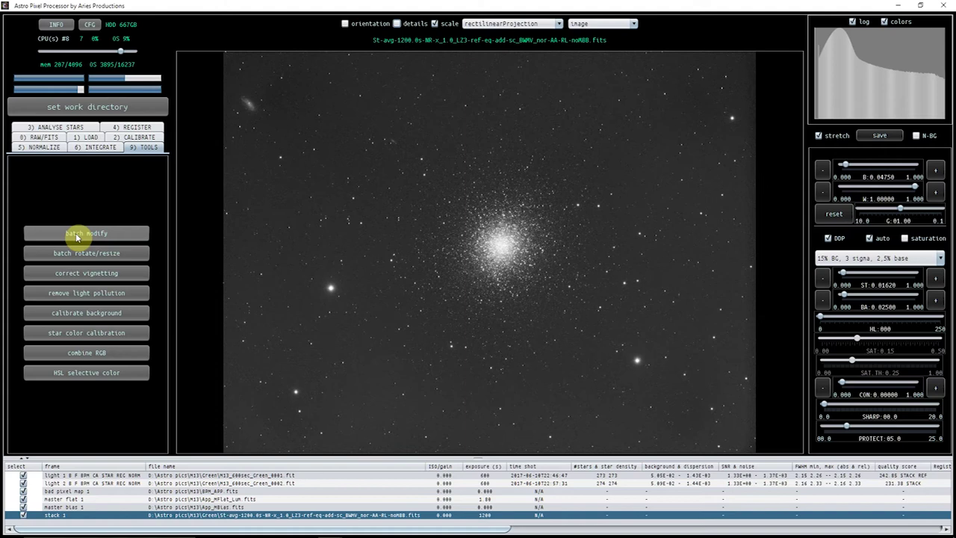
left_click(86, 233)
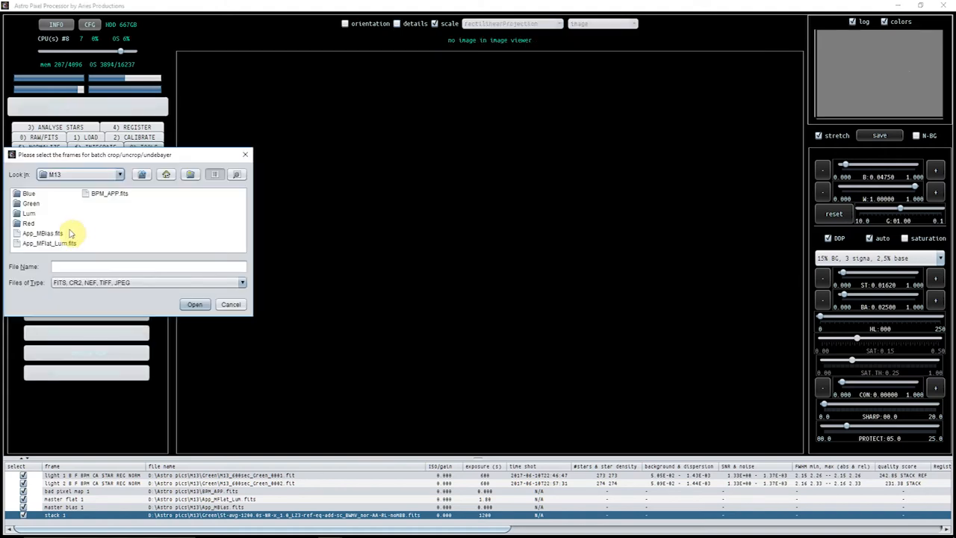
mouse_move(156, 221)
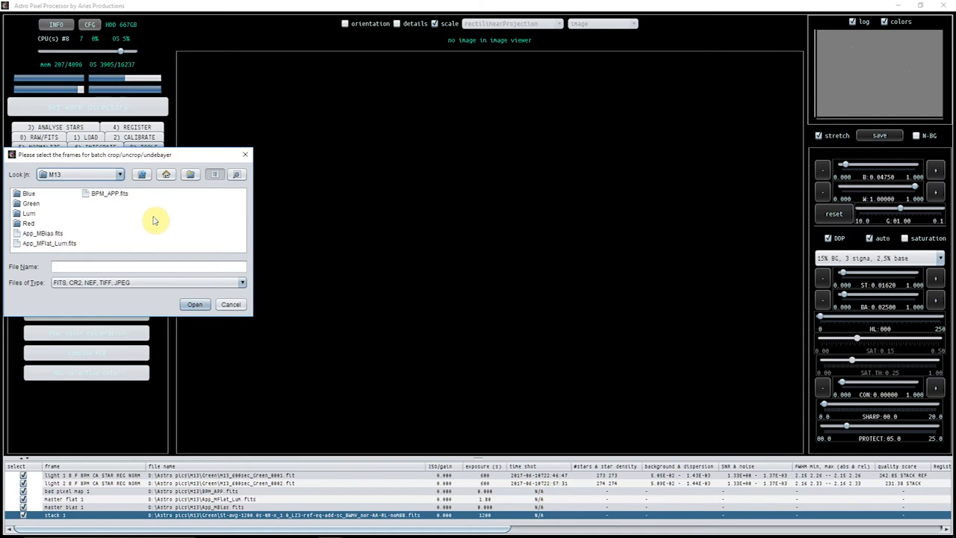
mouse_move(133, 224)
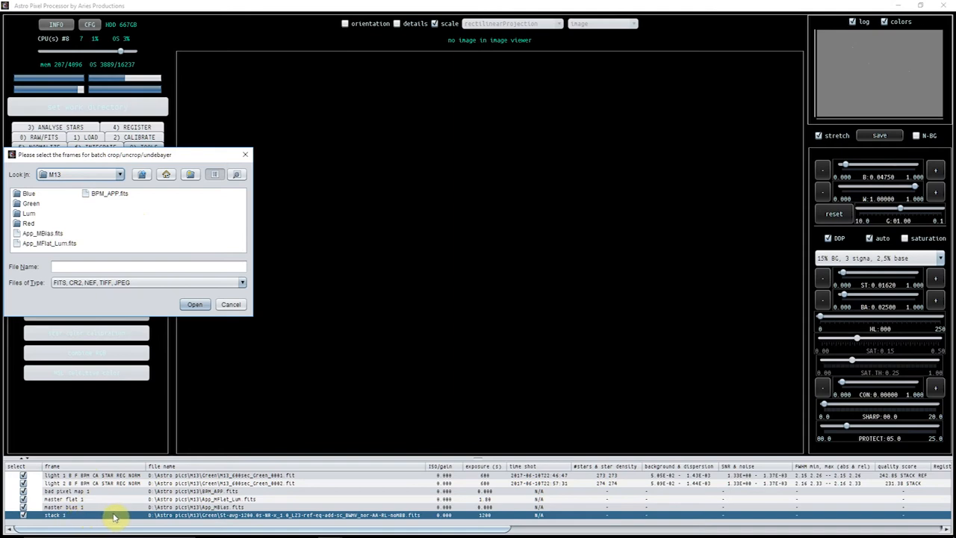
mouse_move(41, 215)
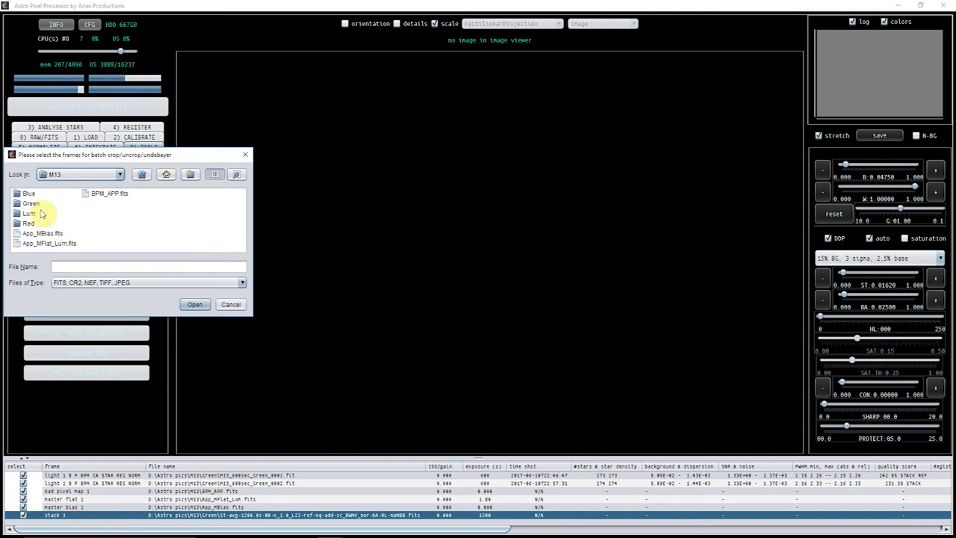
left_click(32, 203)
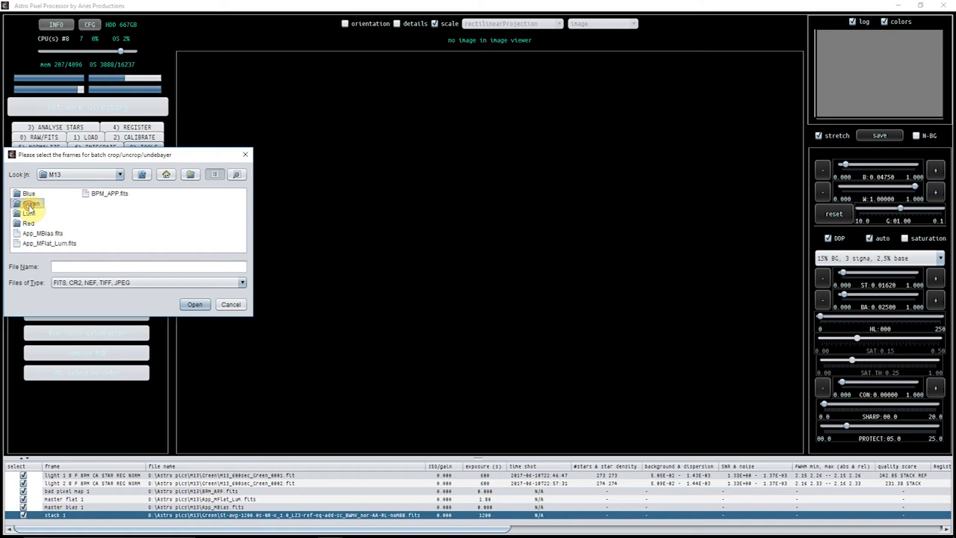
left_click(194, 305)
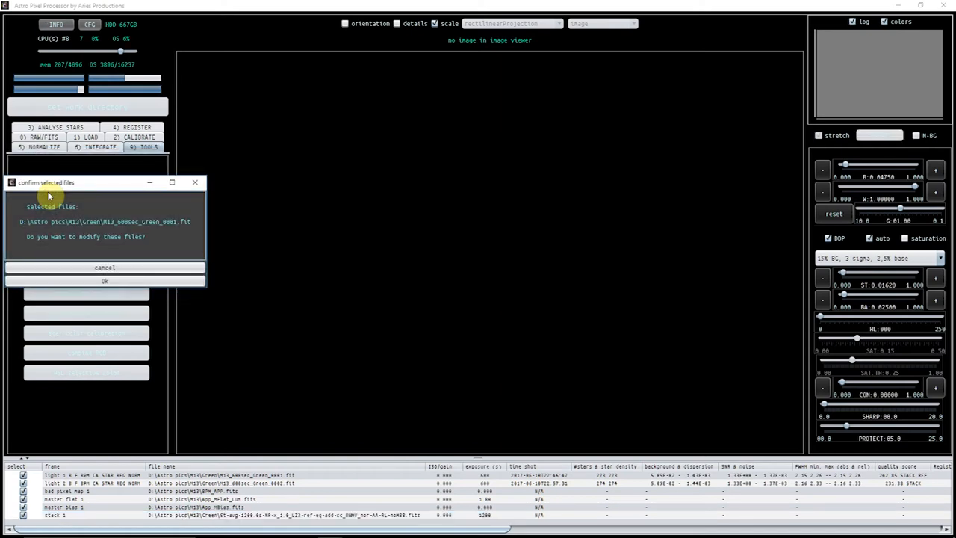
left_click(105, 281)
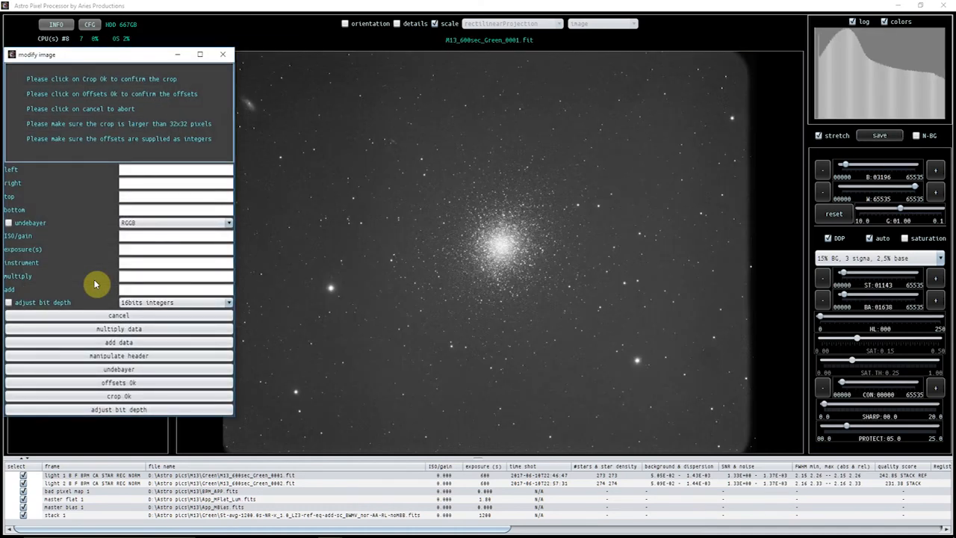
mouse_move(472, 140)
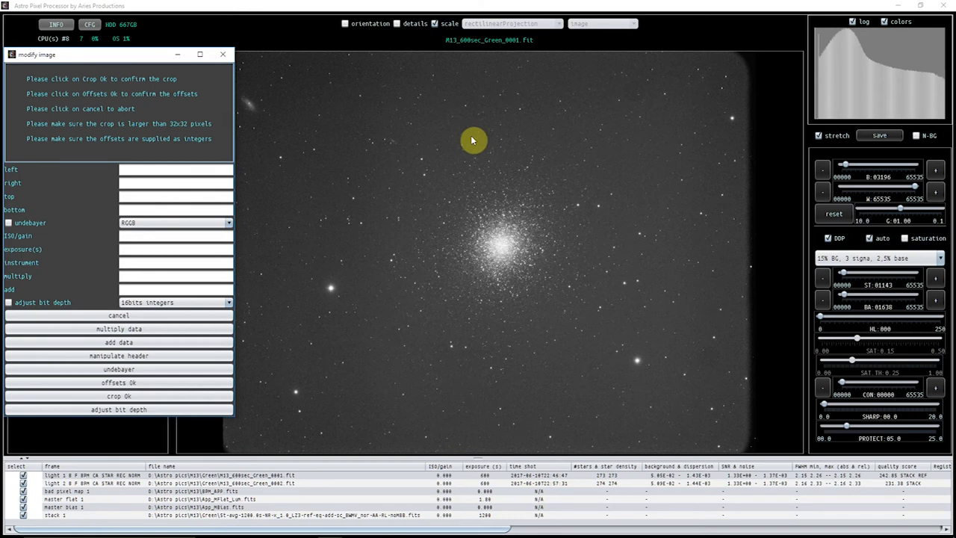
mouse_move(330, 115)
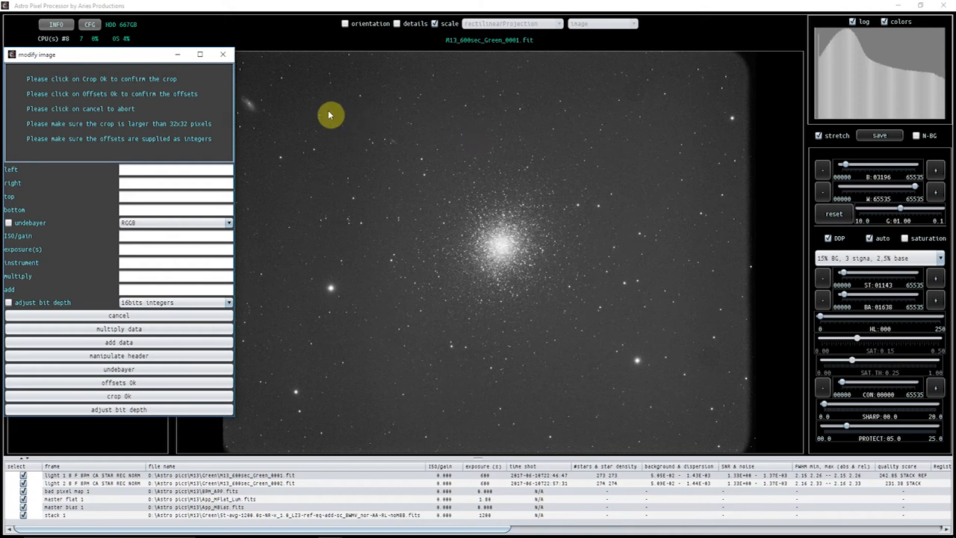
mouse_move(179, 54)
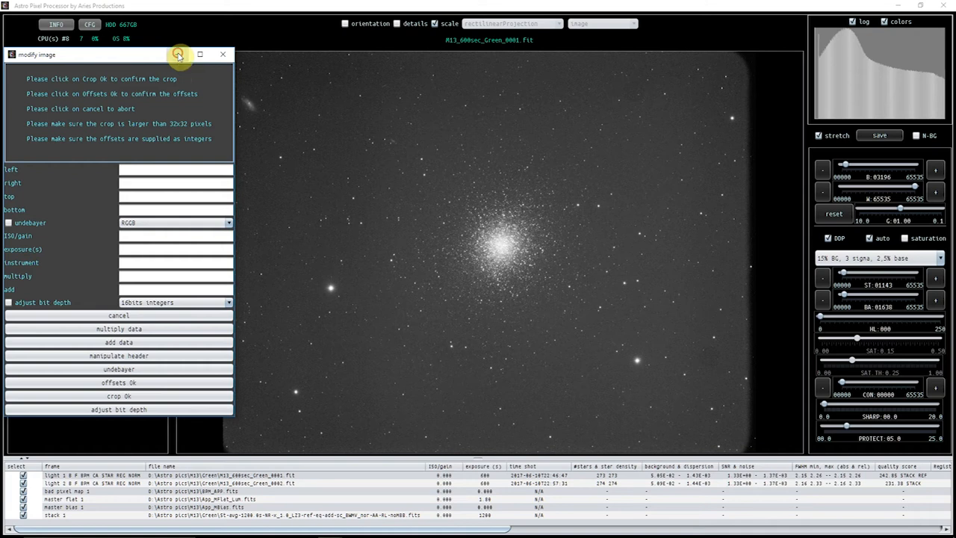
Step: Mark a crop rectangle excluding the green frame's dark edges and confirm the crop
left_click(221, 53)
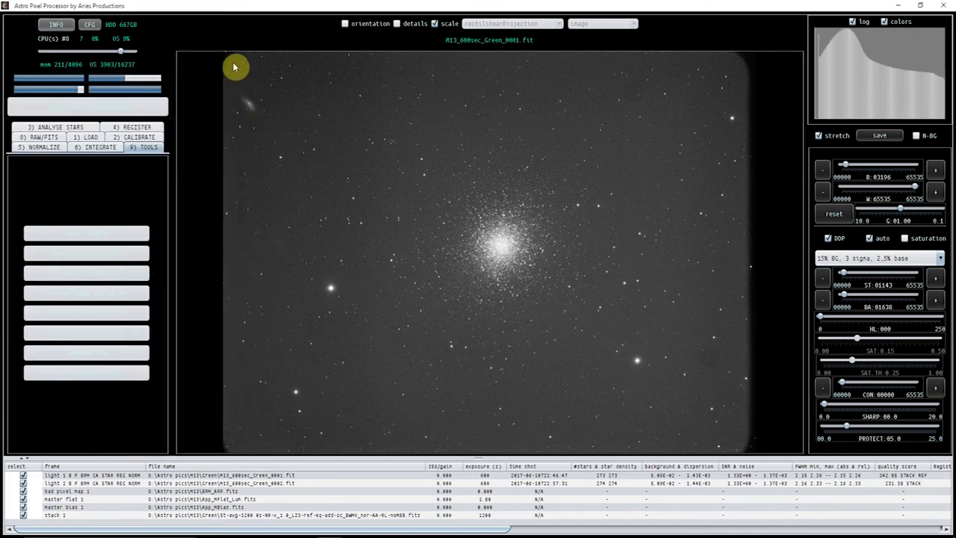
left_click_drag(236, 67, 684, 422)
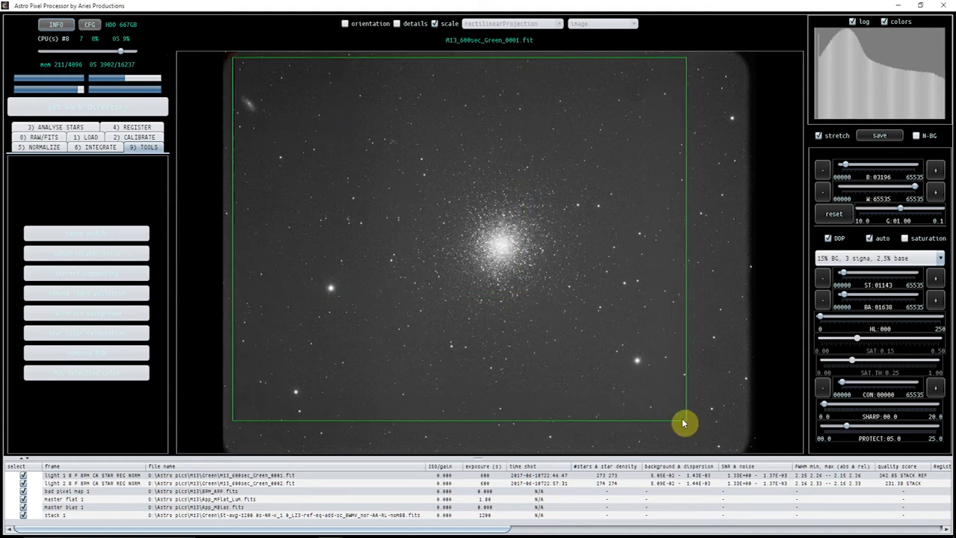
mouse_move(687, 448)
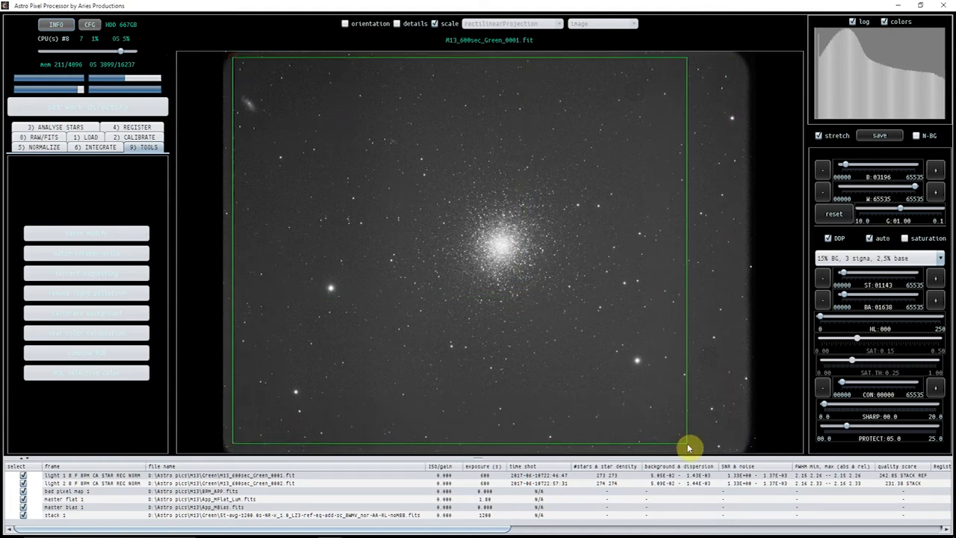
left_click_drag(687, 445, 657, 402)
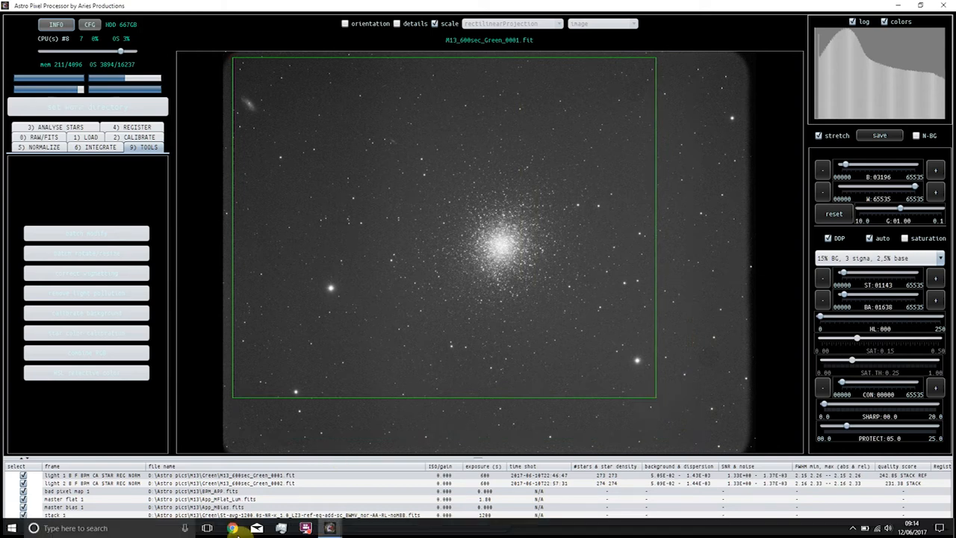
mouse_move(332, 529)
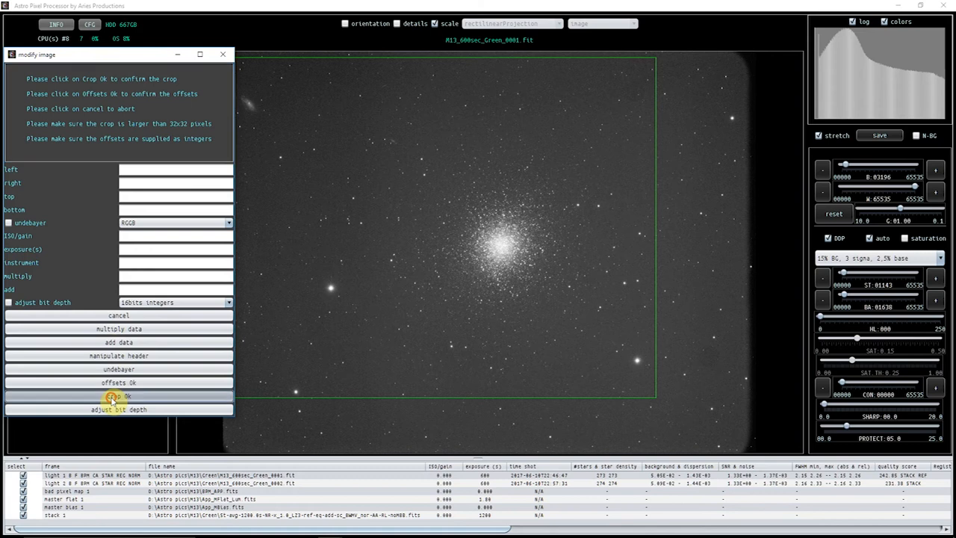
left_click(118, 395)
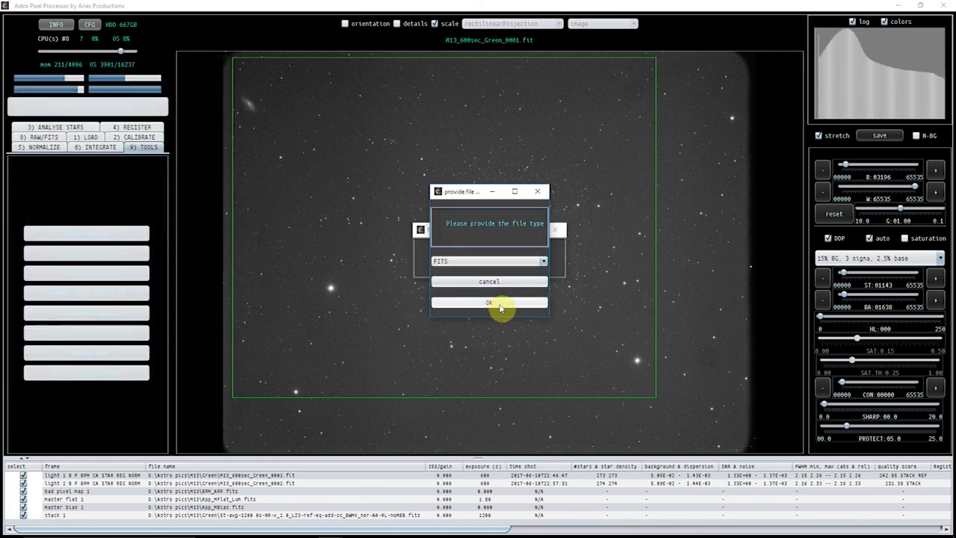
Step: Save the cropped frame as FITS and load the processed entry into the viewer
left_click(490, 302)
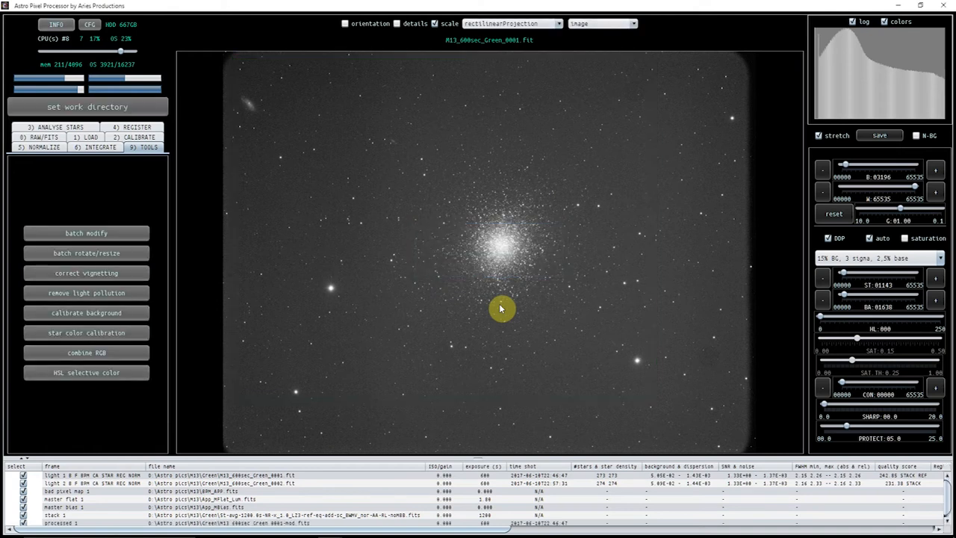
mouse_move(620, 319)
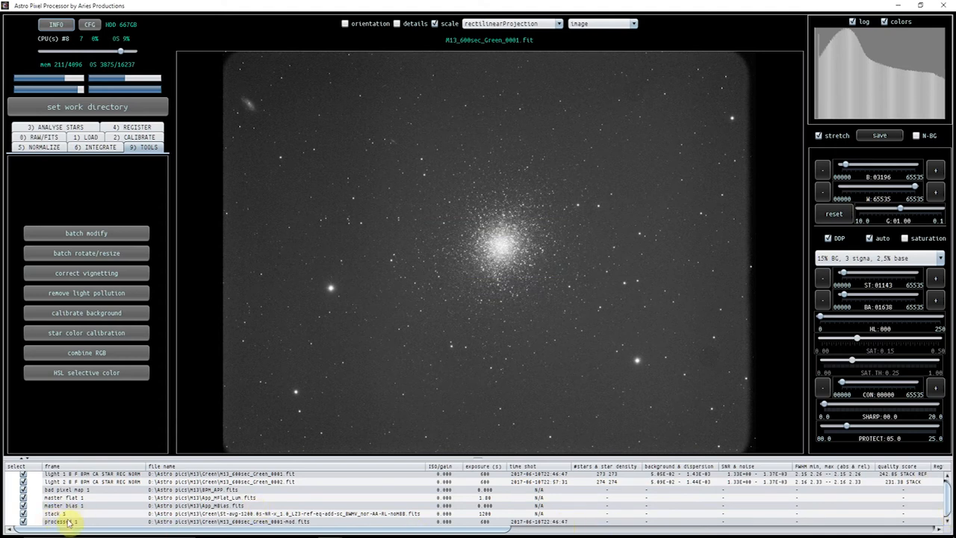
left_click(59, 521)
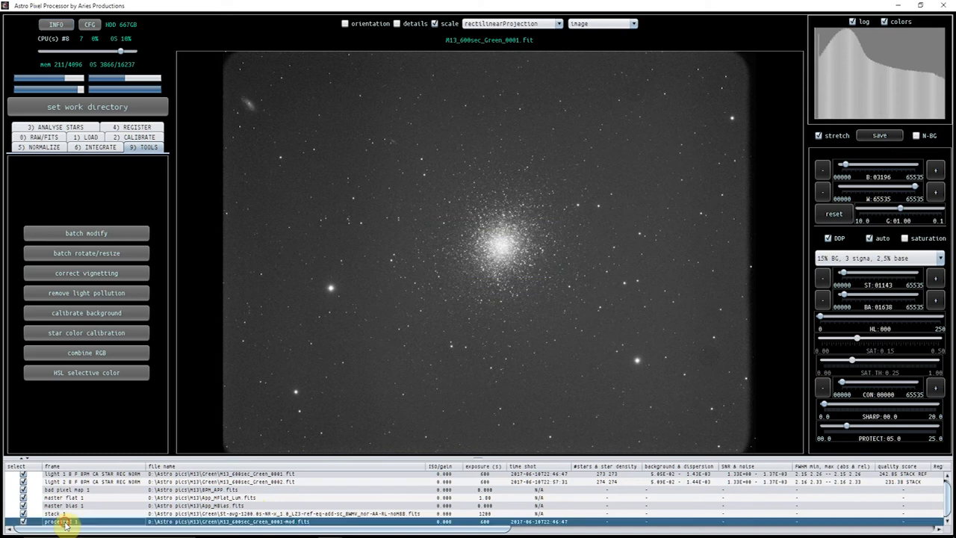
left_click(56, 521)
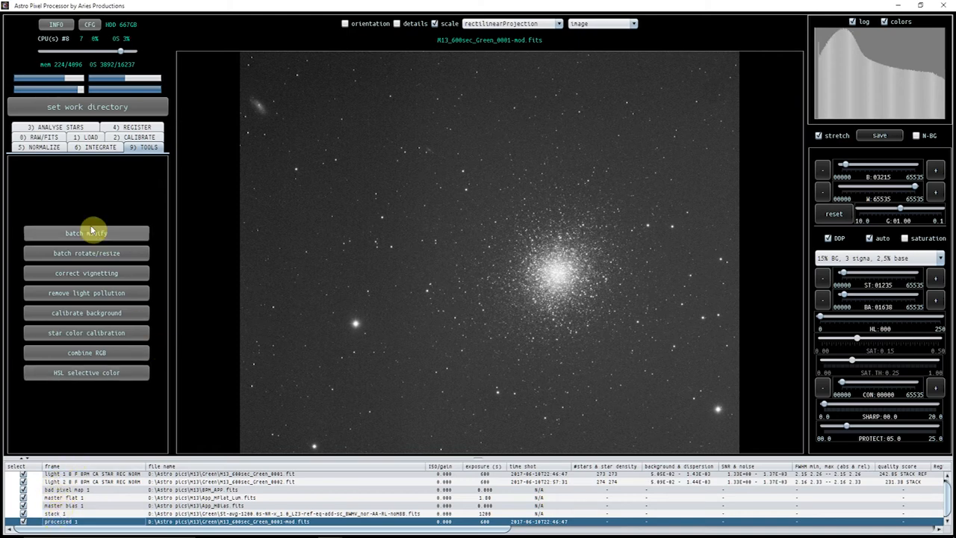
Step: Start Batch Rotate on the cropped green frame and confirm the selection
left_click(87, 252)
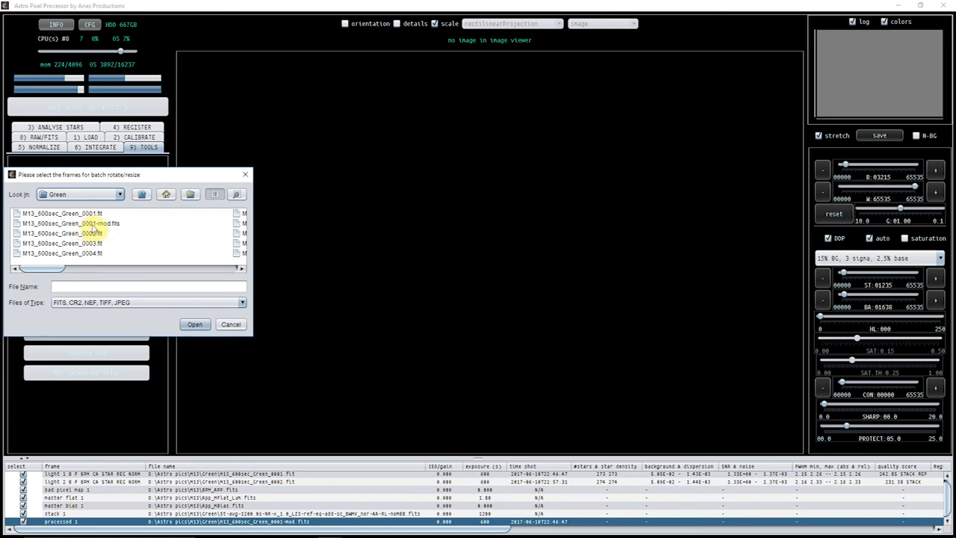
left_click(194, 324)
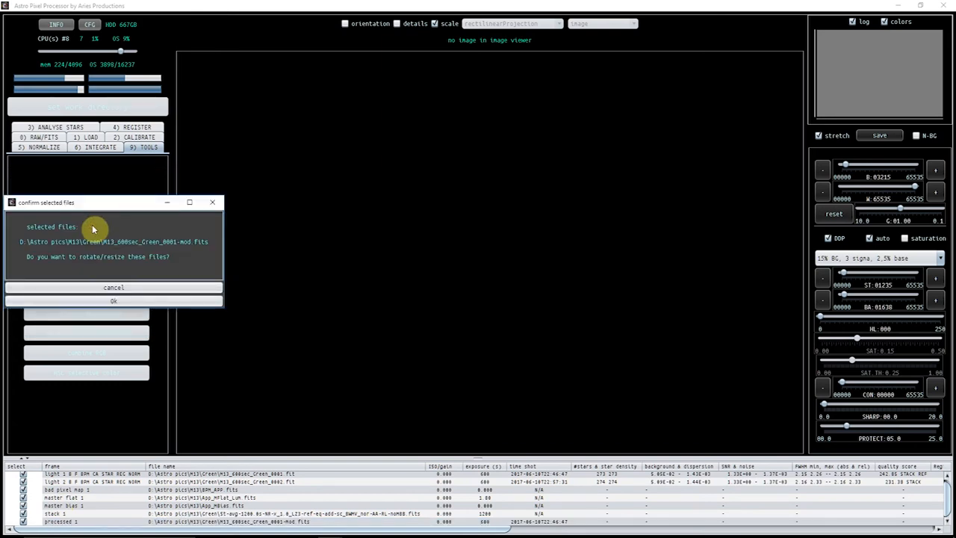
left_click(114, 300)
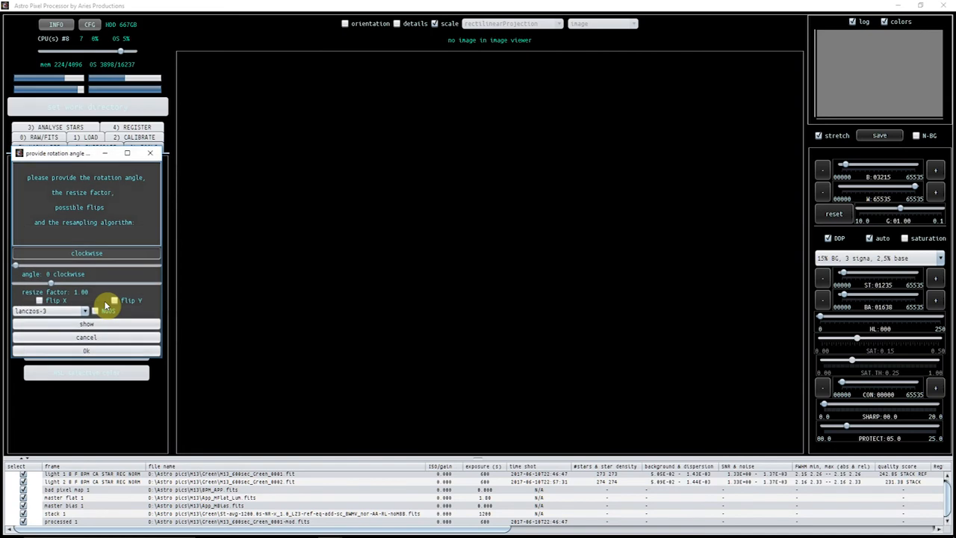
left_click(113, 300)
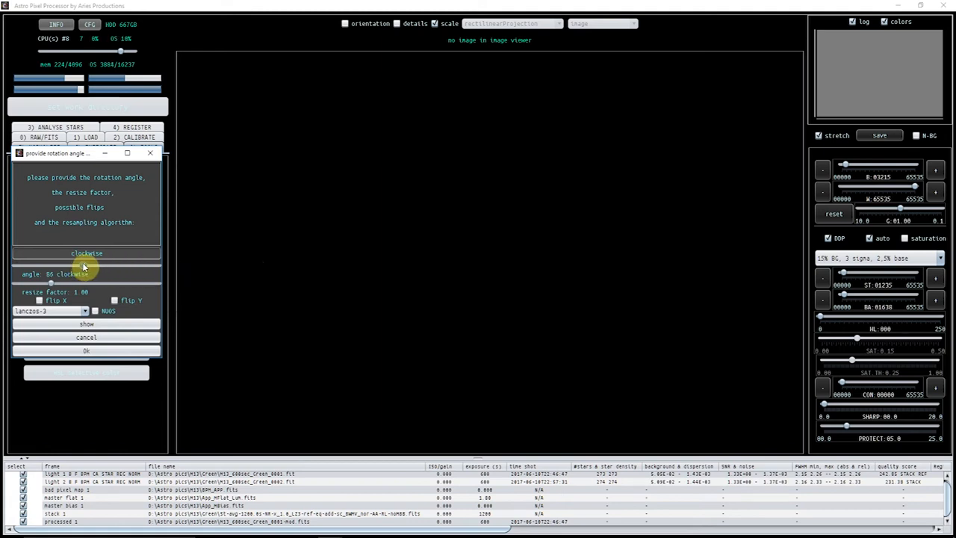
Step: Set a 90° rotation and save the rotated frame as FITS
left_click(87, 268)
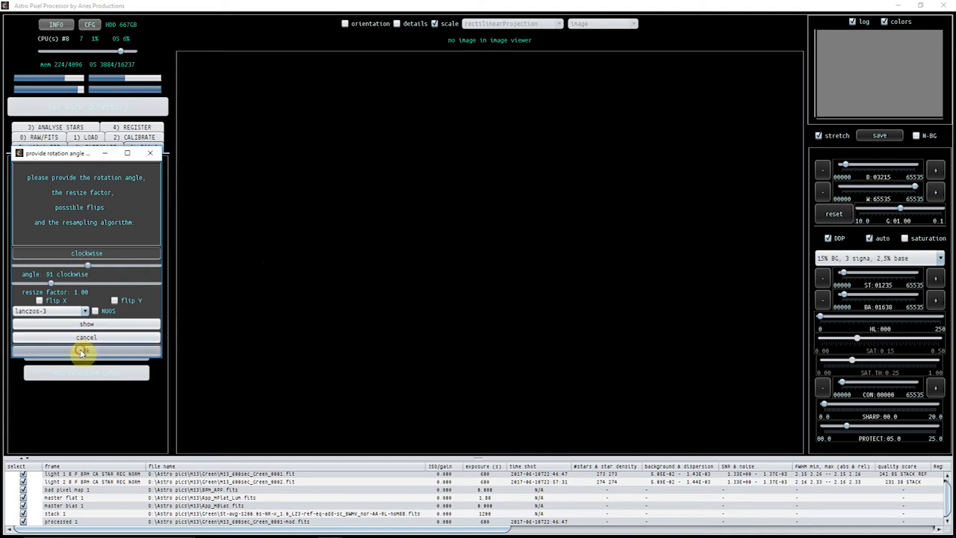
left_click(87, 322)
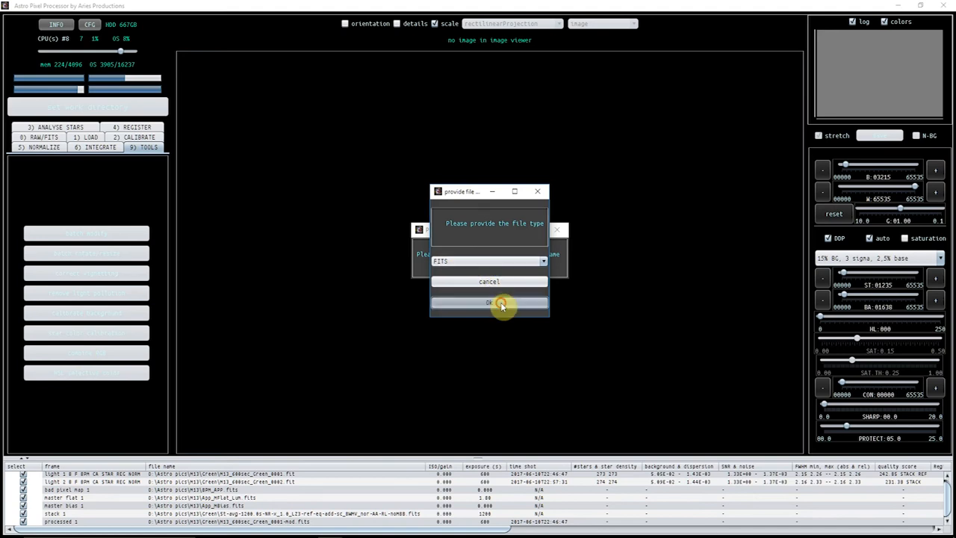
left_click(490, 301)
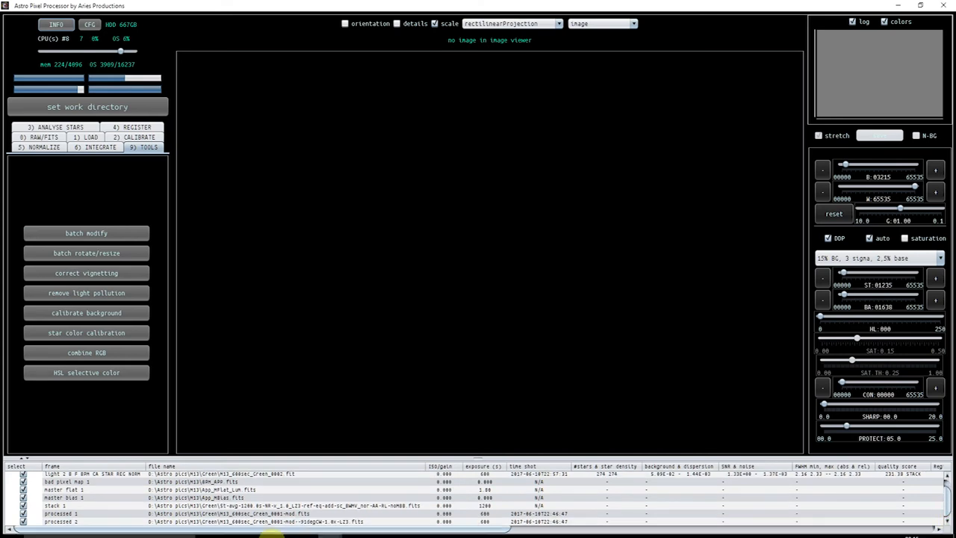
Step: Compare the cropped and rot90 processed stacks in the viewer, ending on the rotated one
left_click(82, 521)
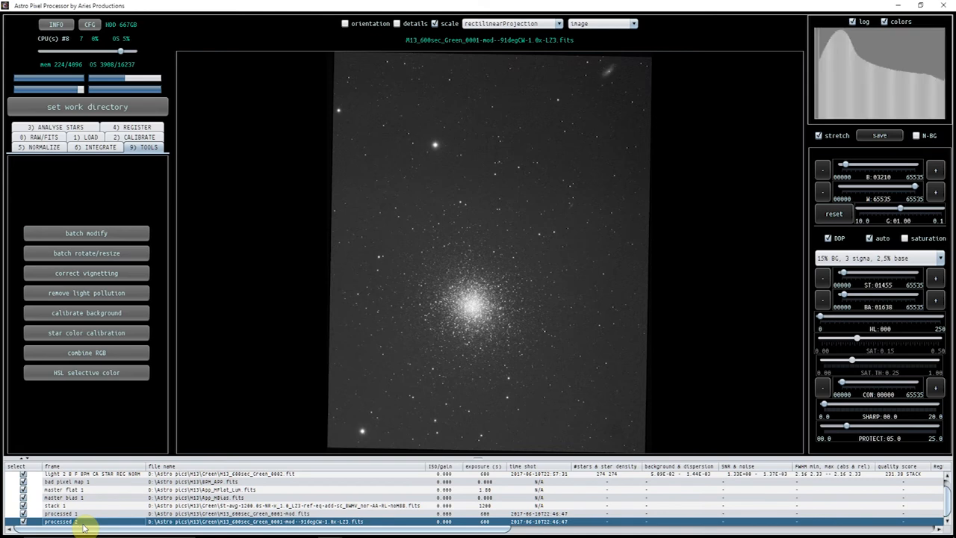
left_click(62, 514)
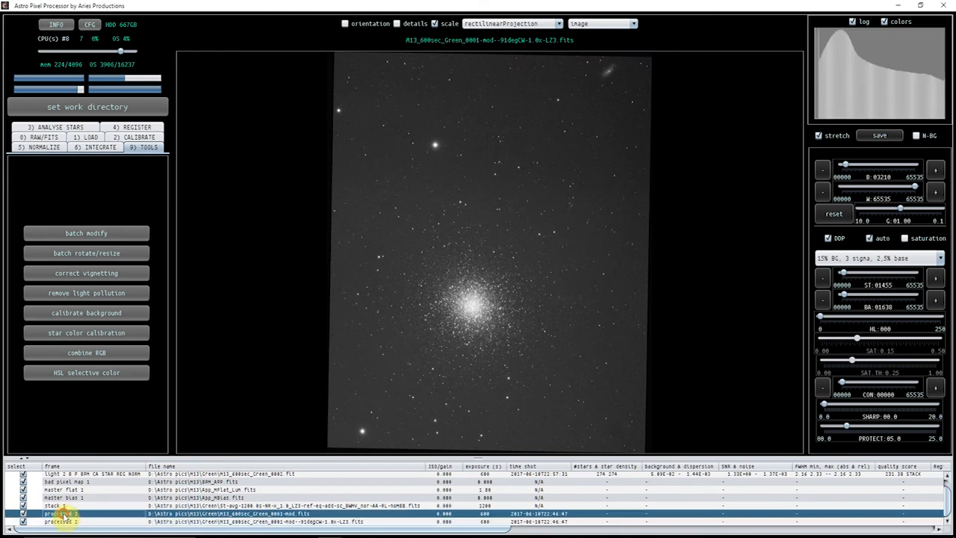
left_click(59, 514)
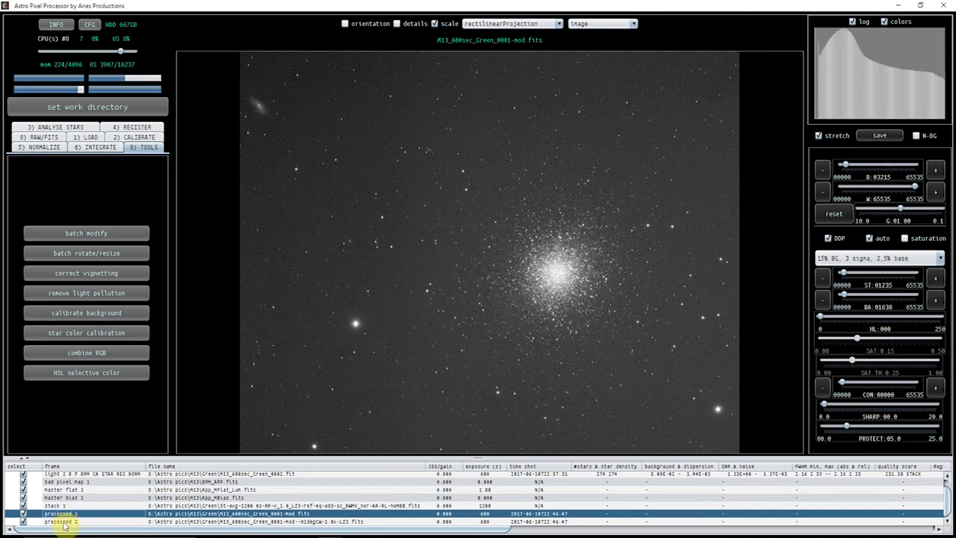
left_click(59, 521)
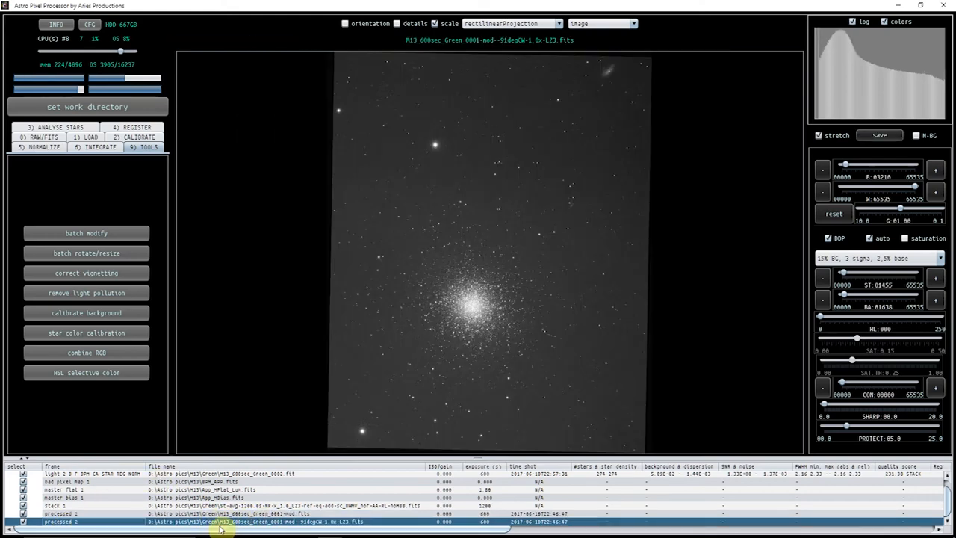
mouse_move(275, 400)
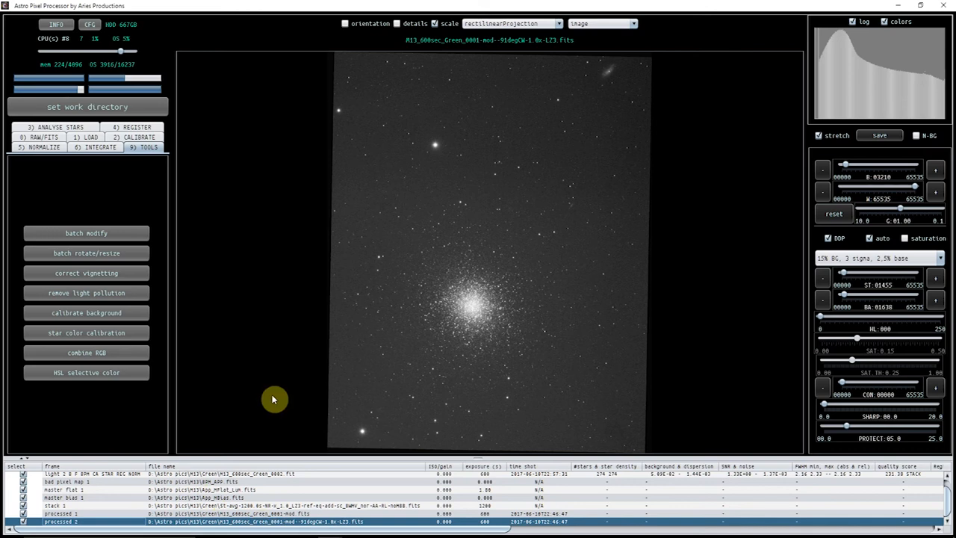
mouse_move(267, 397)
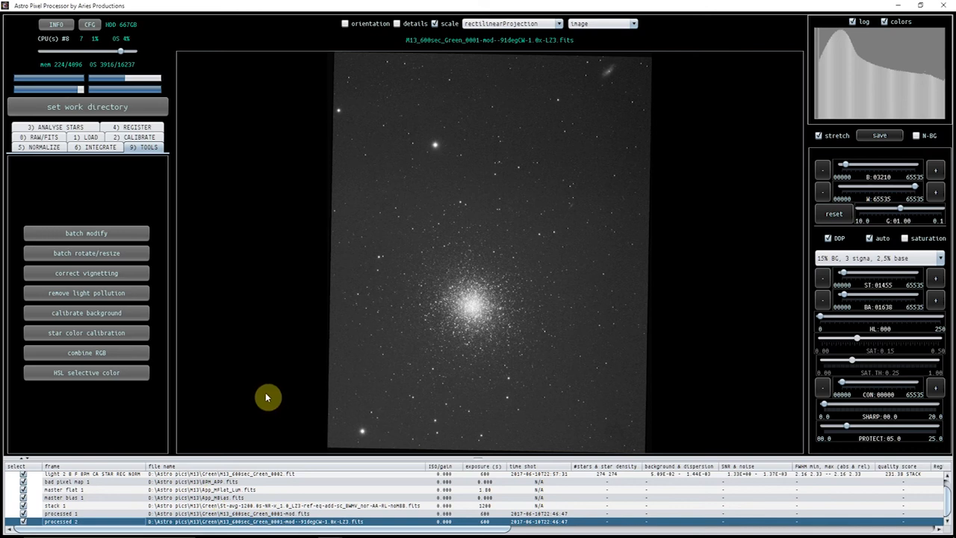
mouse_move(87, 292)
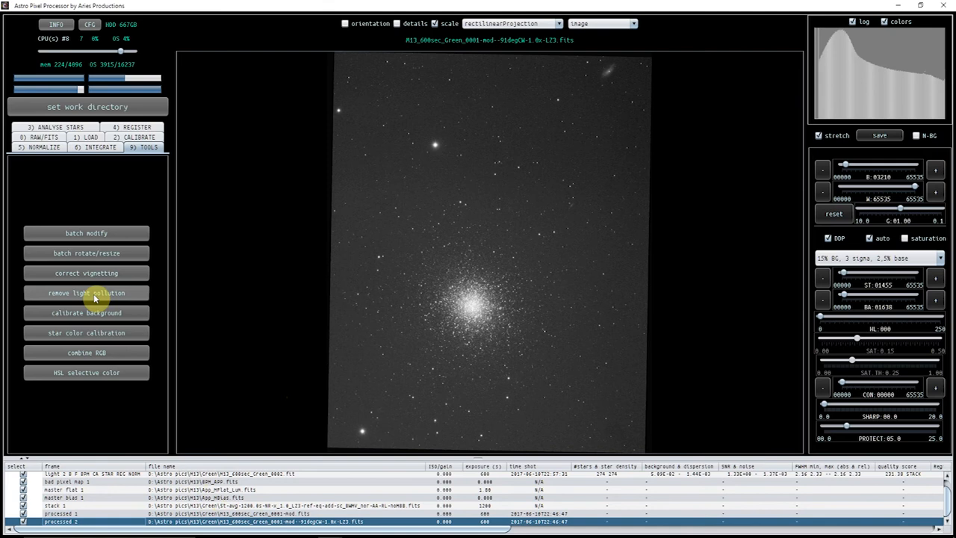
Step: Load the rot90 FITS from the Green folder into the remove light pollution tool
left_click(87, 291)
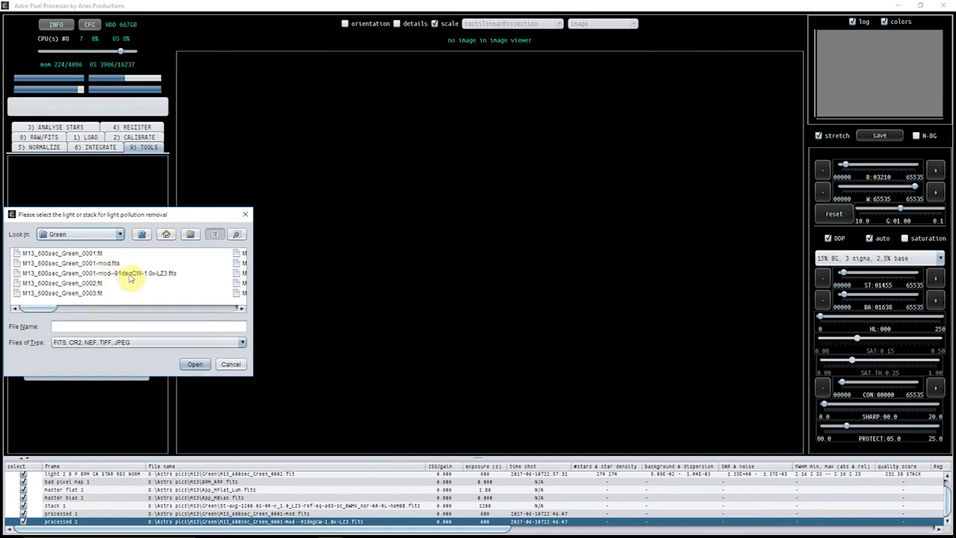
mouse_move(118, 280)
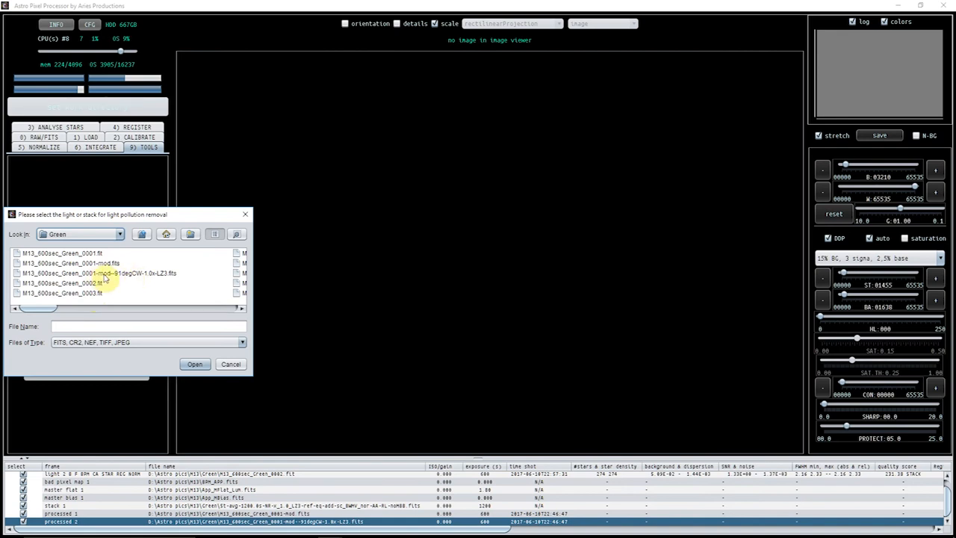
left_click(194, 364)
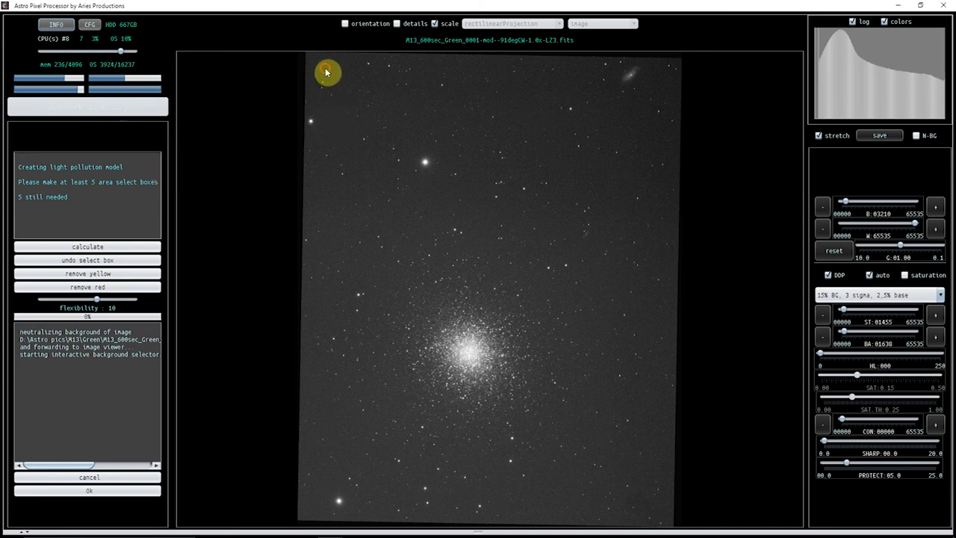
Step: Mark background sample boxes on empty sky, calculate the model, adjust flexibility to 8 and recalculate
left_click_drag(325, 68, 543, 108)
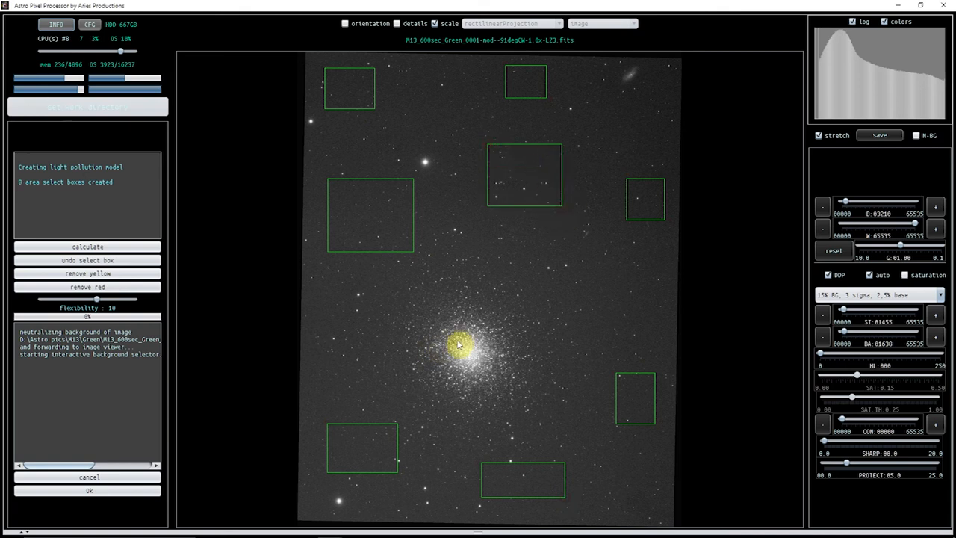
mouse_move(246, 251)
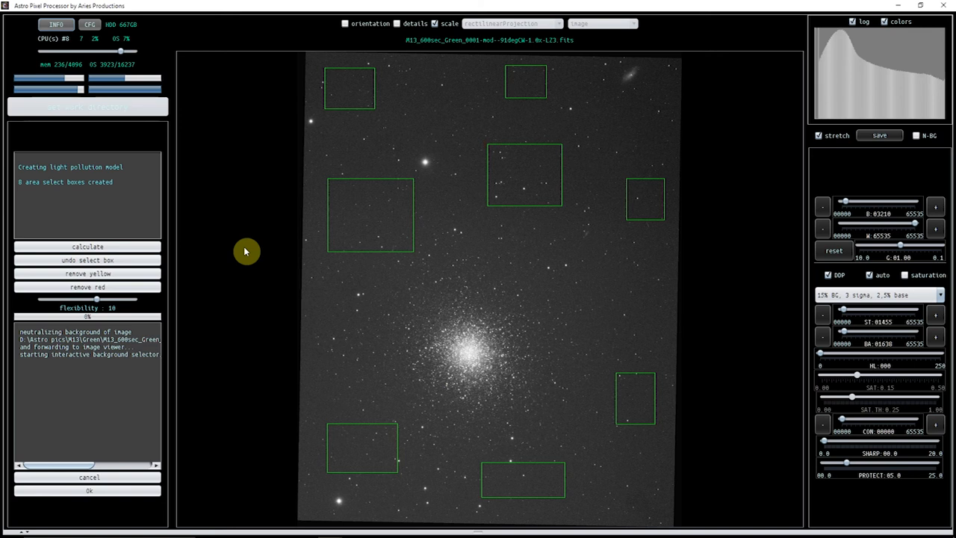
left_click(86, 247)
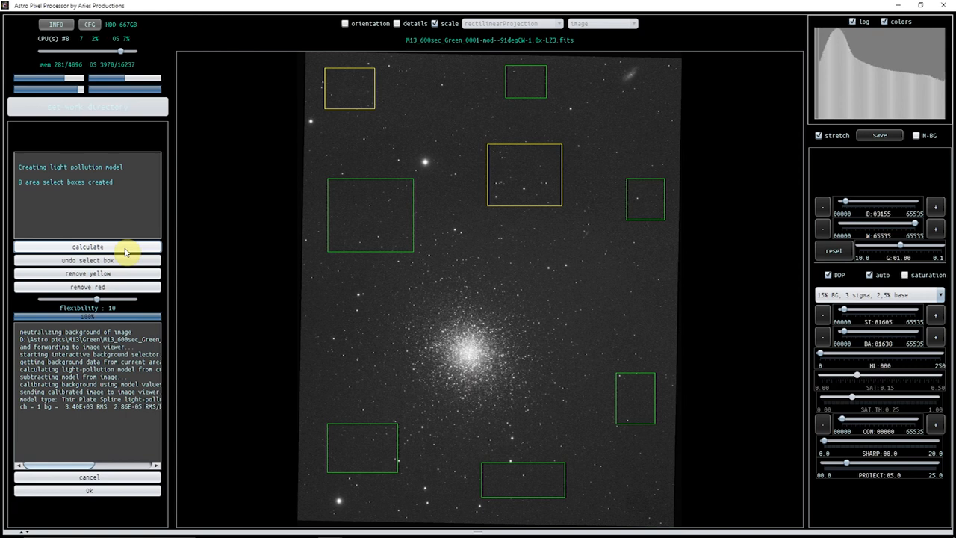
mouse_move(520, 185)
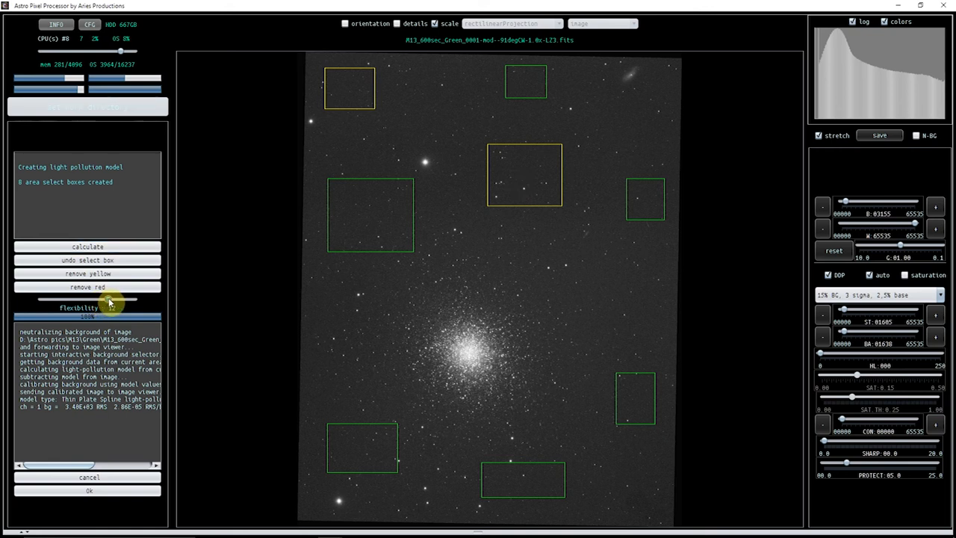
left_click_drag(110, 298, 117, 299)
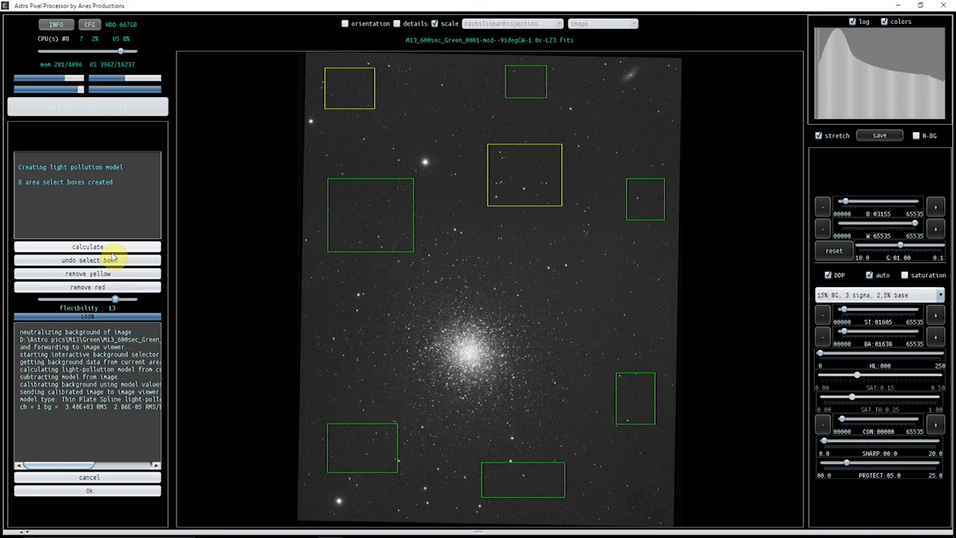
left_click(87, 247)
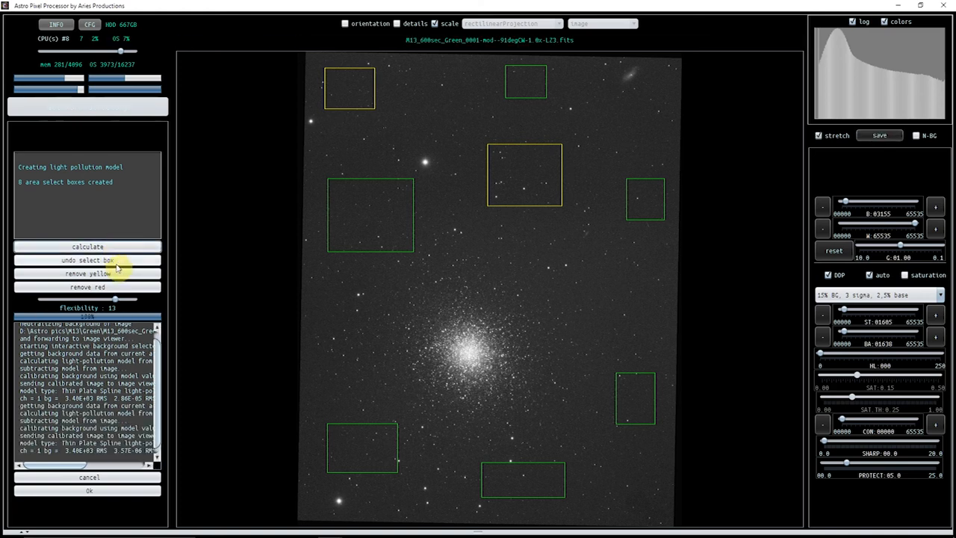
left_click_drag(116, 299, 59, 299)
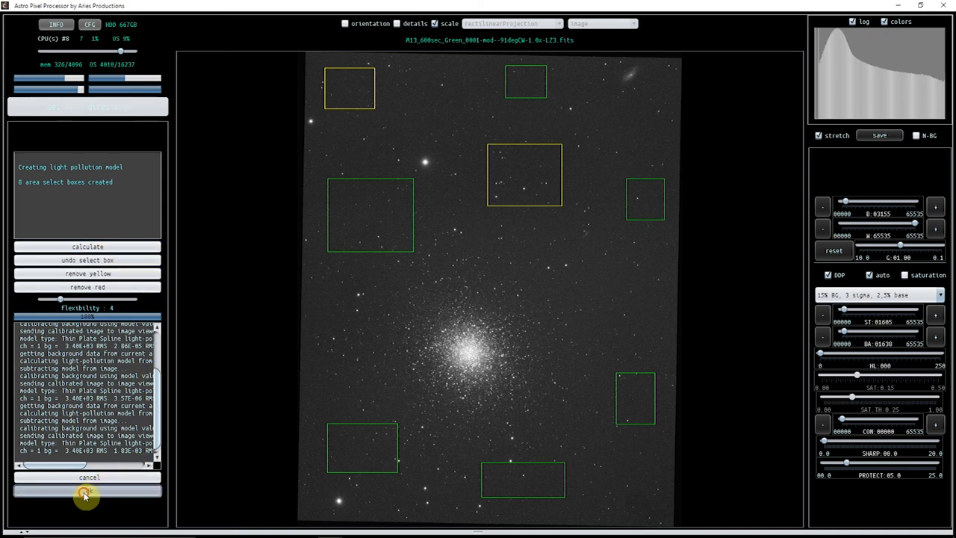
Step: Accept the neutralized result and save it under the suggested FITS file name
left_click(87, 491)
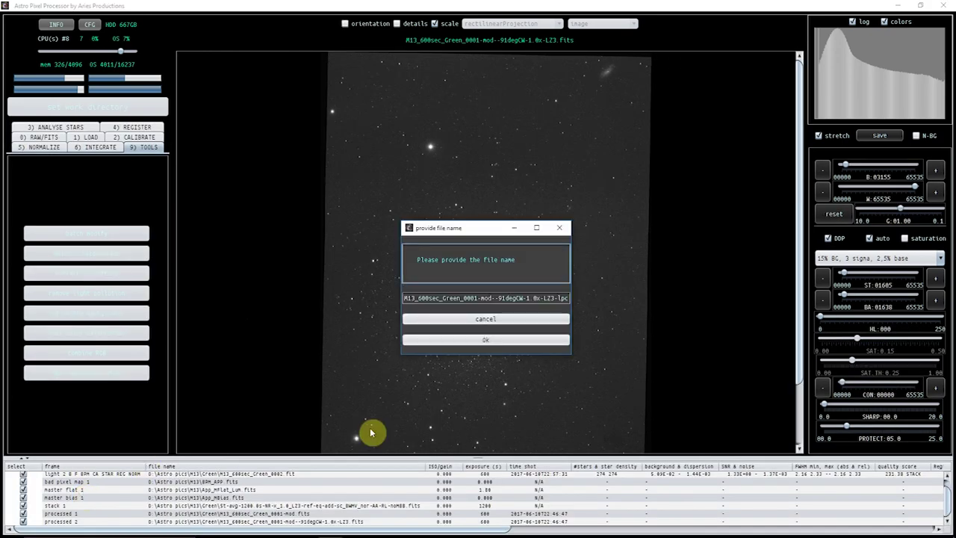
left_click(485, 340)
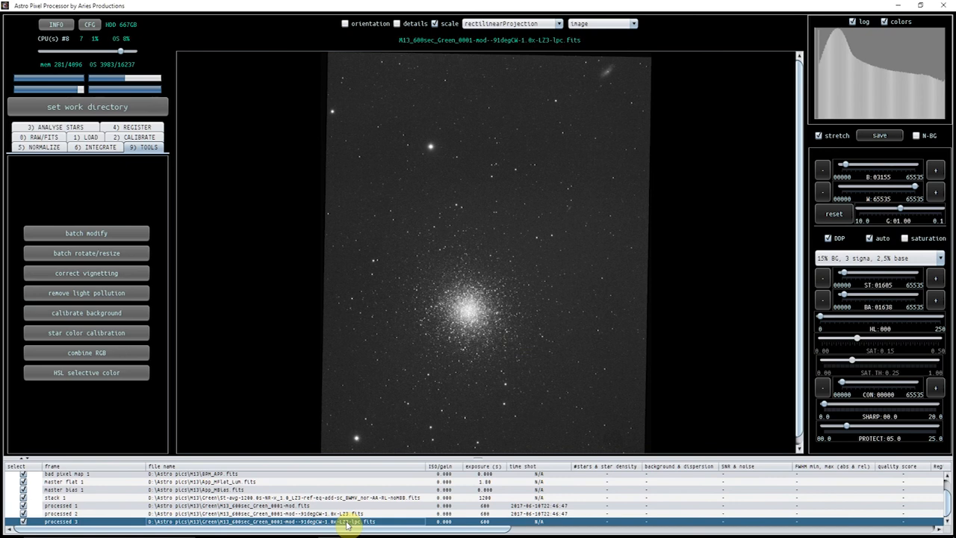
mouse_move(851, 66)
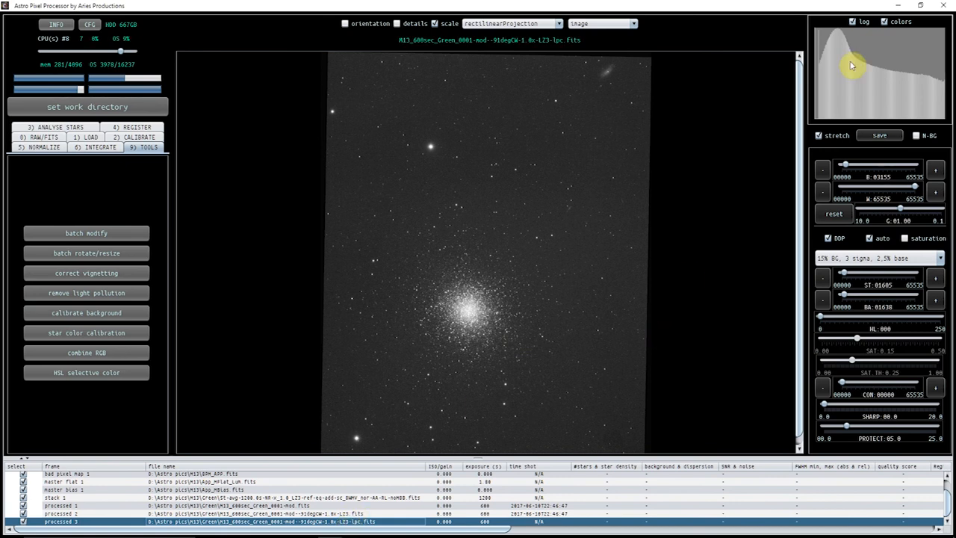
mouse_move(901, 62)
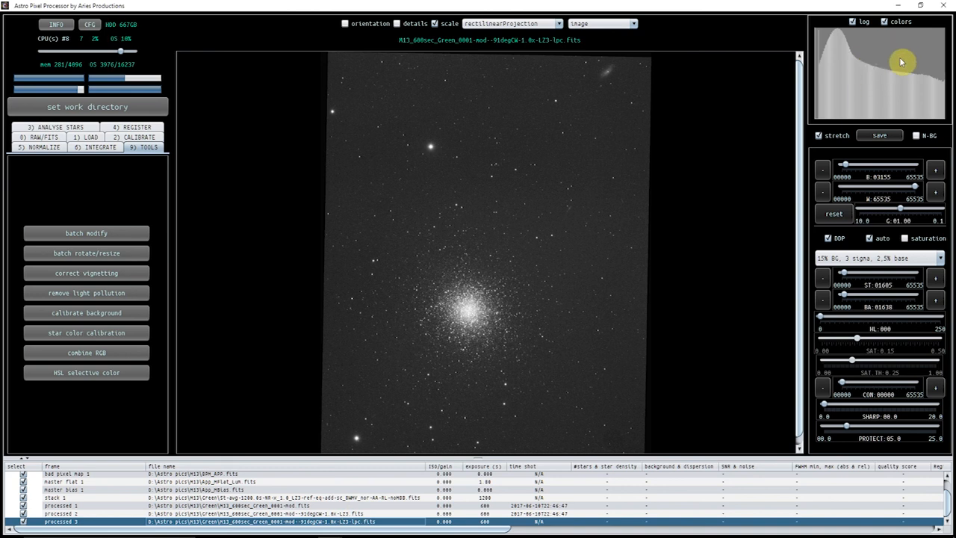
mouse_move(887, 77)
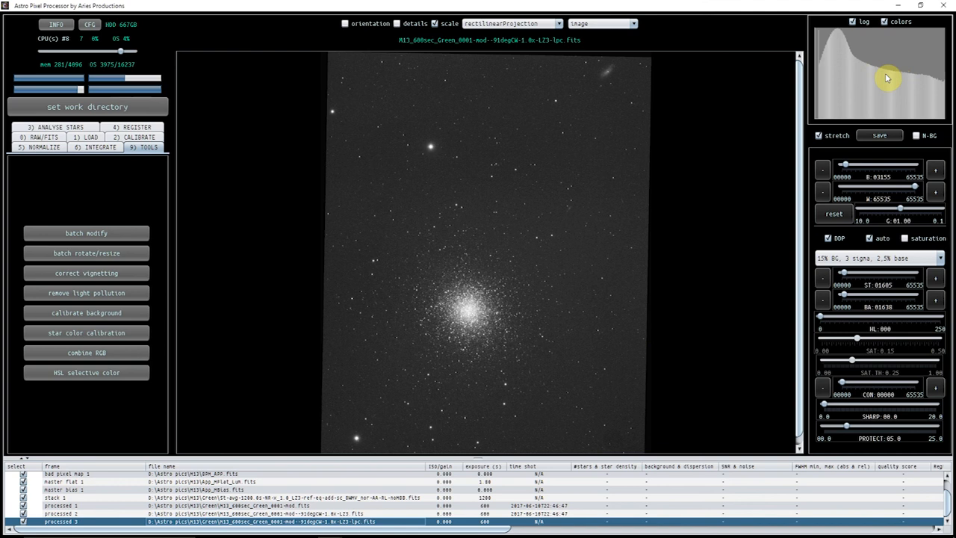
mouse_move(873, 59)
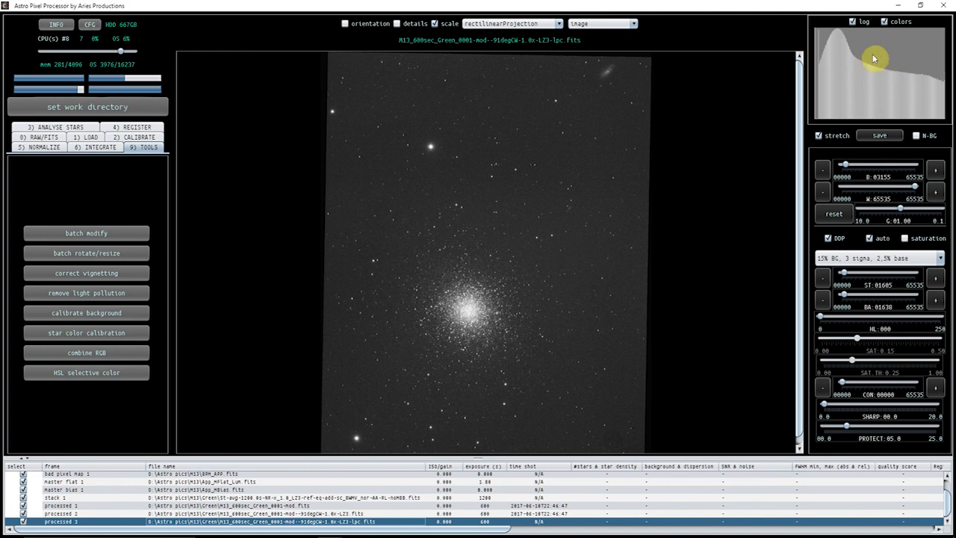
mouse_move(874, 70)
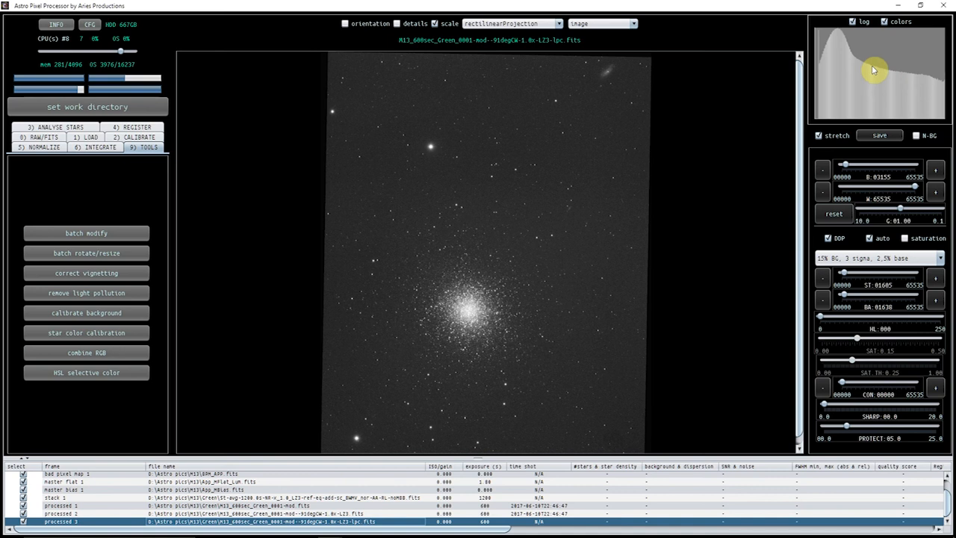